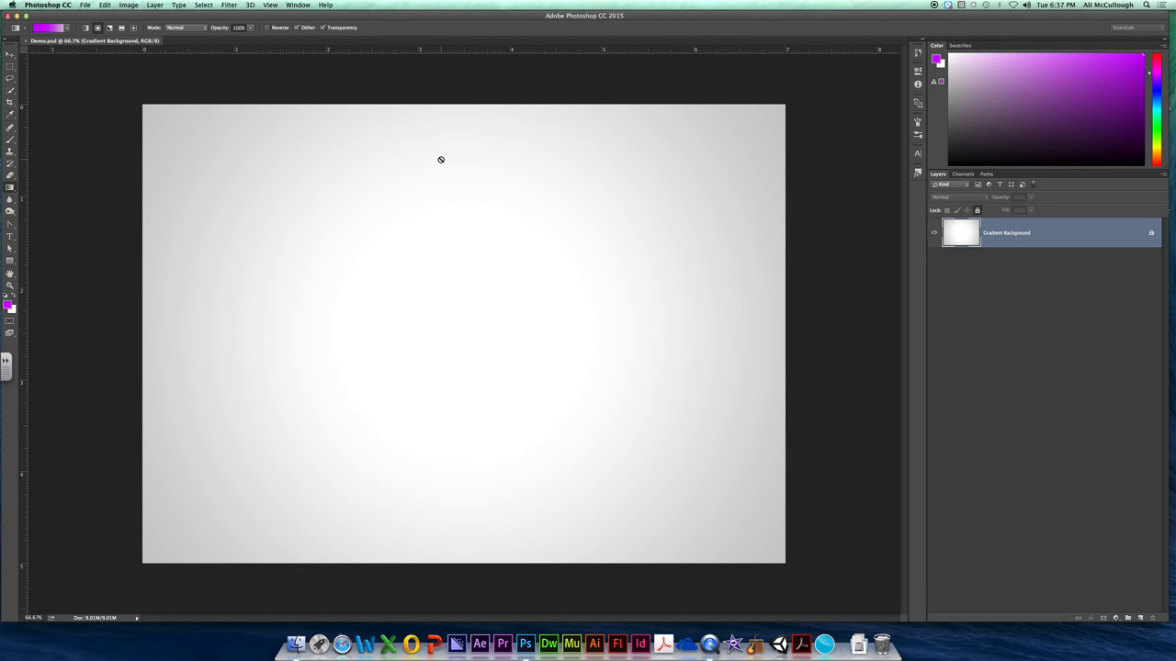
Switch from the Gradient tool to the Move tool.
left_click(11, 53)
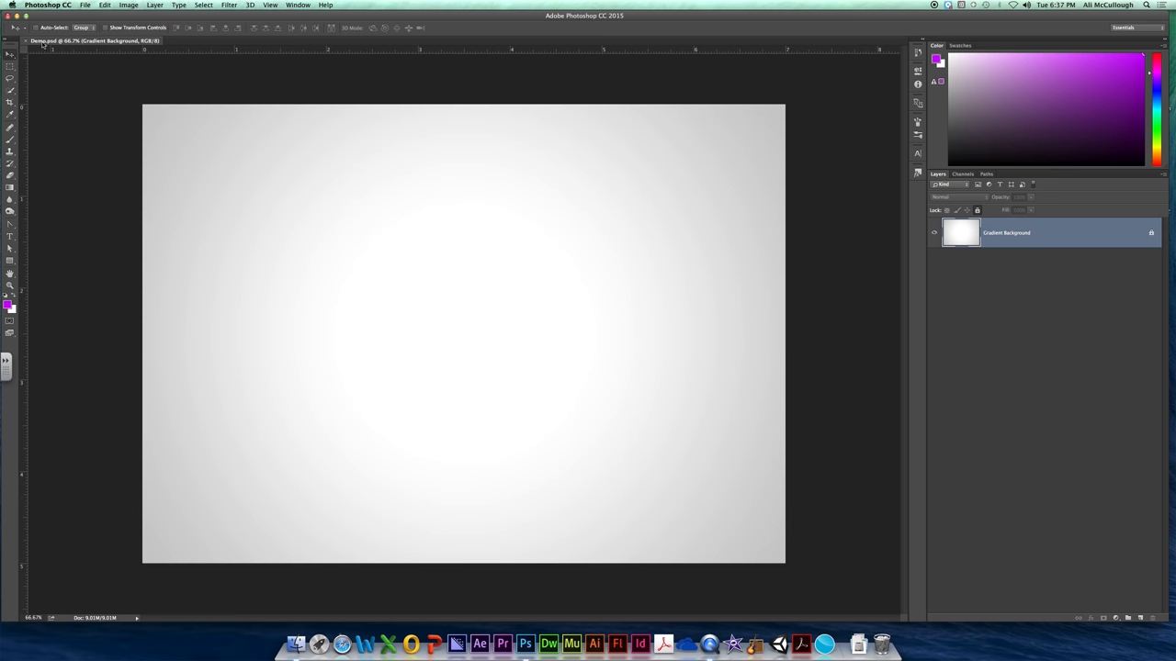
mouse_move(515, 214)
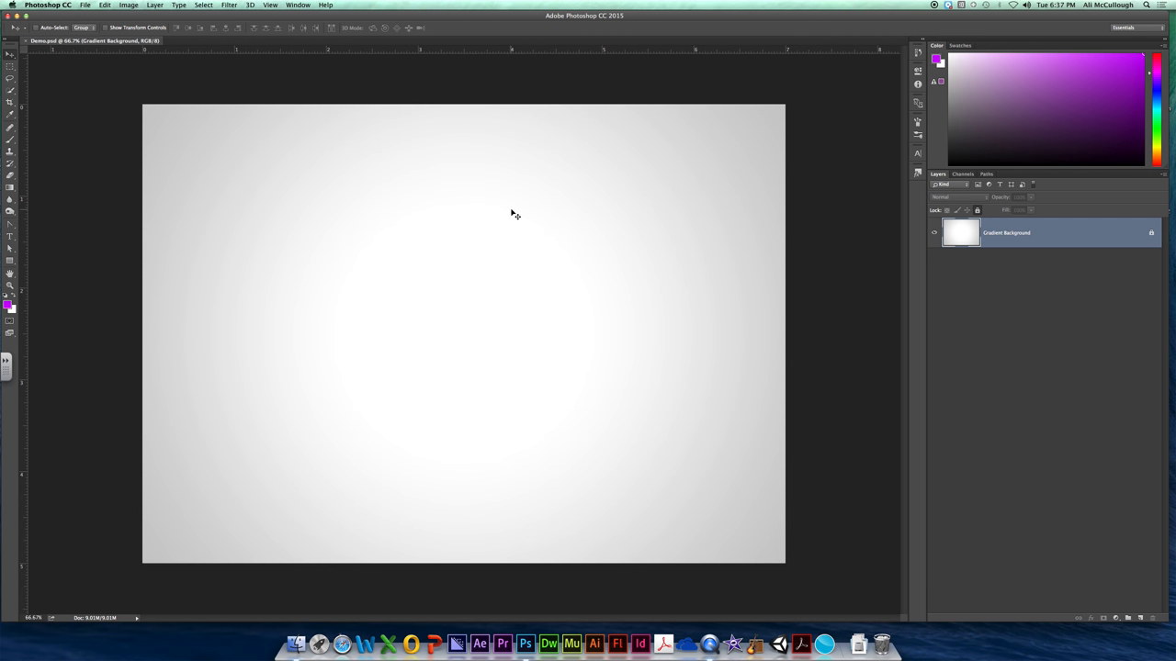
mouse_move(441, 61)
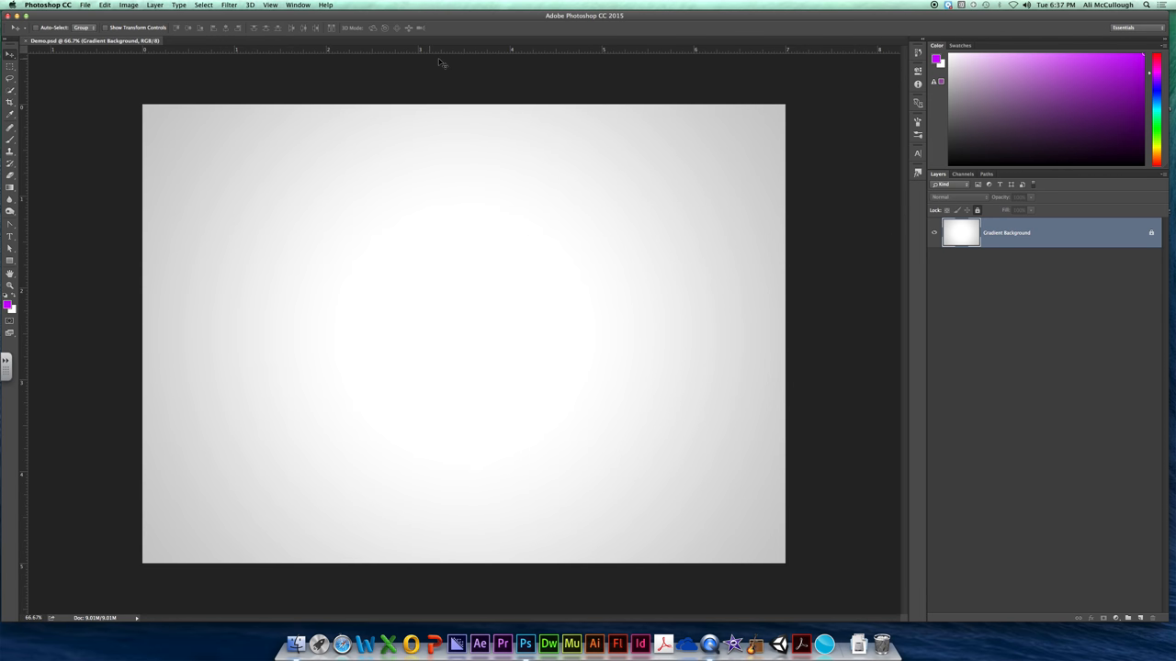
mouse_move(519, 309)
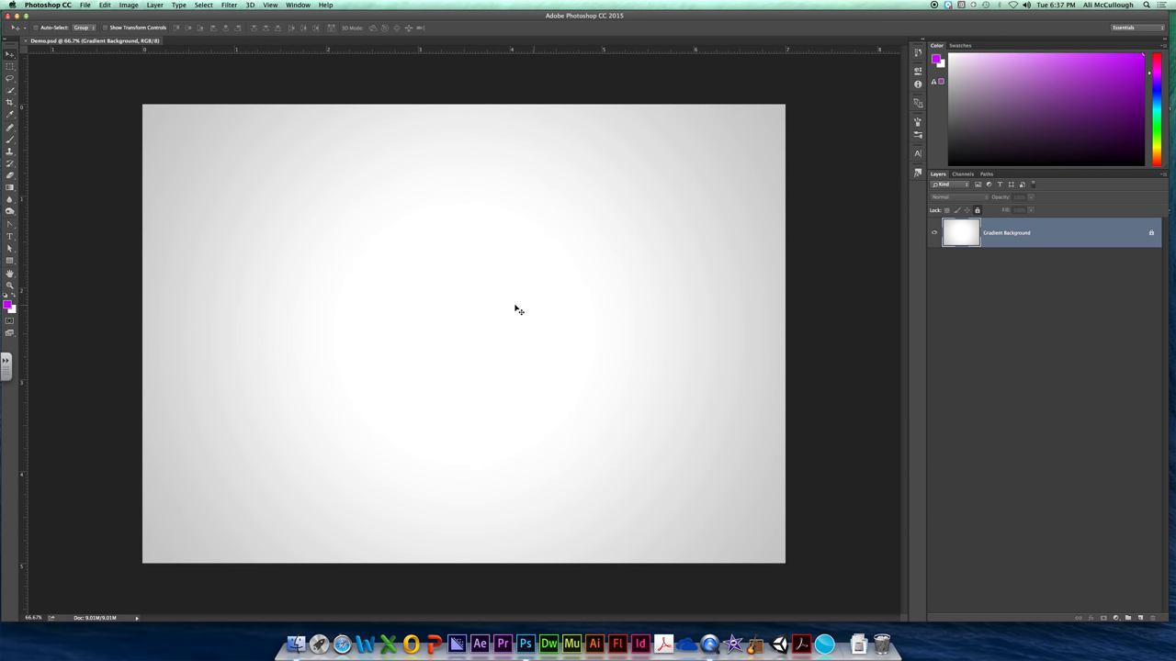
mouse_move(147, 374)
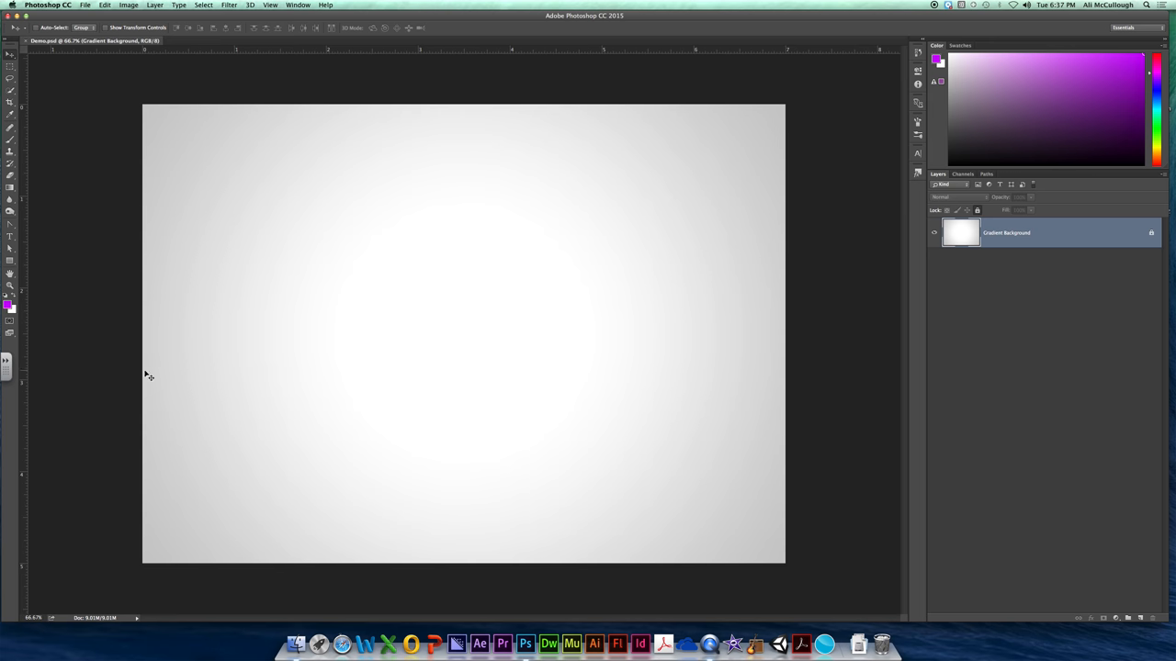
mouse_move(469, 285)
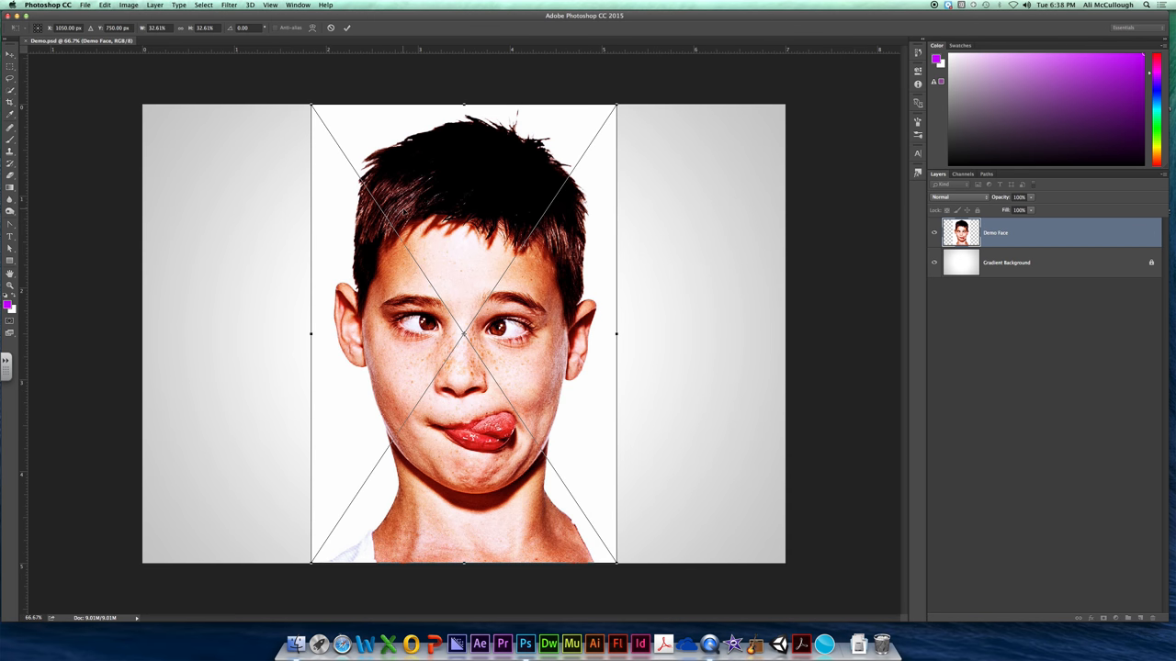
Commit the placed Demo Face photo and slightly rescale it with Free Transform.
key("Return")
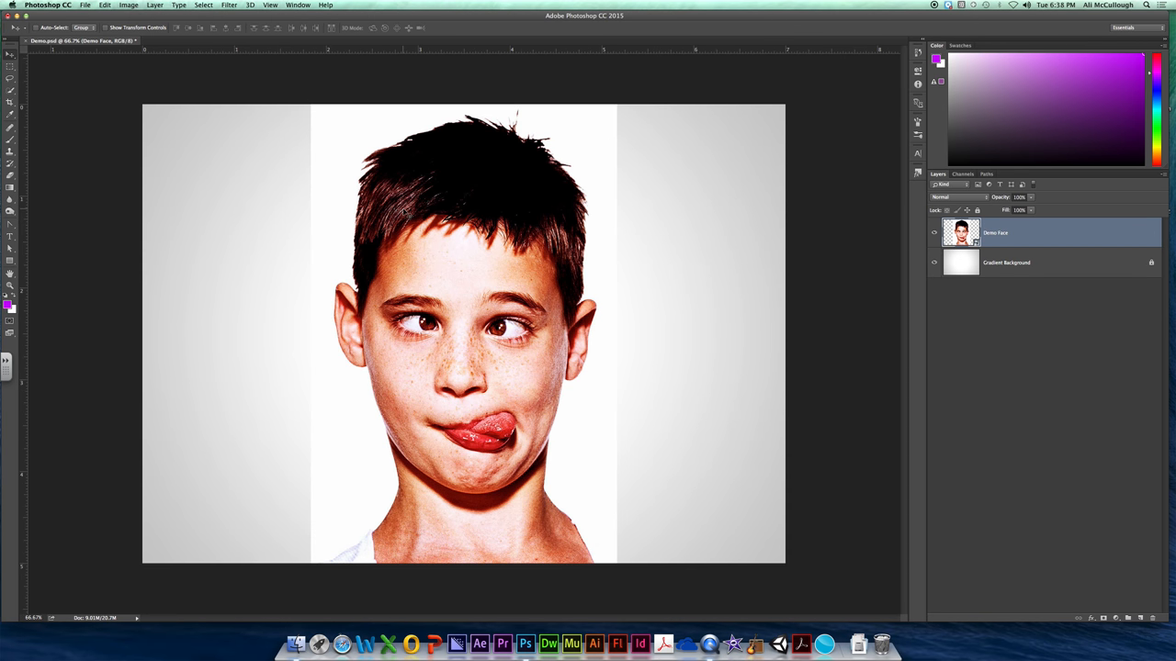
mouse_move(740, 233)
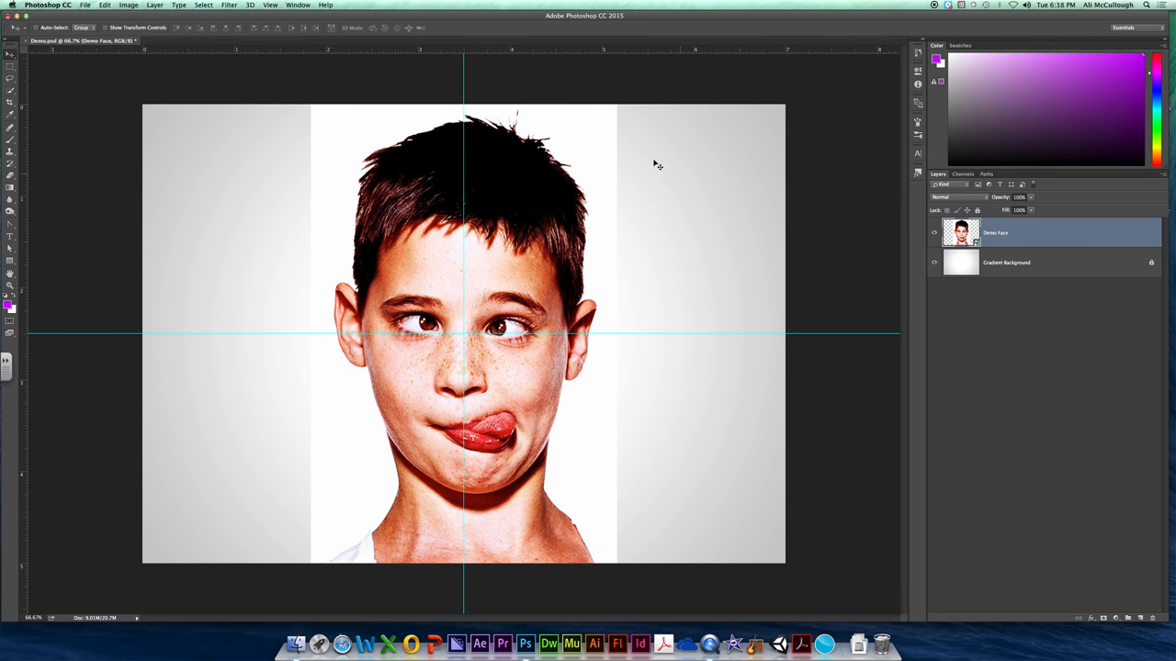
mouse_move(663, 32)
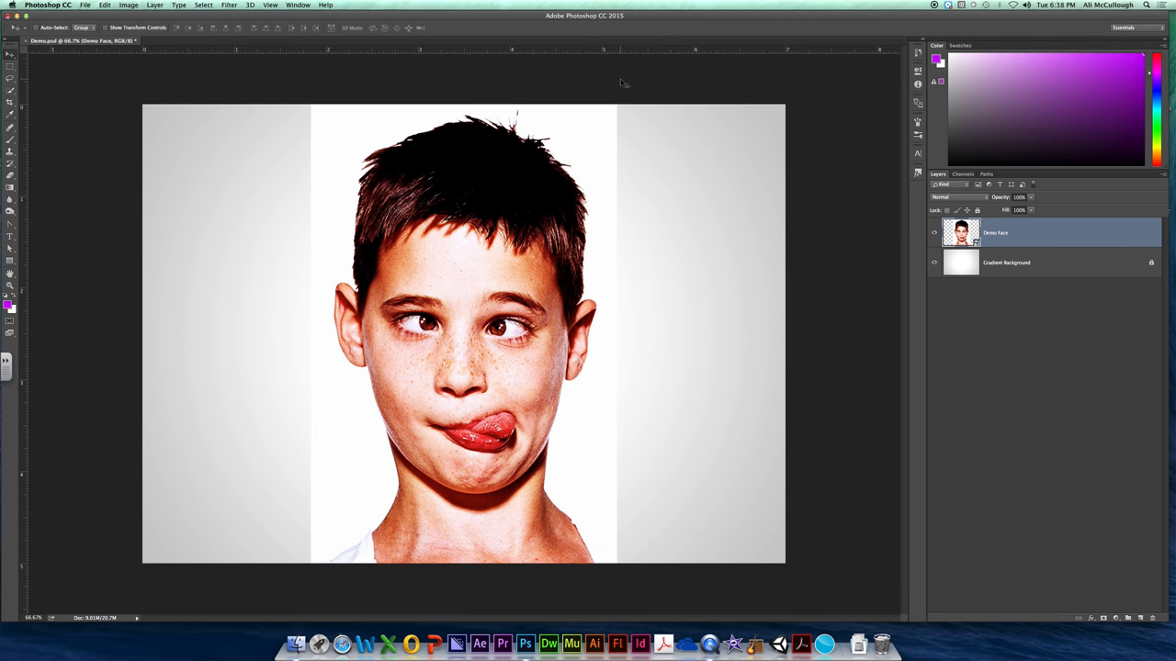
mouse_move(478, 202)
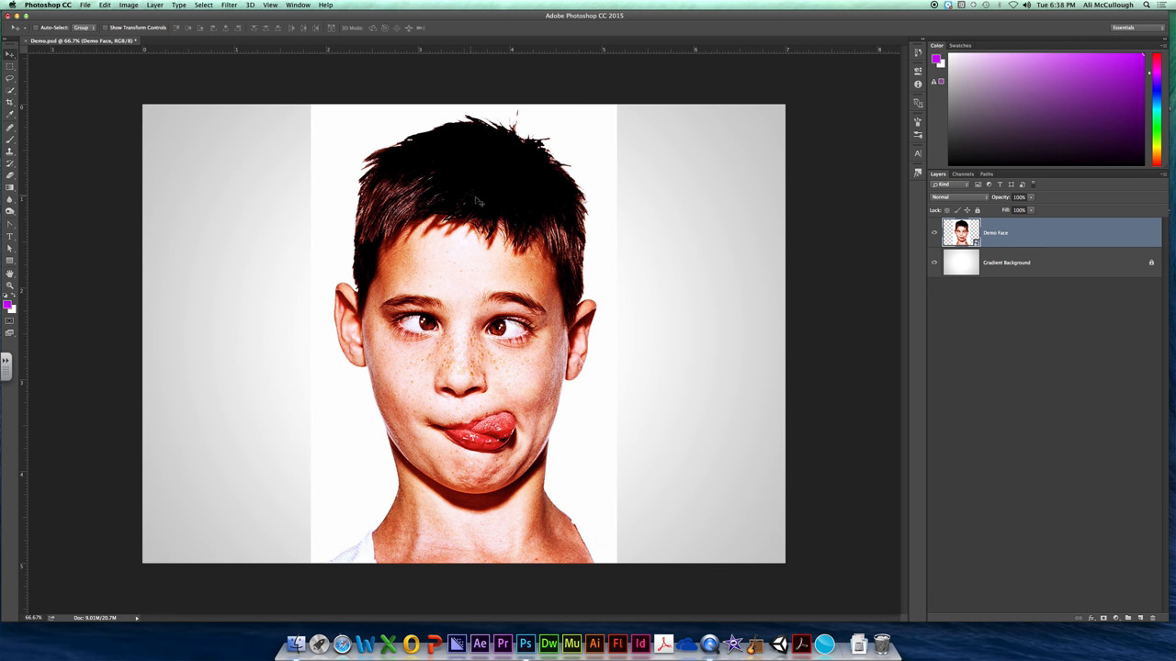
mouse_move(634, 30)
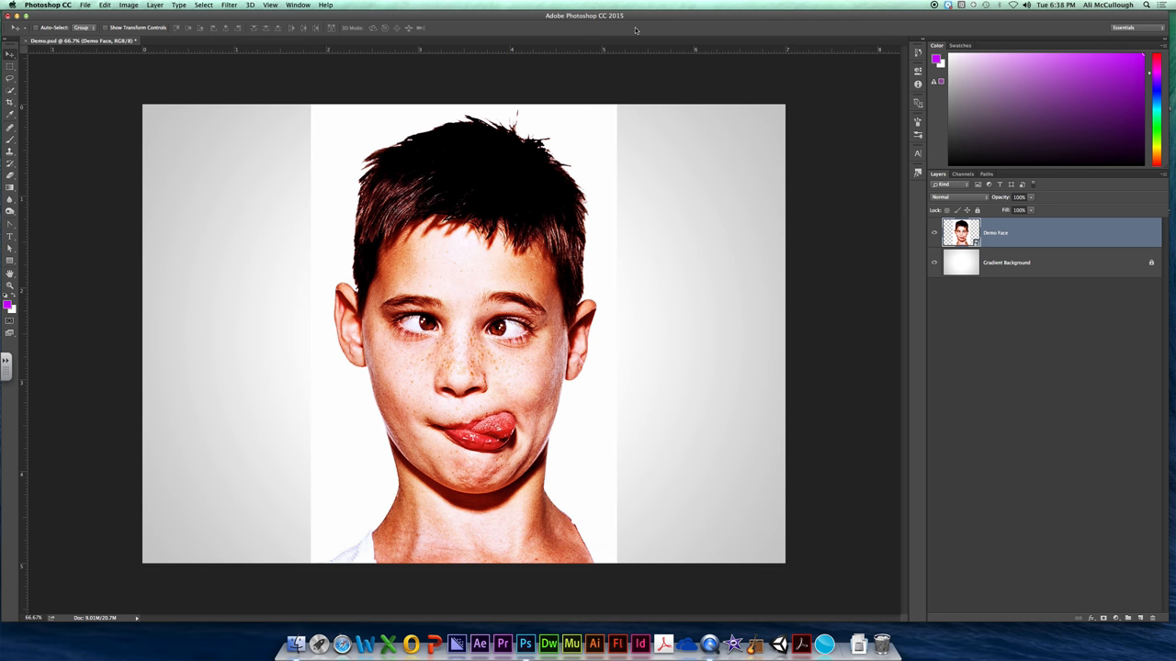
mouse_move(635, 354)
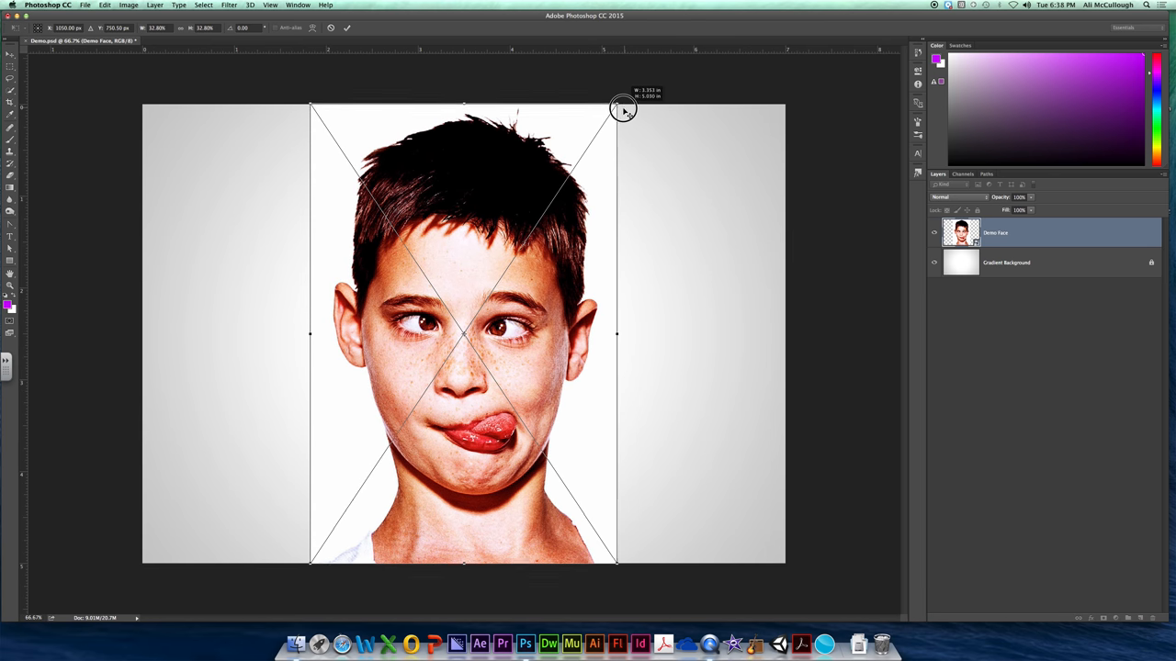
left_click_drag(624, 110, 615, 110)
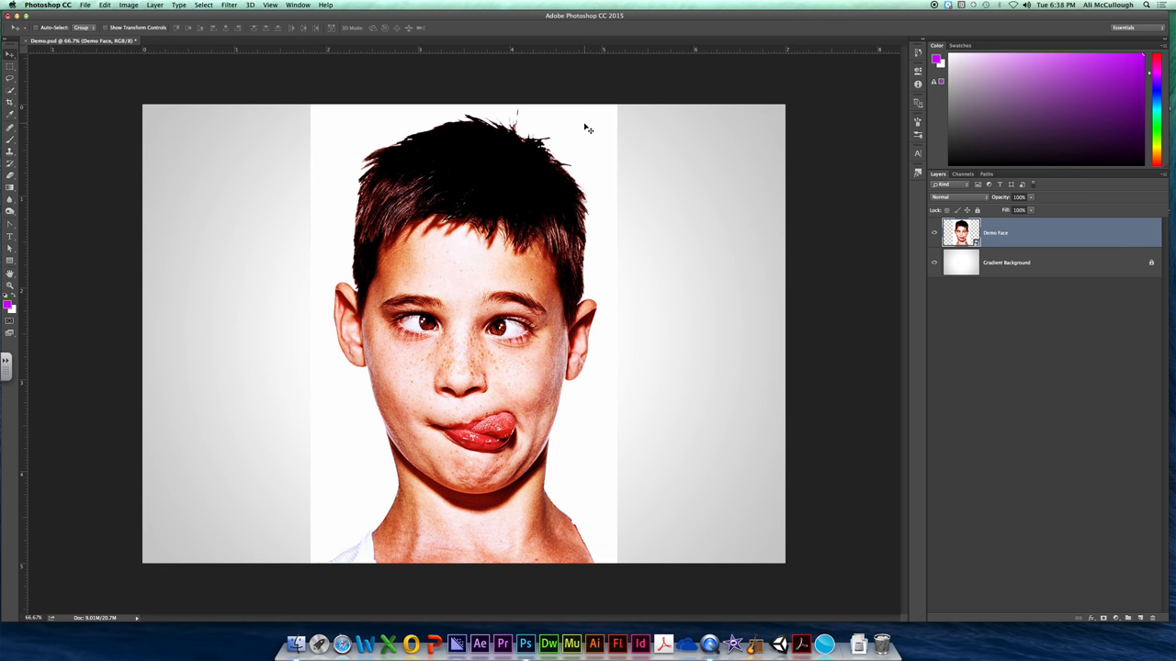
mouse_move(338, 562)
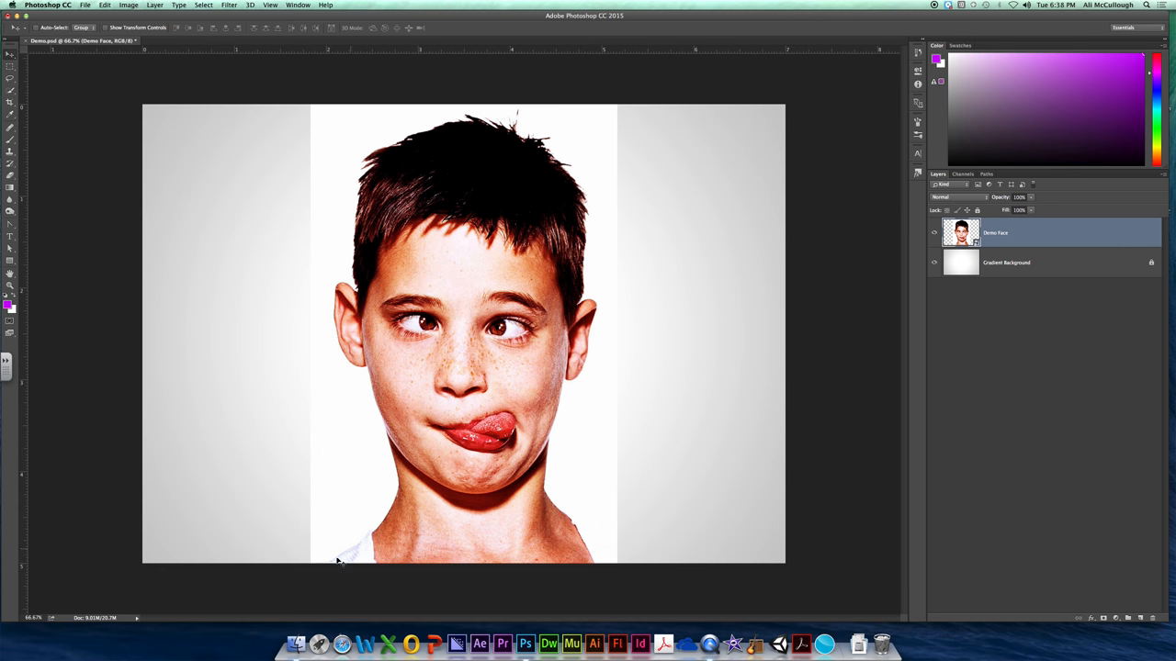
mouse_move(450, 570)
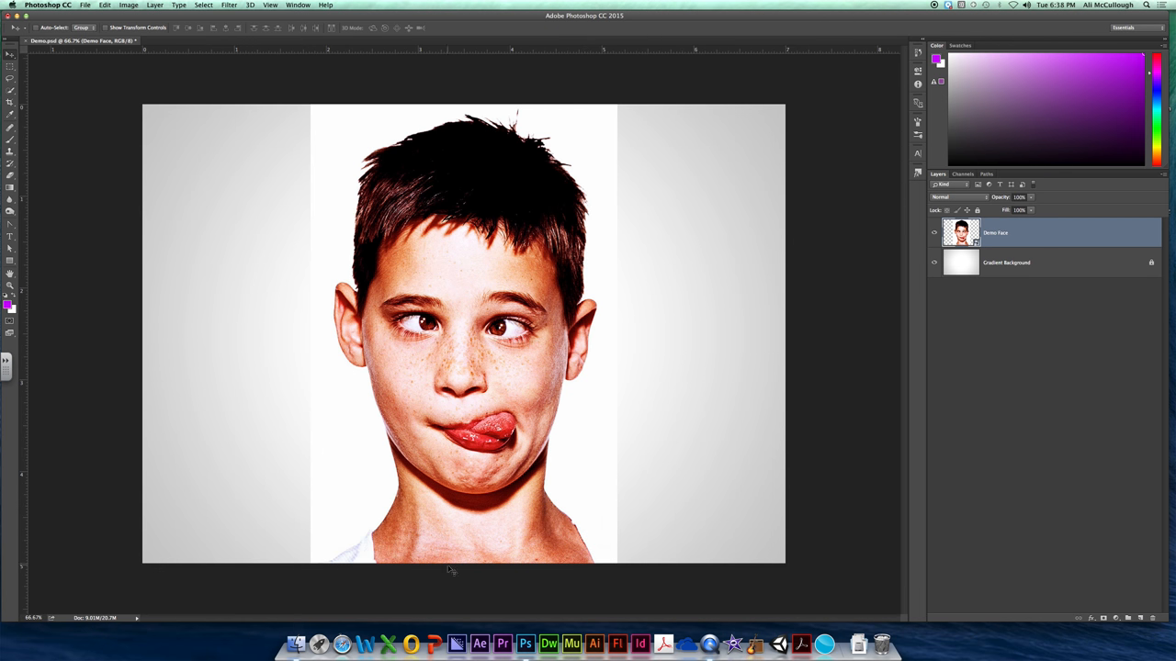
mouse_move(418, 556)
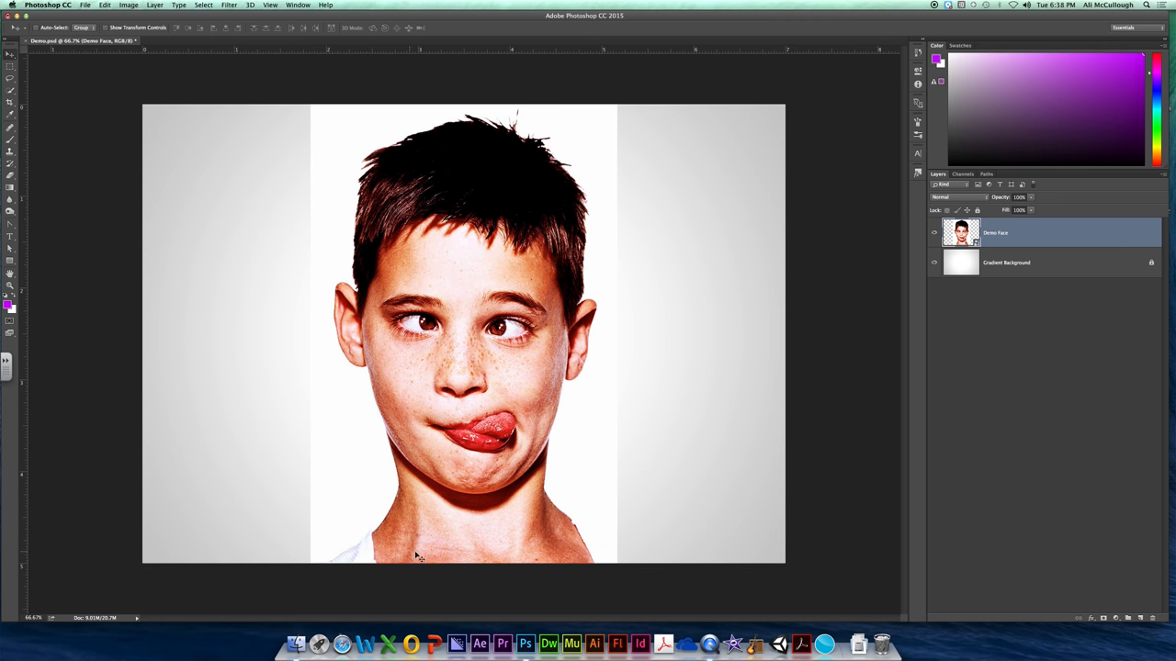
mouse_move(380, 68)
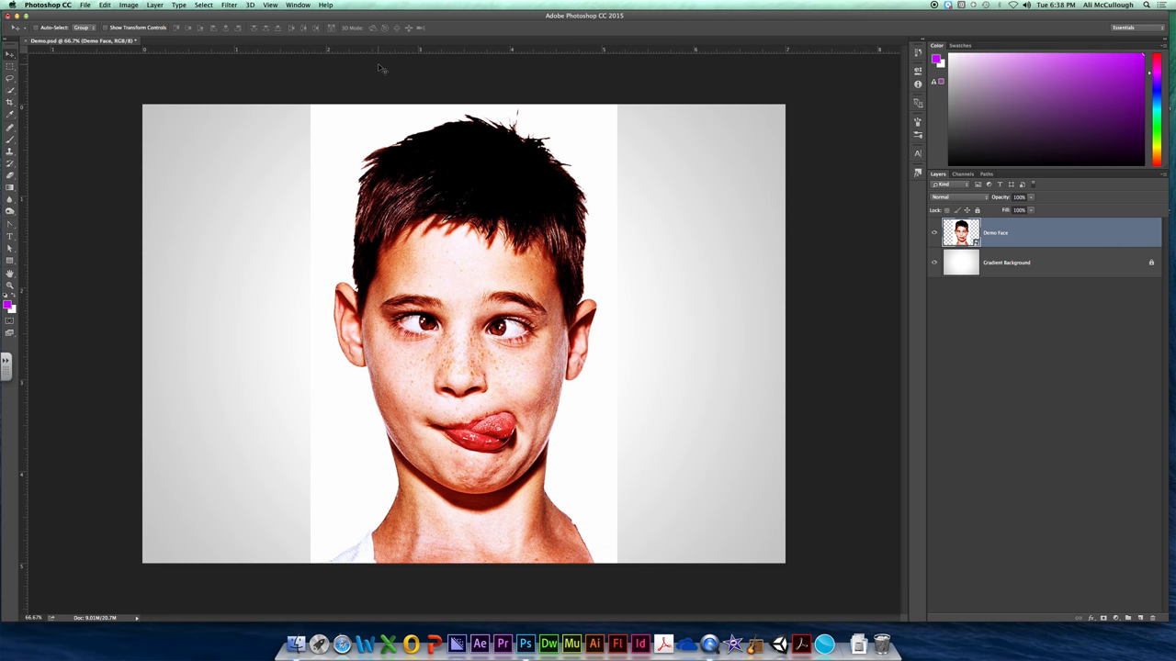
mouse_move(488, 110)
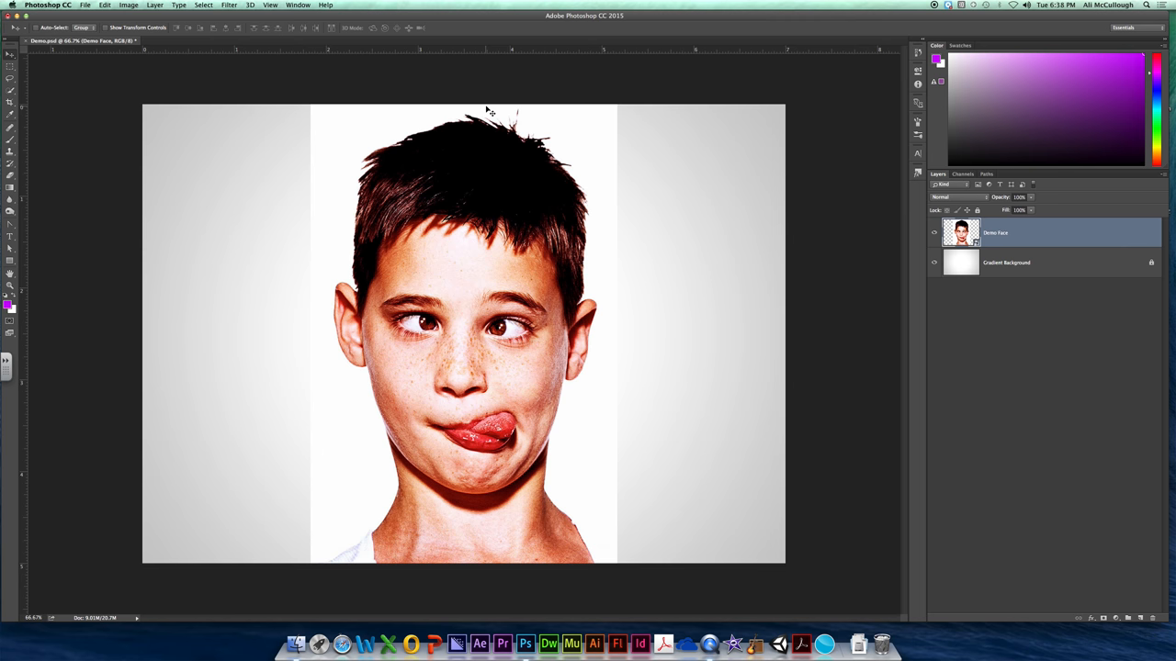
mouse_move(980, 258)
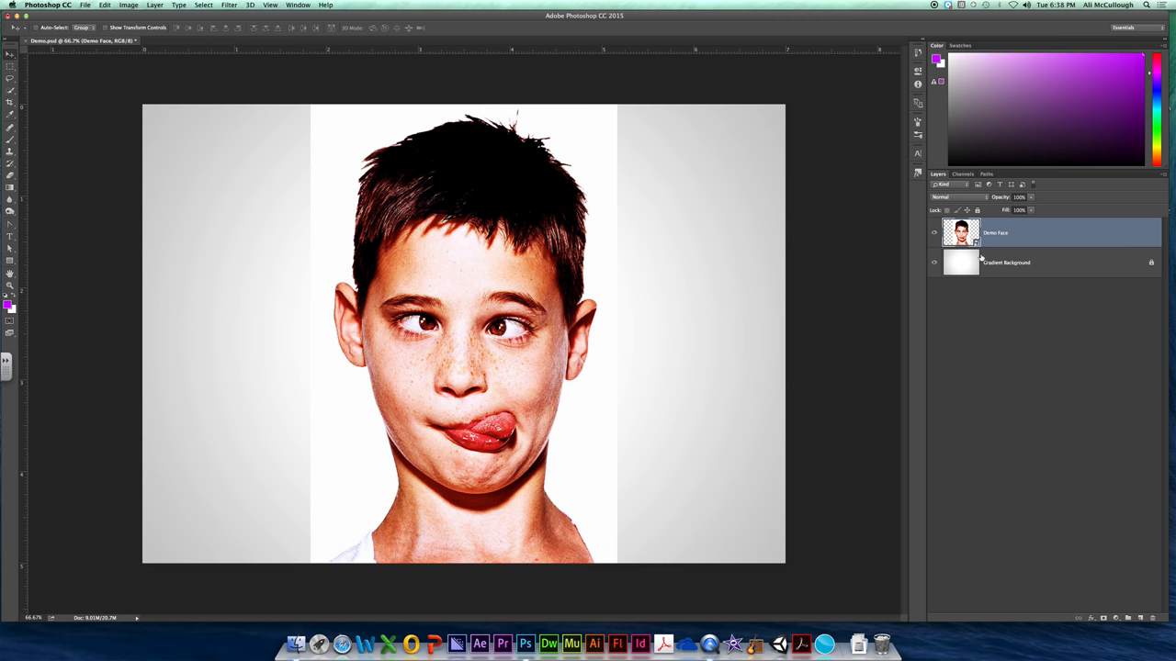
mouse_move(978, 257)
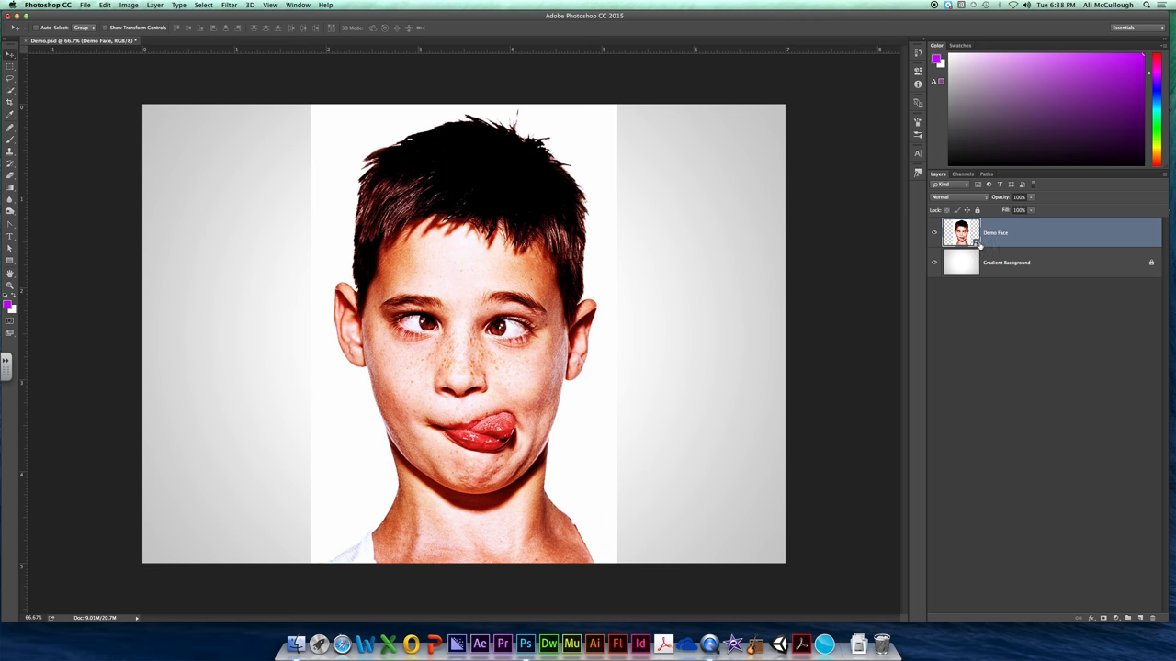
left_click(934, 233)
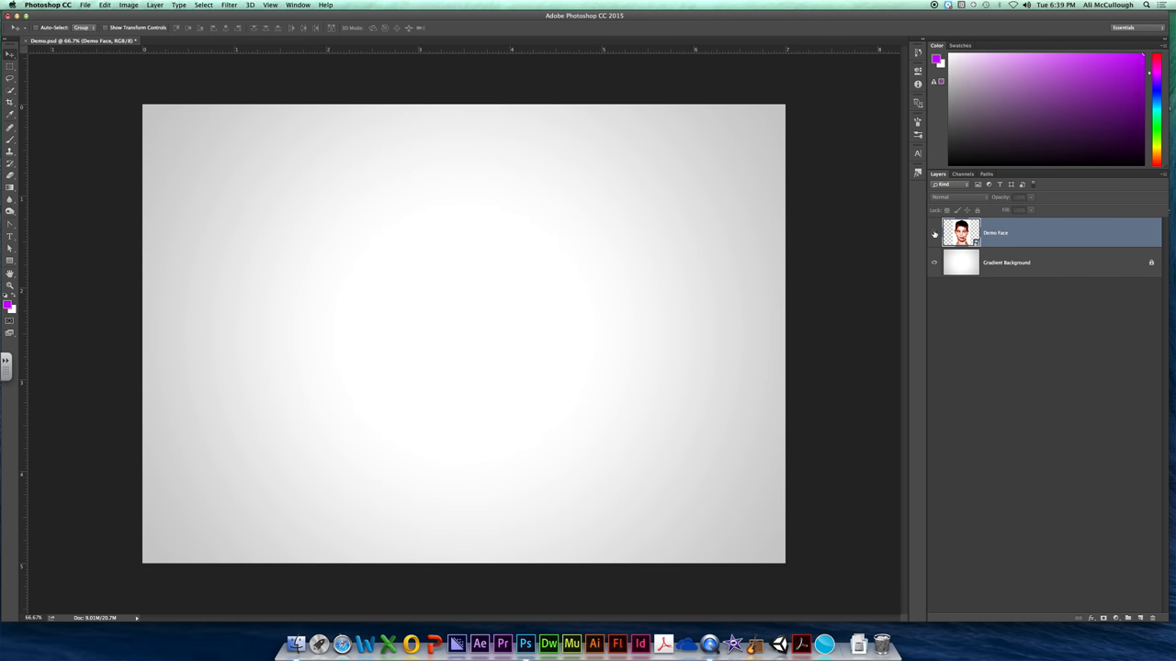
left_click(934, 233)
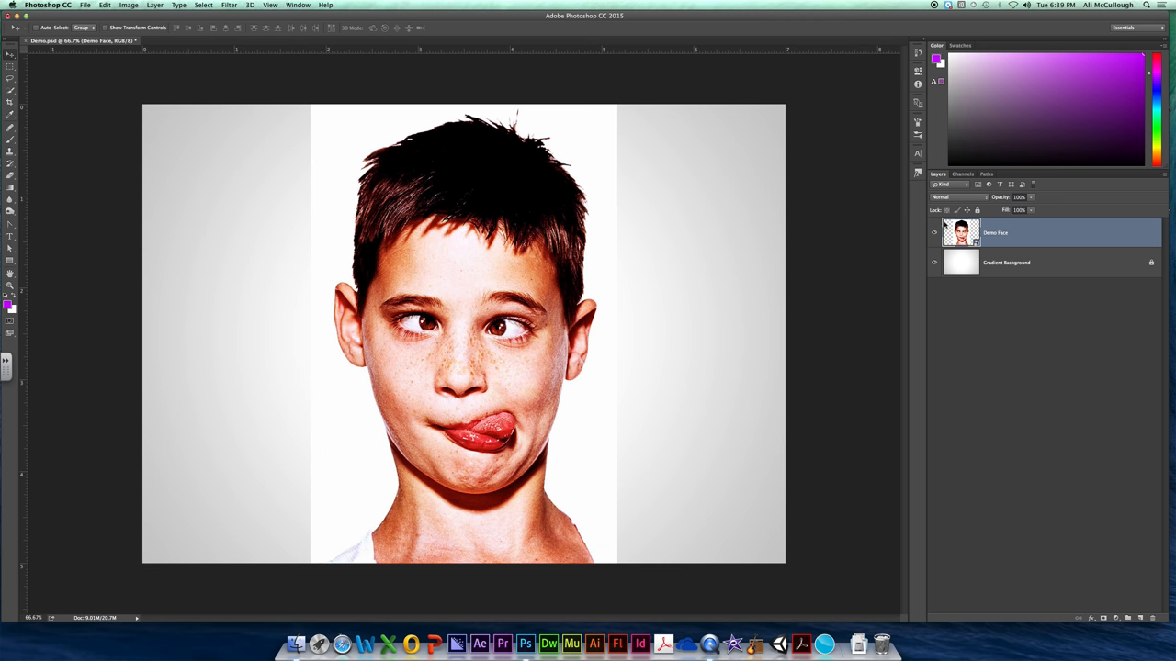
mouse_move(344, 228)
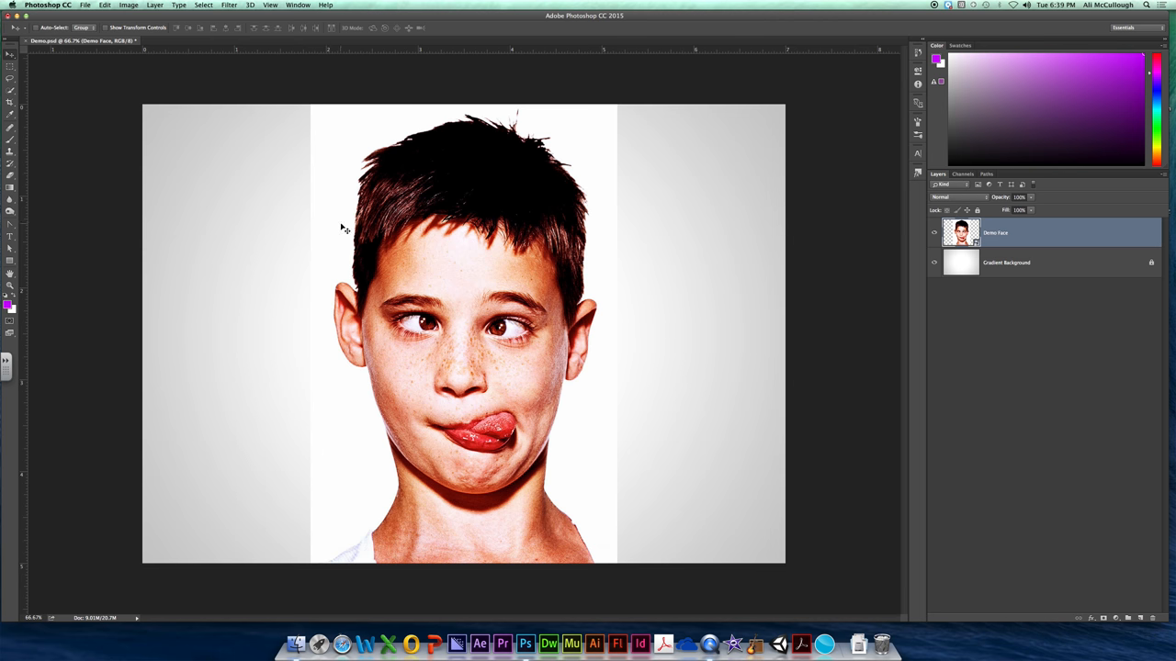
mouse_move(787, 264)
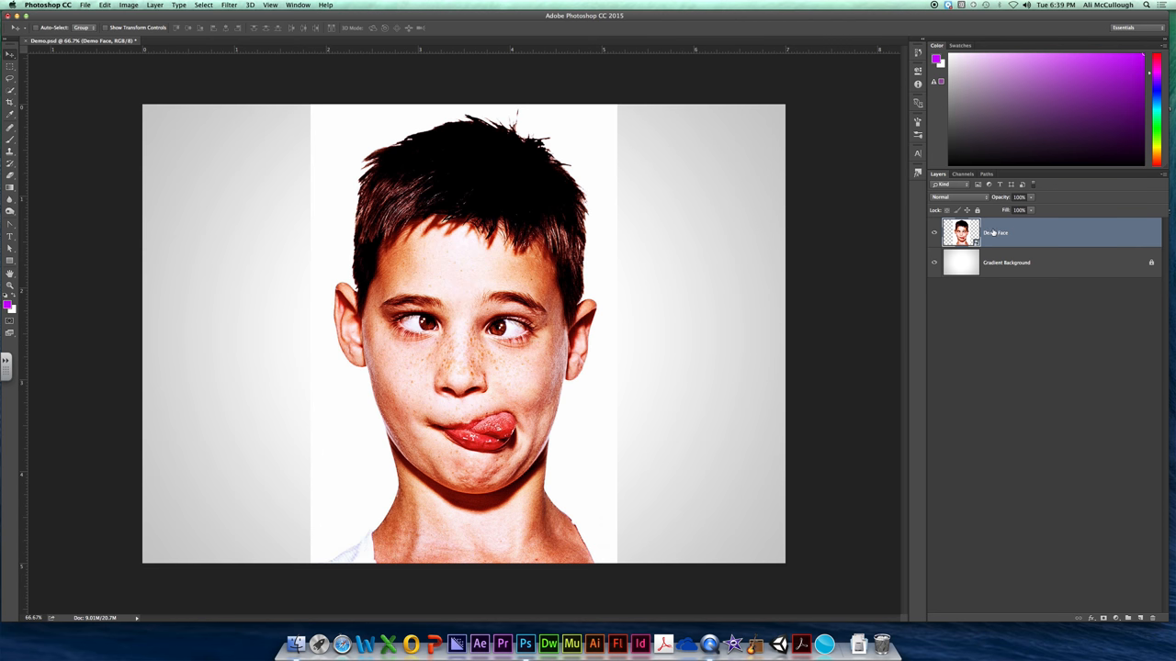
right_click(974, 233)
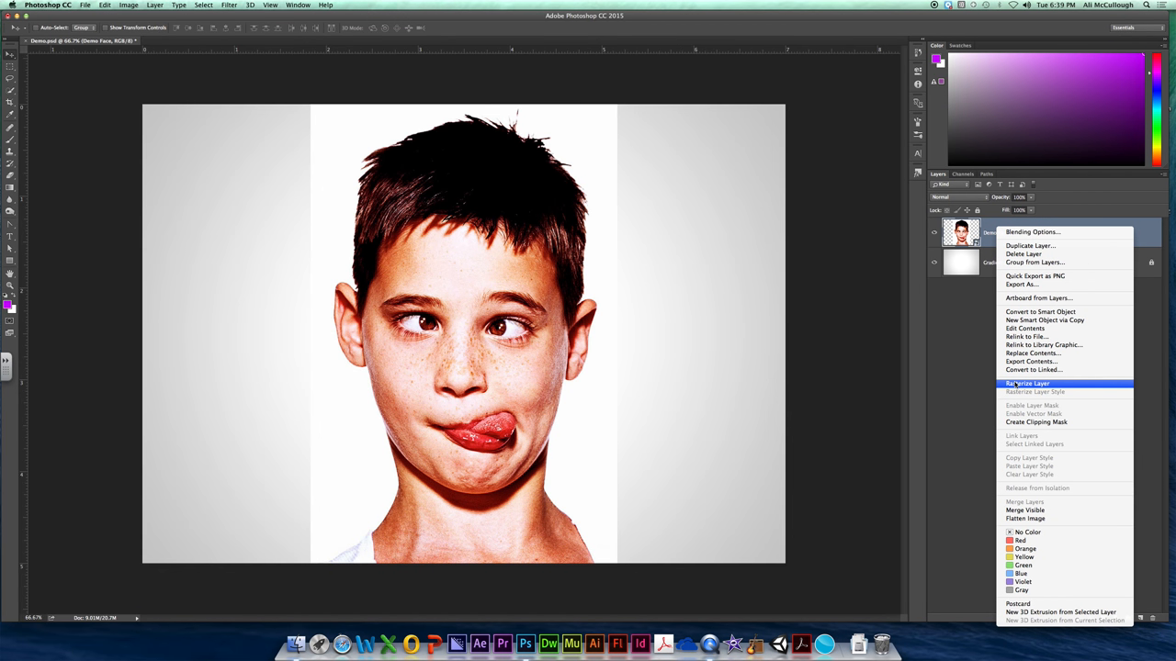
mouse_move(1014, 384)
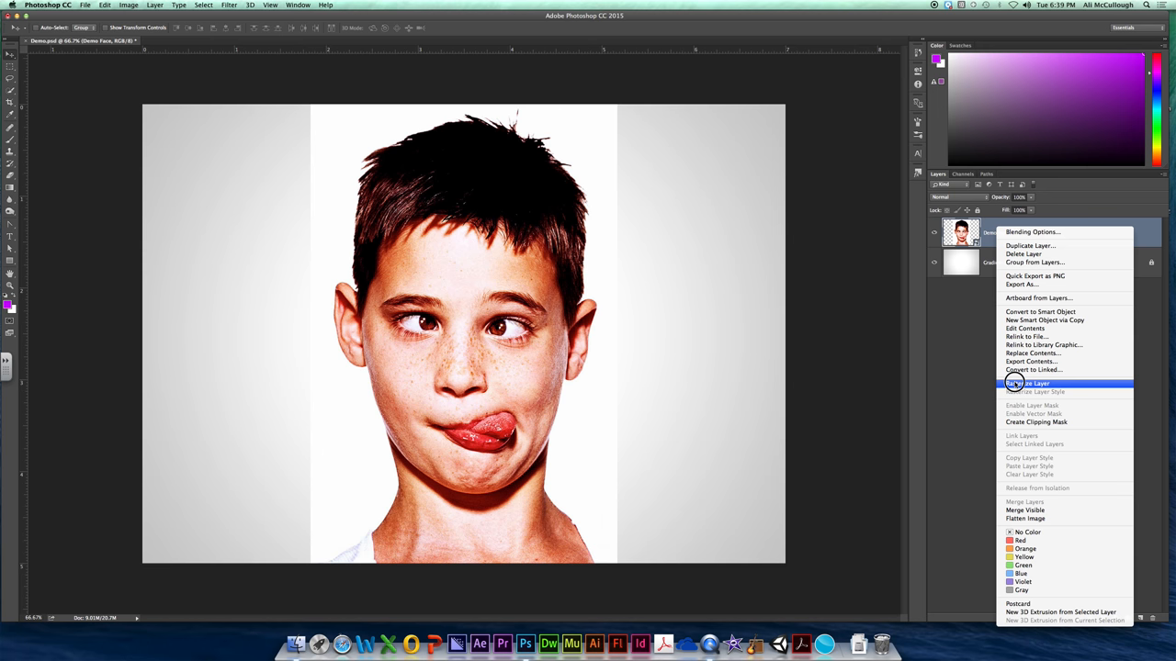
left_click(1027, 383)
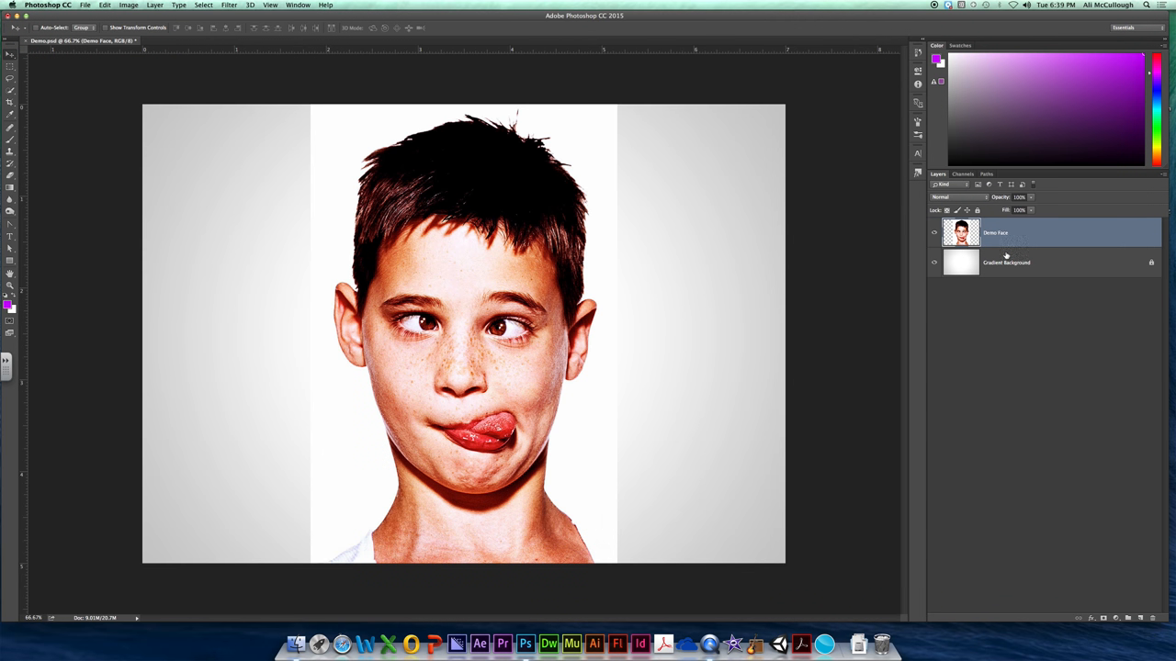
mouse_move(328, 329)
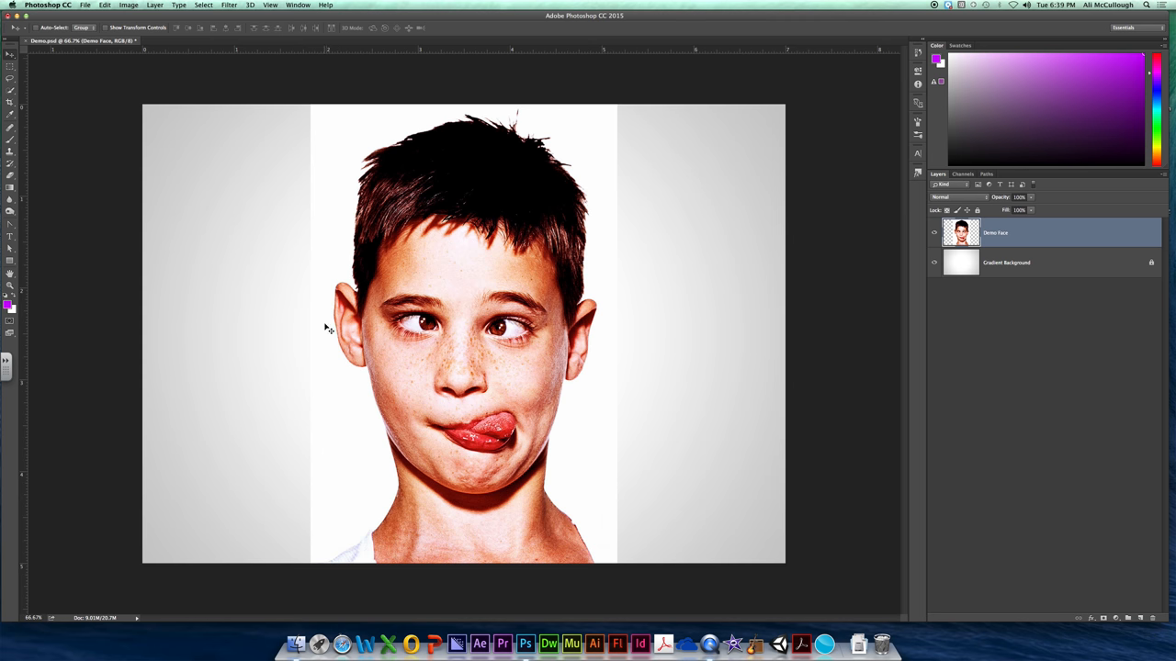
mouse_move(338, 390)
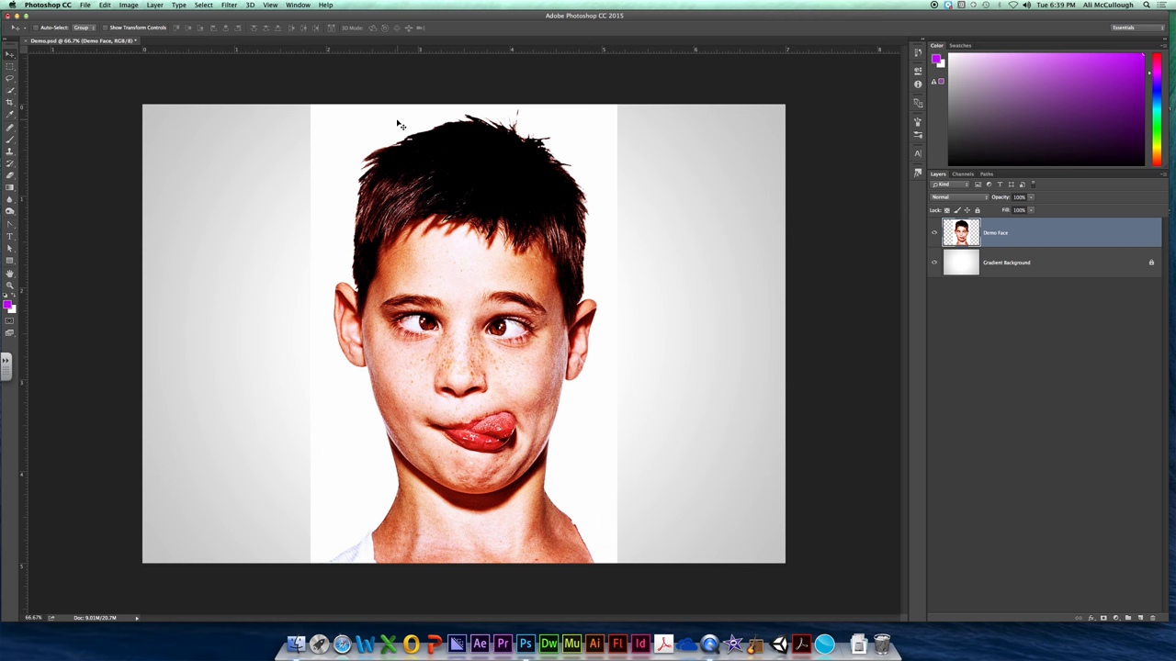
mouse_move(342, 113)
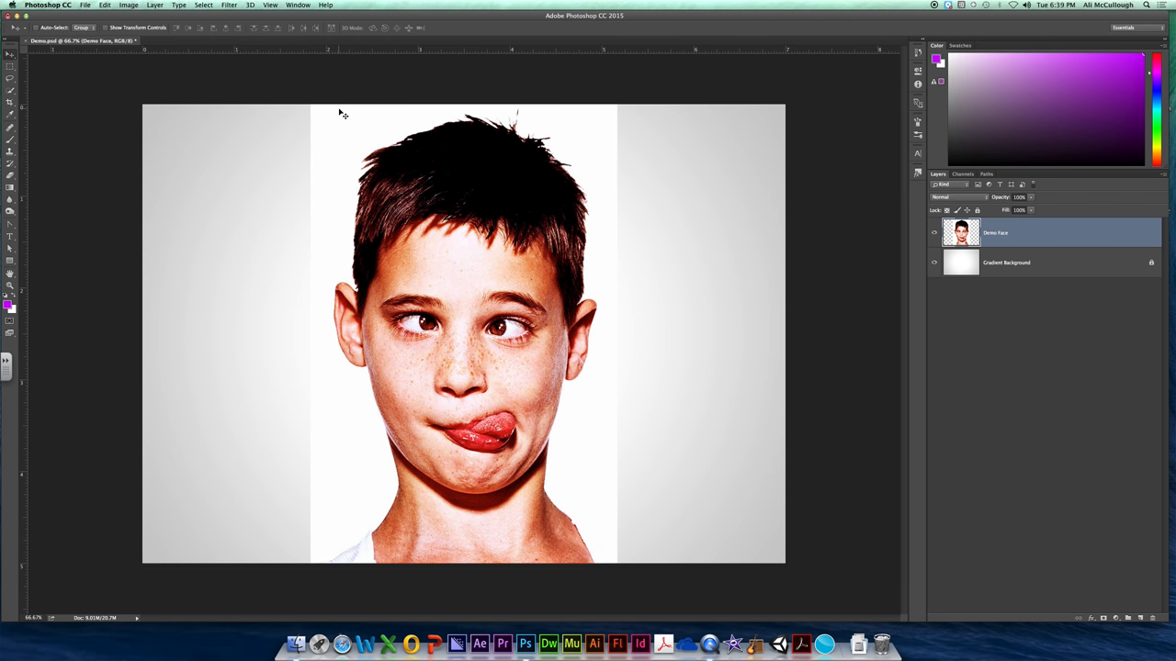
mouse_move(283, 167)
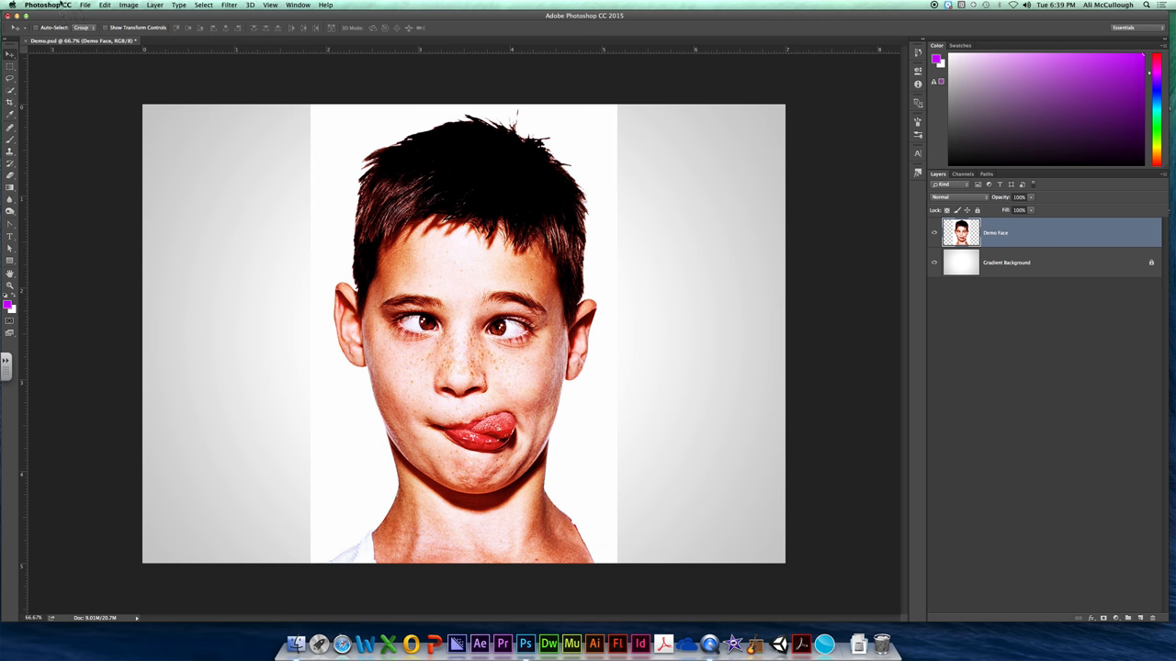
Select the boy's head and neck with the Quick Selection Tool, down to the bottom edge.
left_click(11, 87)
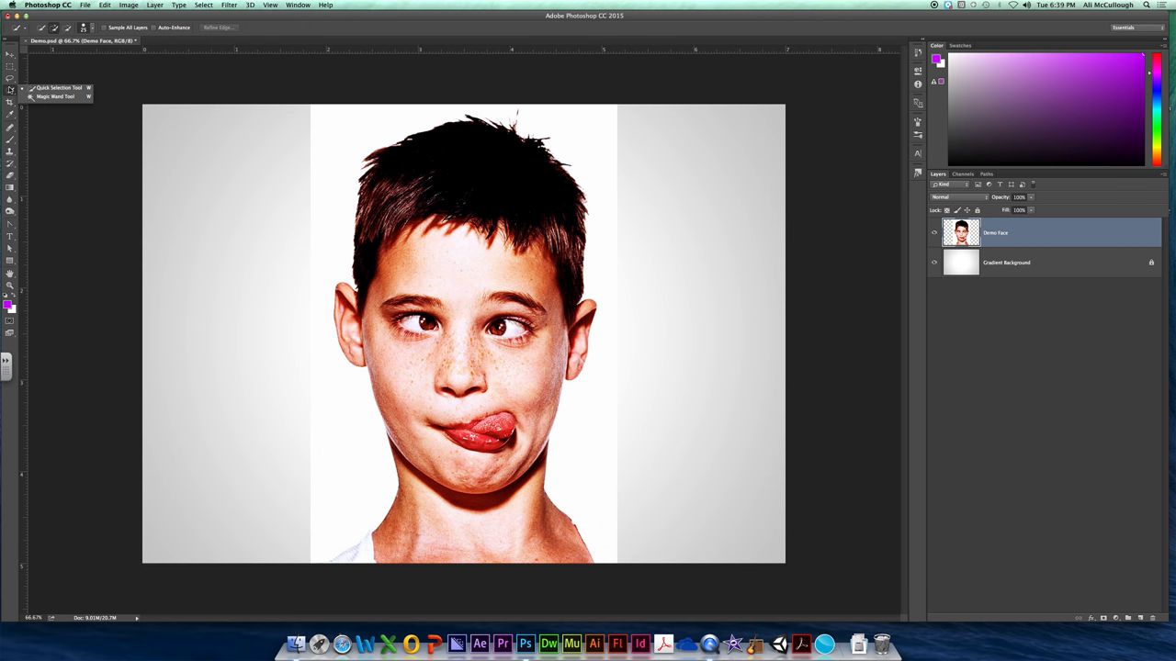
left_click(12, 78)
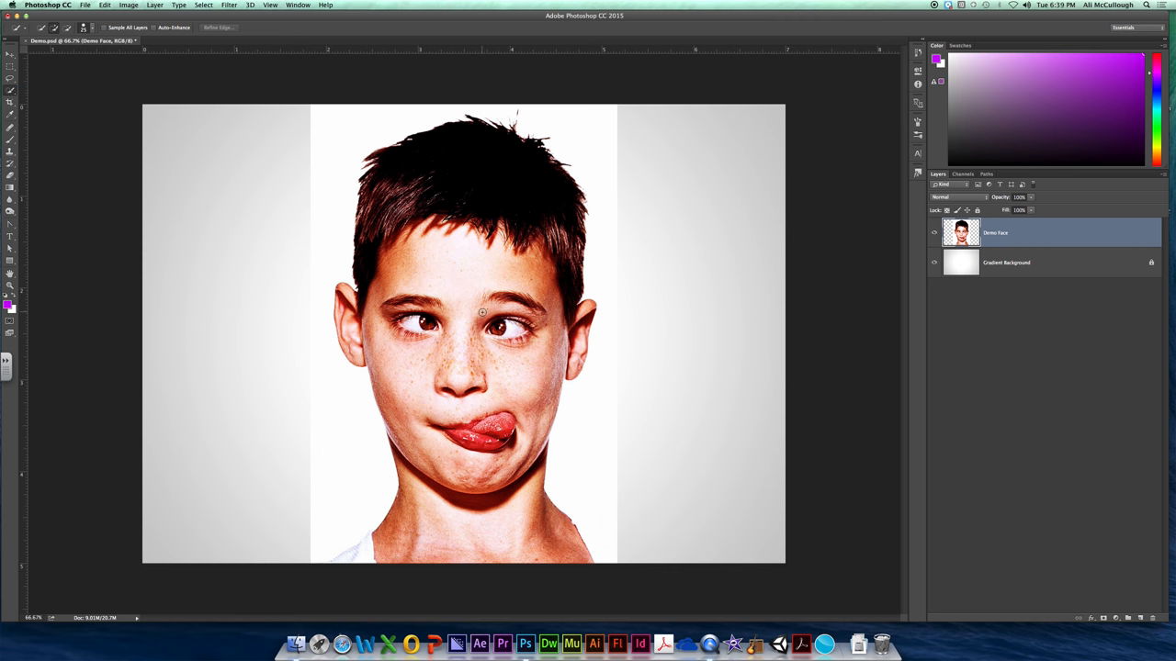
mouse_move(465, 308)
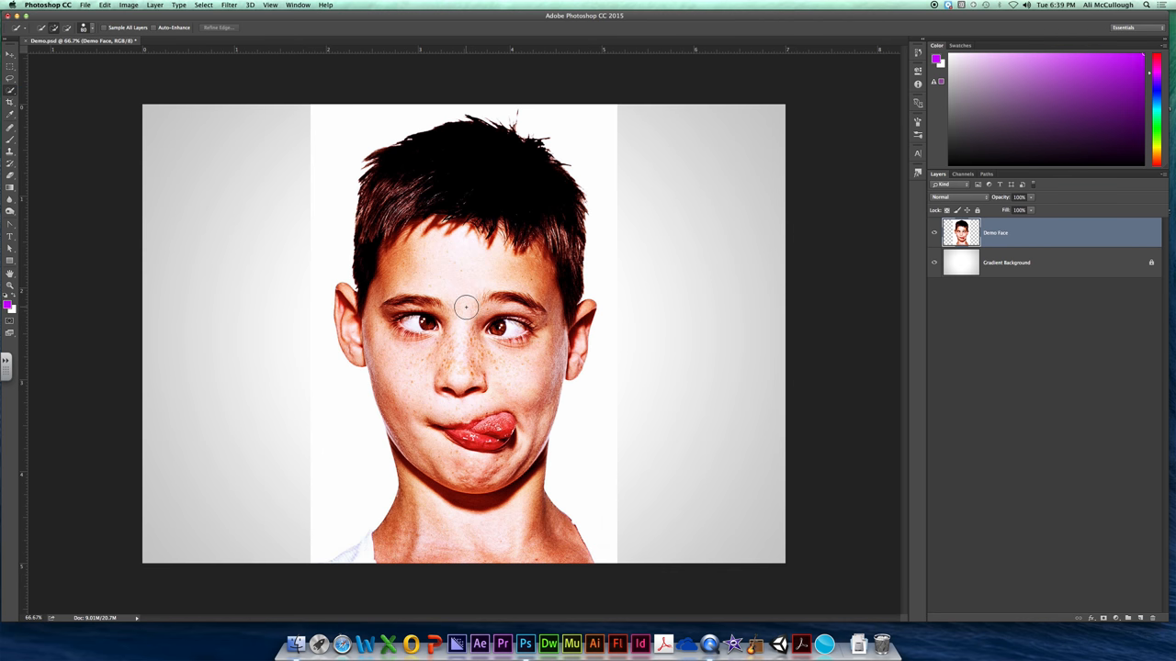
mouse_move(450, 278)
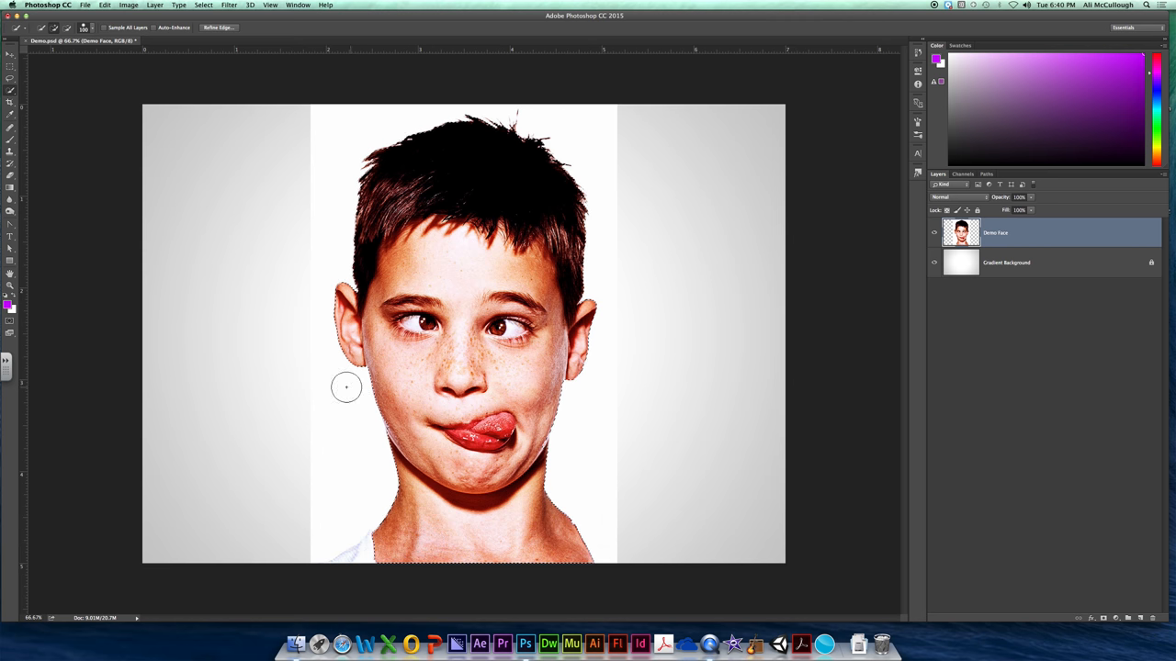
mouse_move(459, 573)
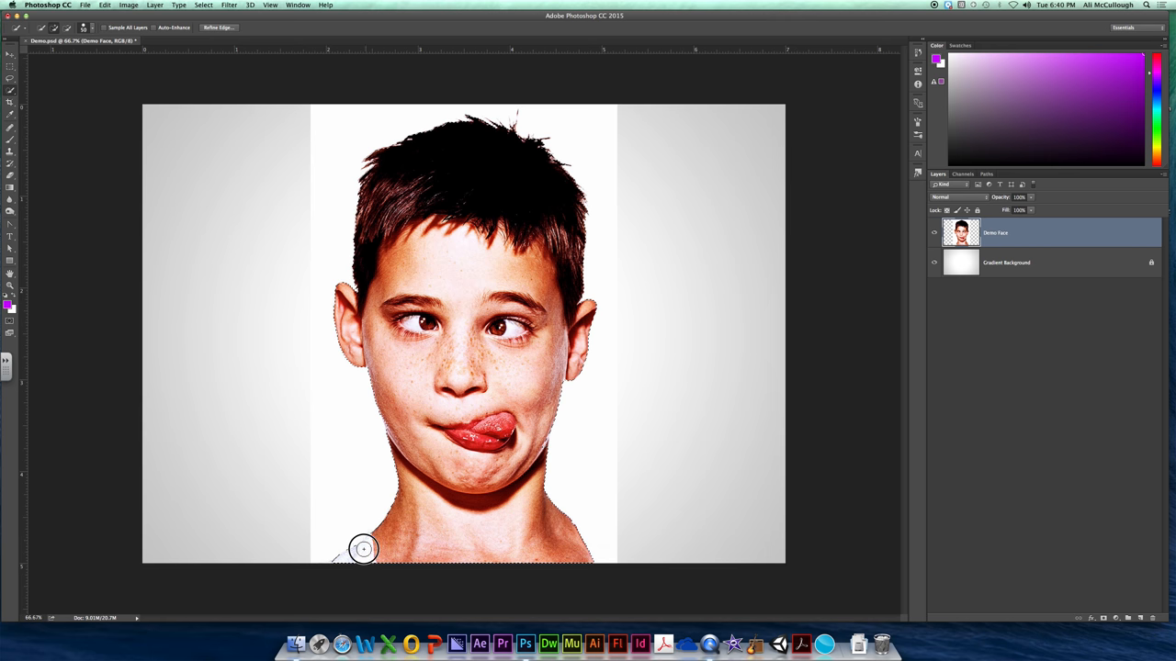
left_click_drag(364, 549, 610, 560)
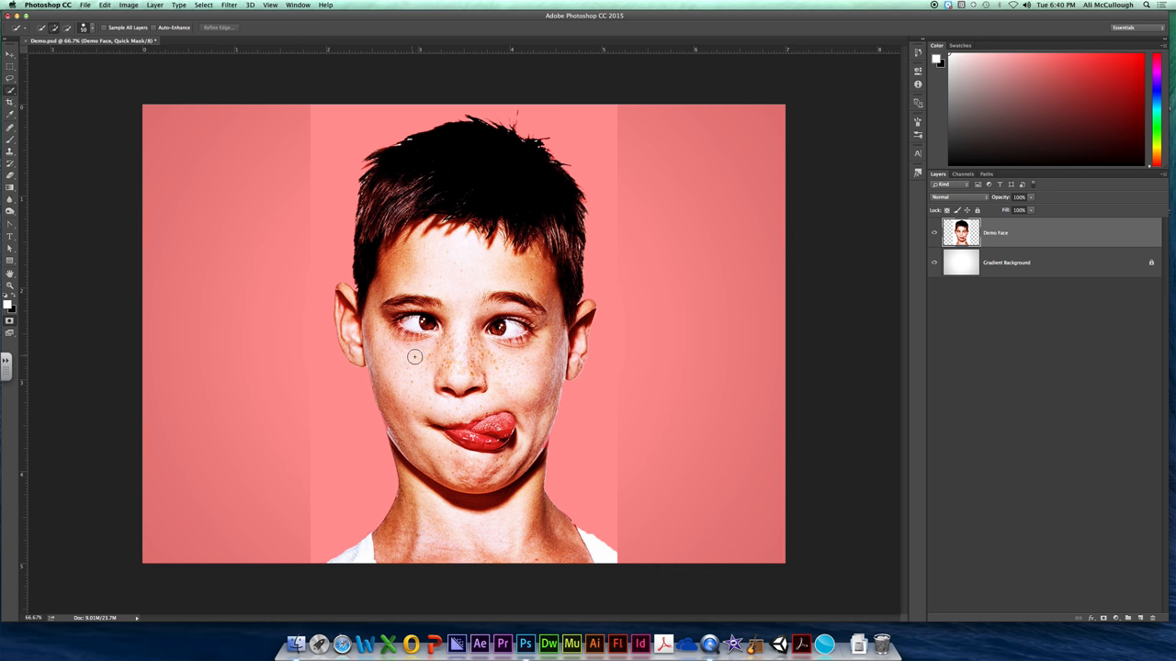
mouse_move(485, 205)
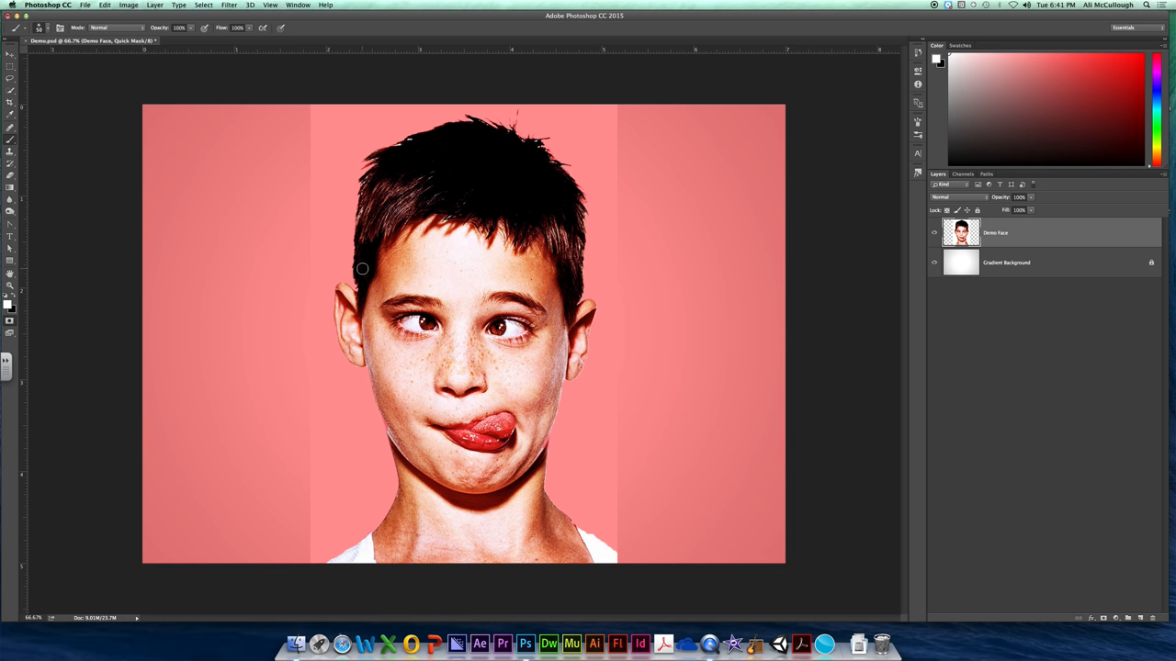
mouse_move(571, 396)
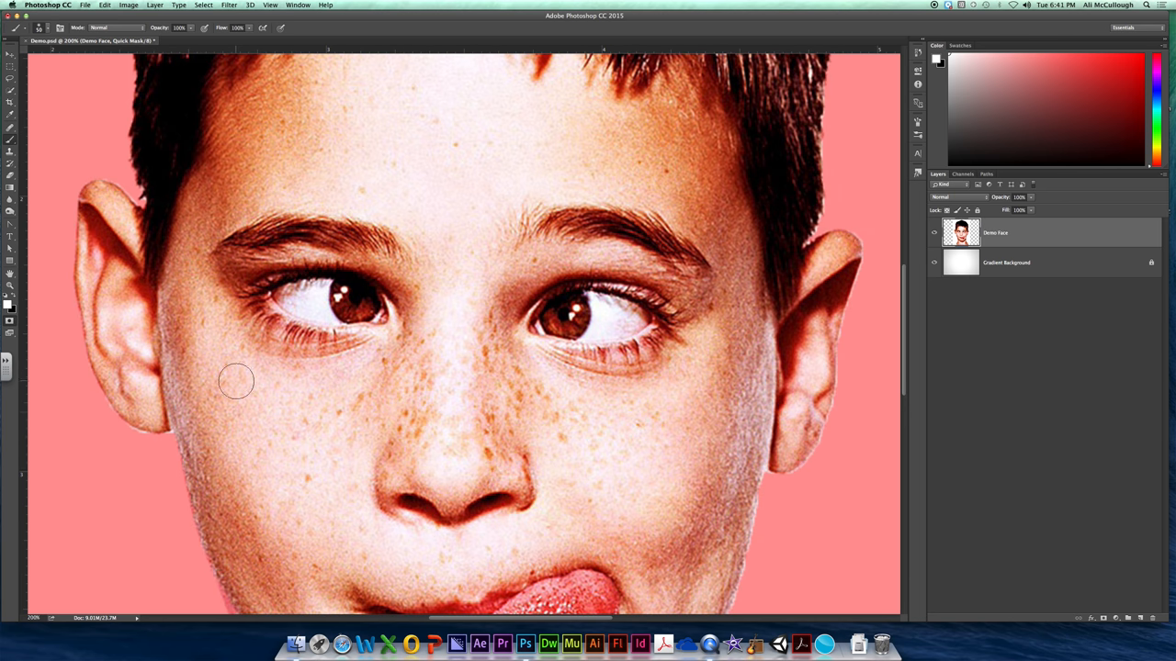
Zoom in to 200% around the face and bring up the Brush Preset picker.
scroll("down", 3)
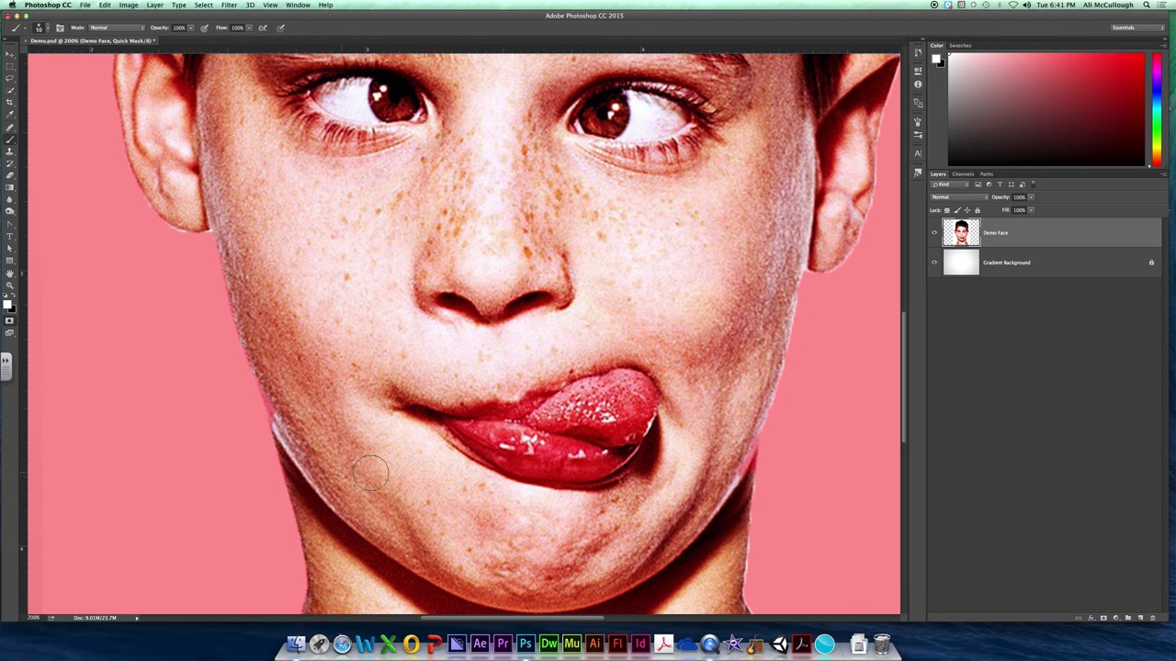
scroll("down", 3)
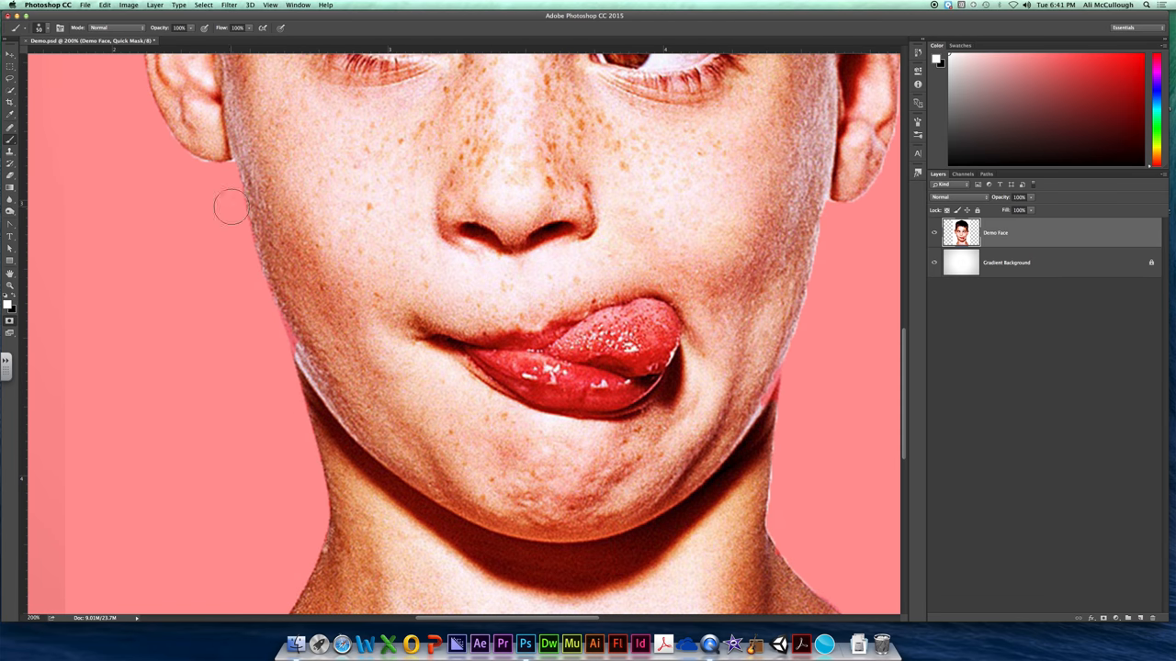
left_click(39, 27)
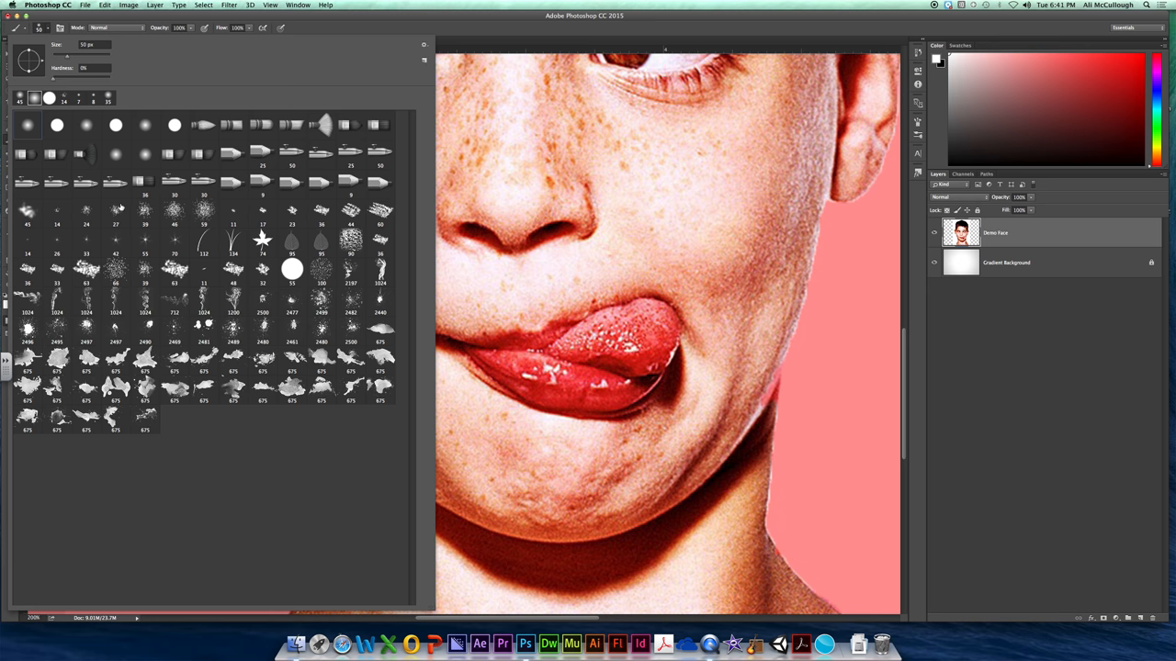
Reset the brush presets to the default brush set and confirm.
left_click(423, 44)
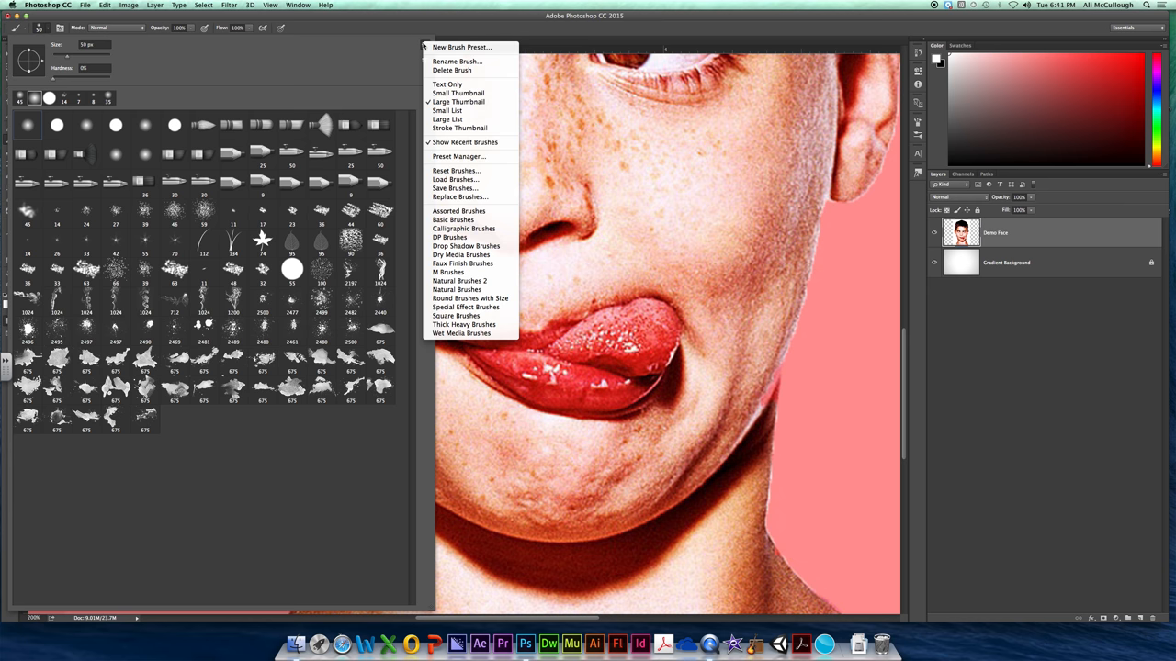
mouse_move(451, 170)
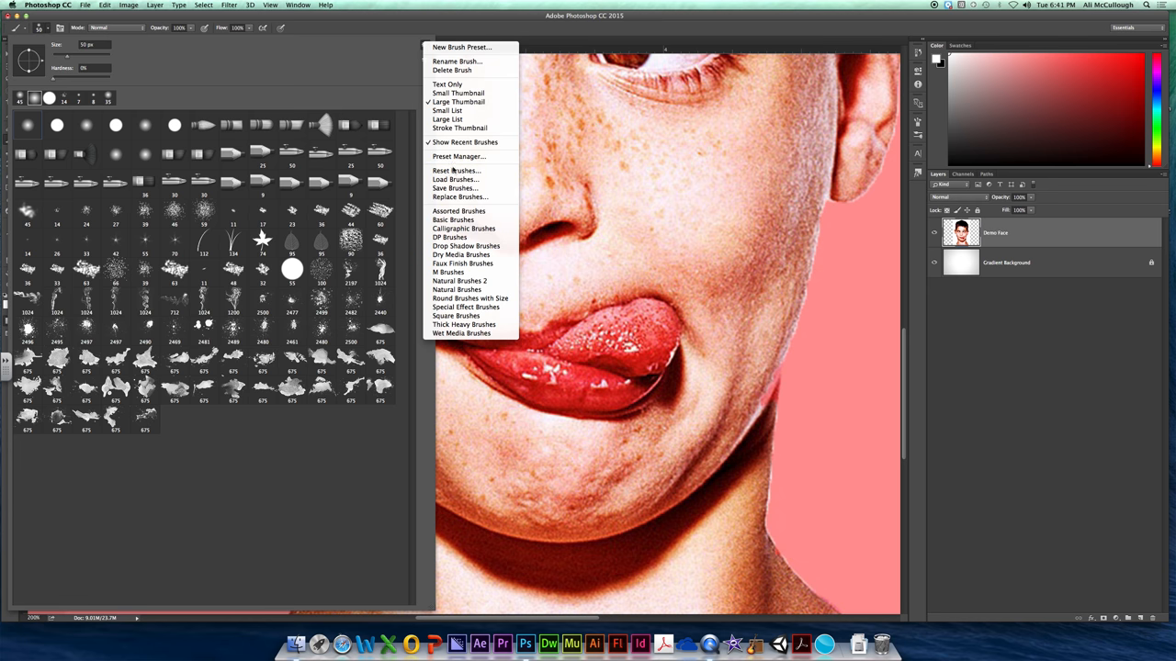
left_click(455, 170)
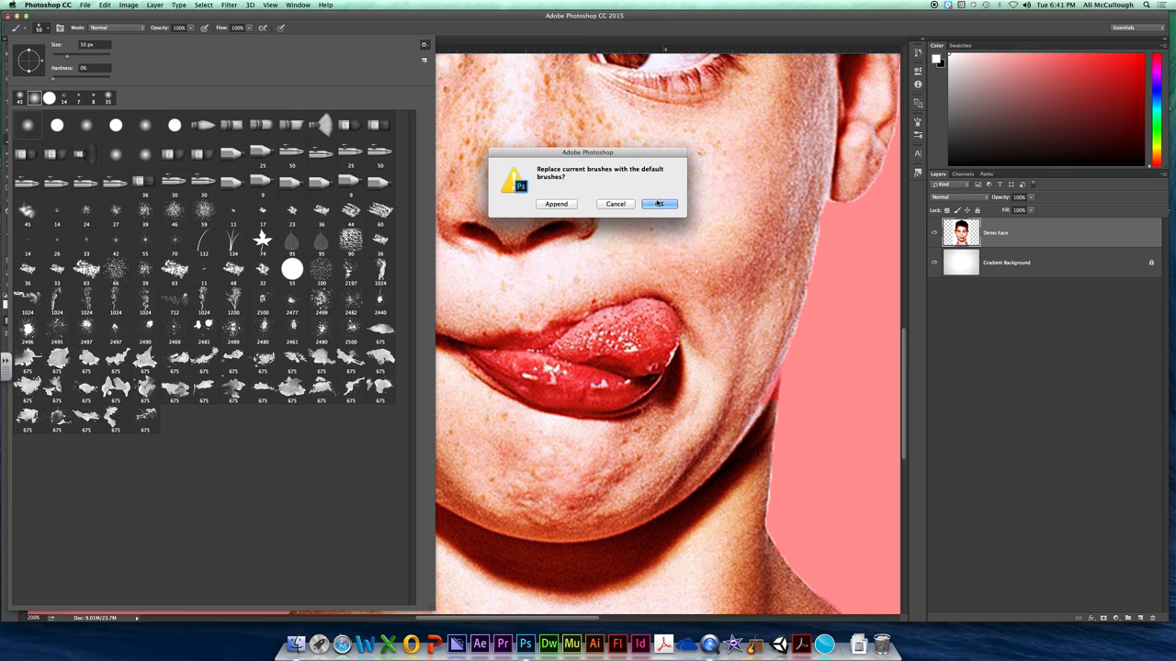
left_click(659, 203)
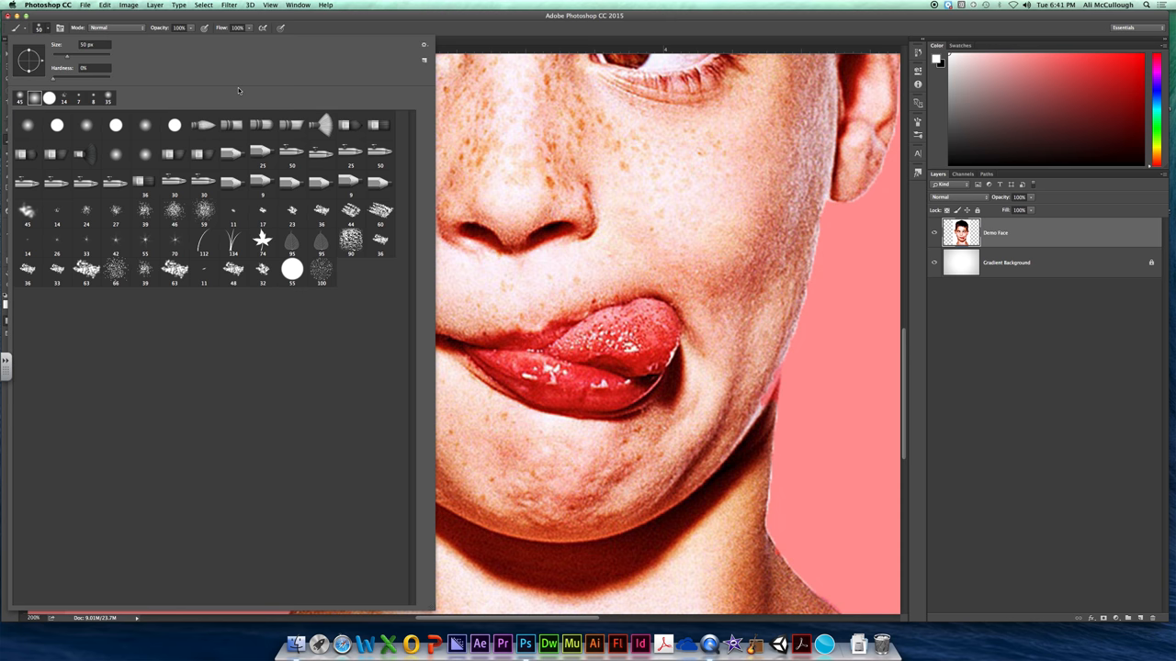
mouse_move(200, 223)
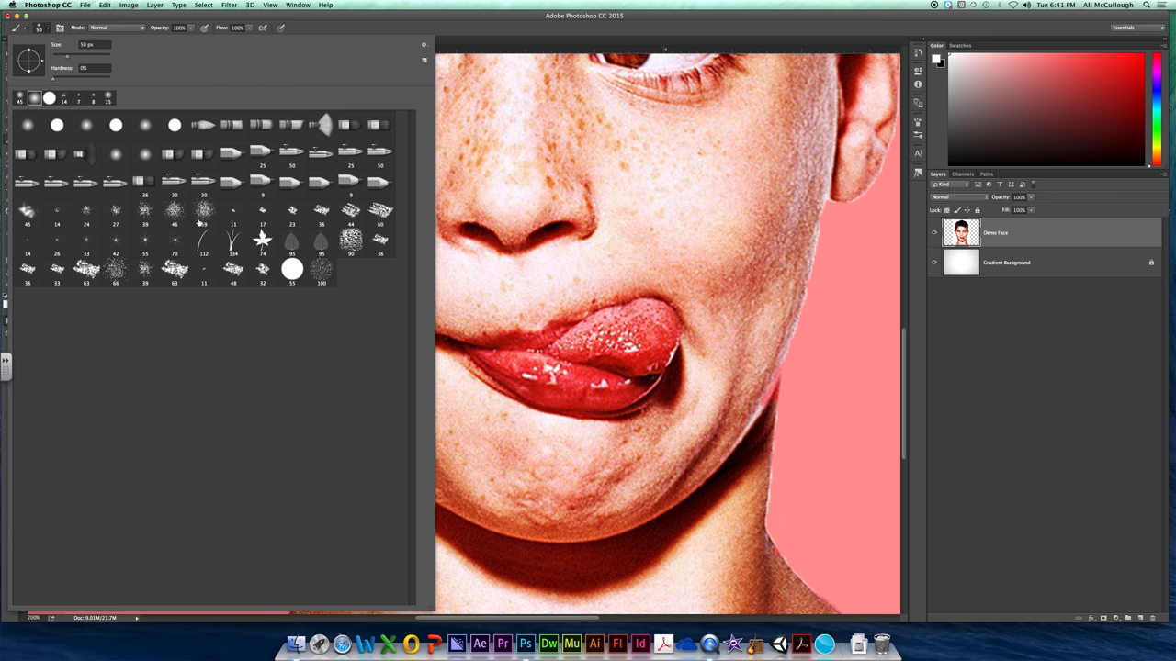
mouse_move(206, 133)
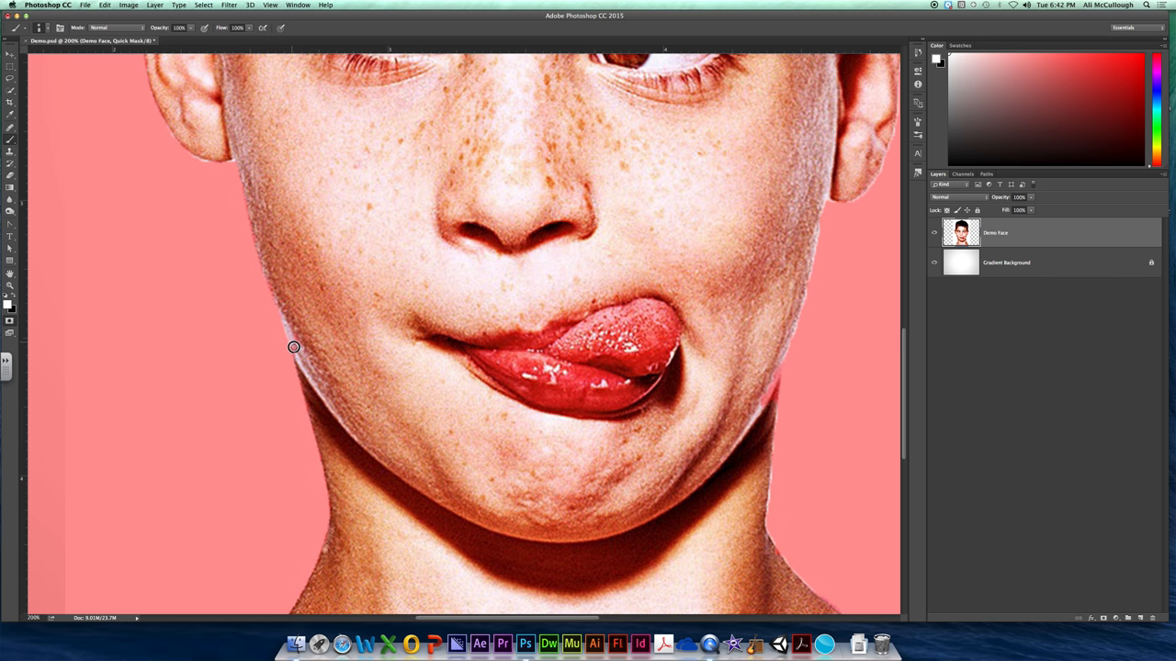
mouse_move(433, 360)
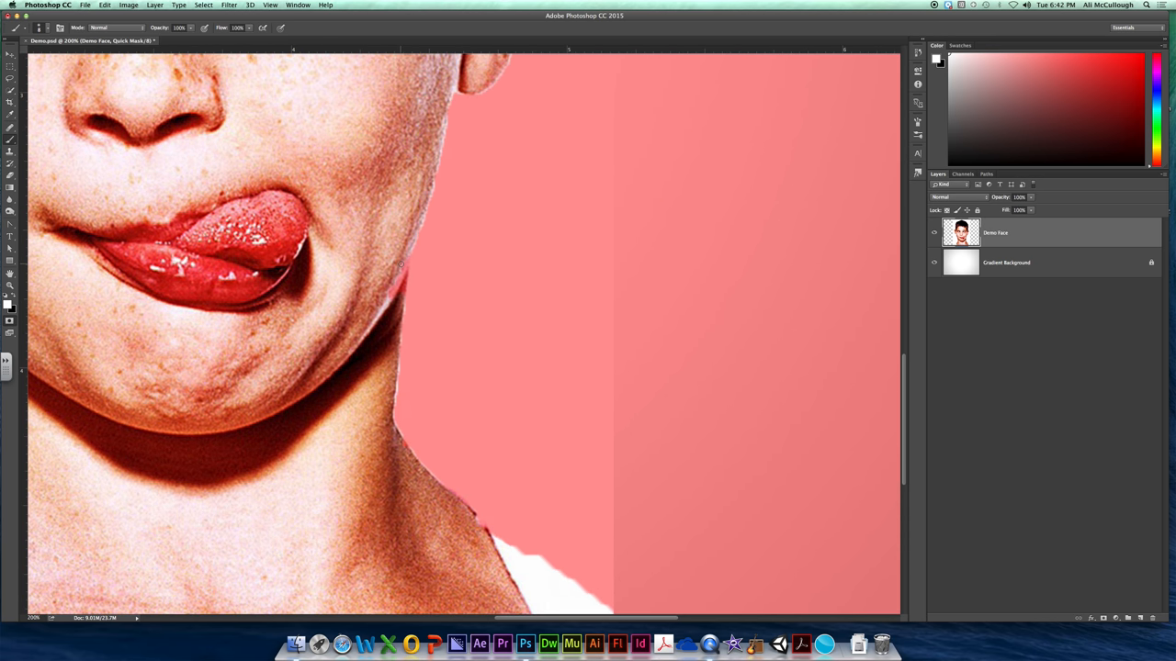
mouse_move(402, 277)
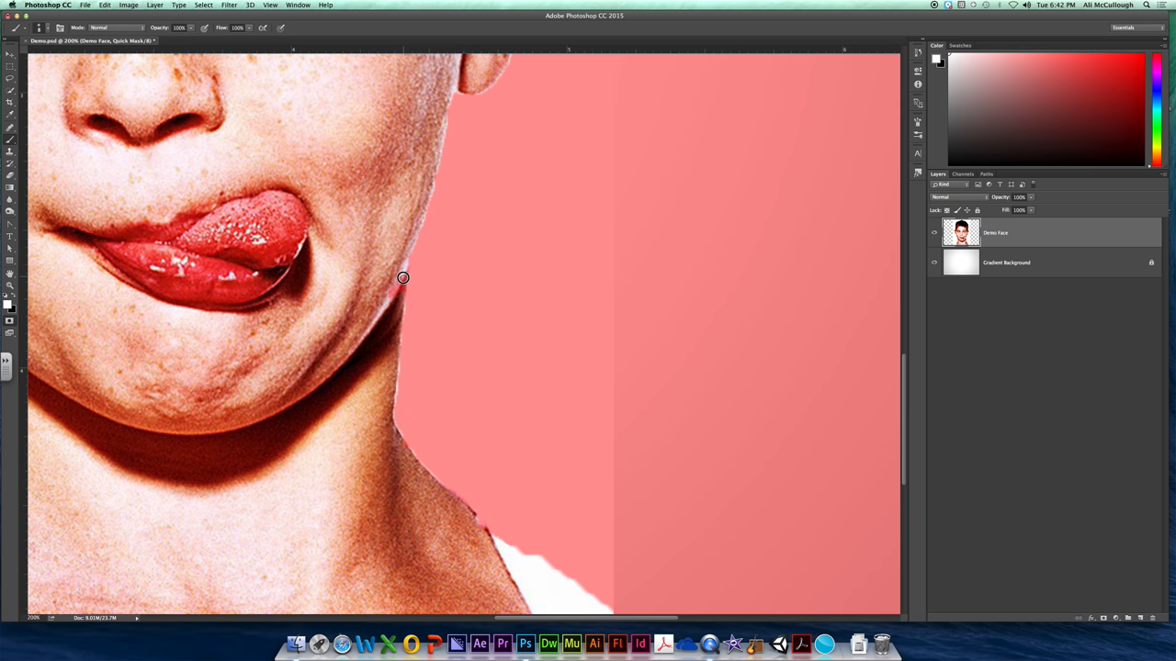
mouse_move(388, 297)
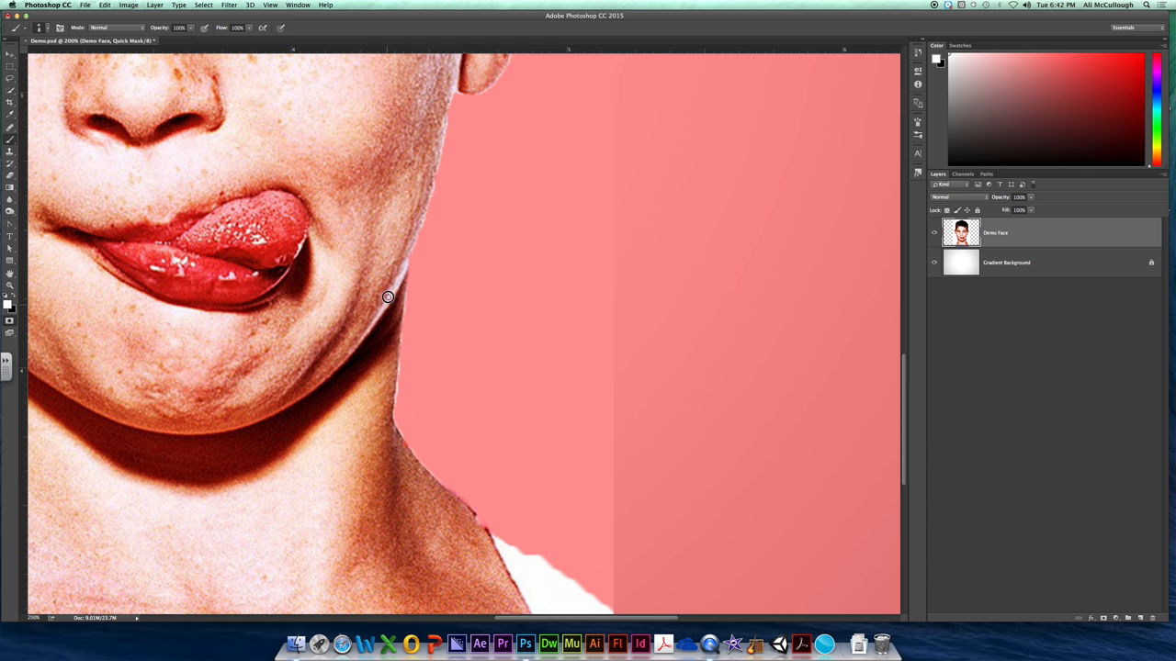
Paint Quick Mask with the soft brush over the shirt edge beside the neck.
scroll("down", 3)
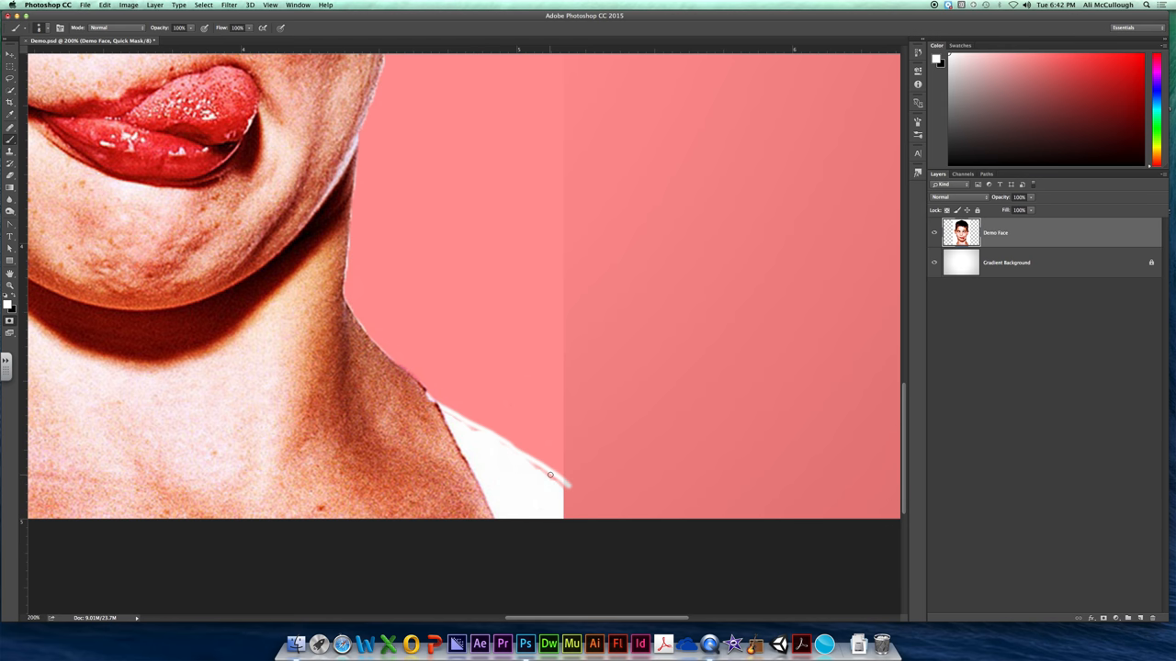
mouse_move(441, 414)
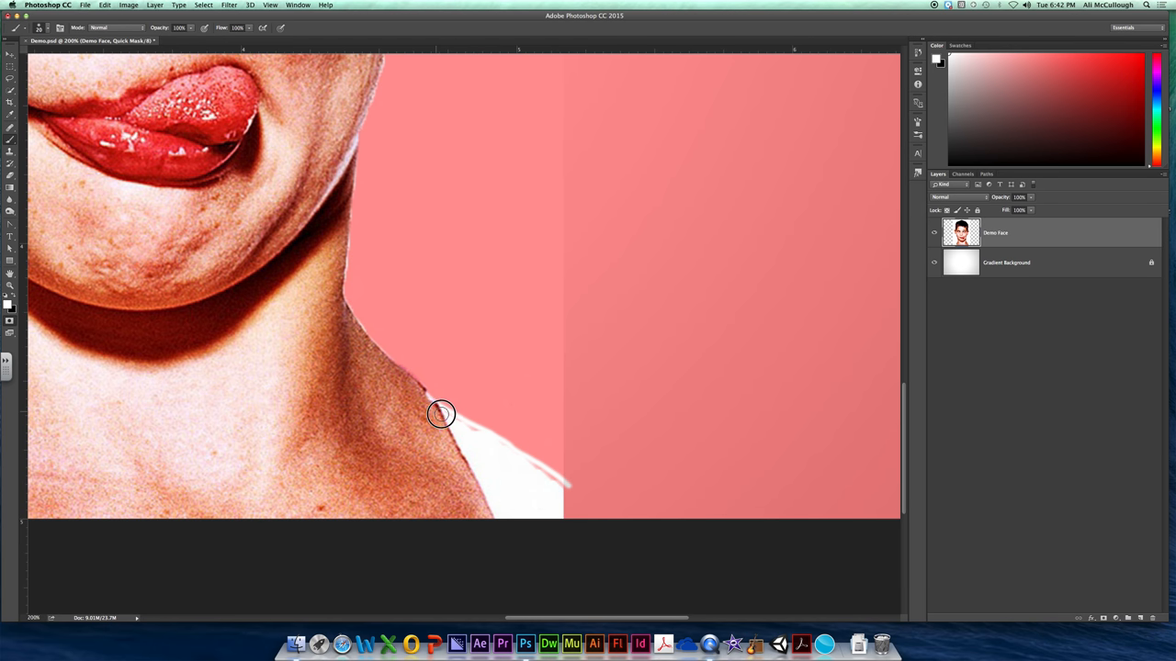
left_click_drag(441, 413, 546, 477)
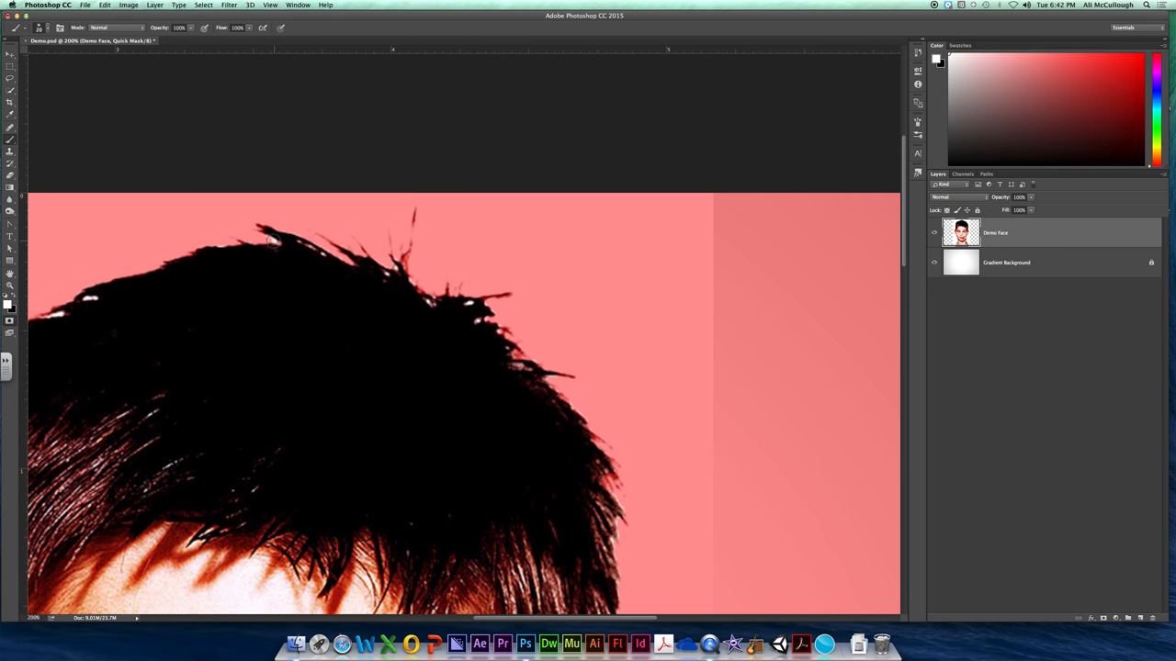
mouse_move(276, 225)
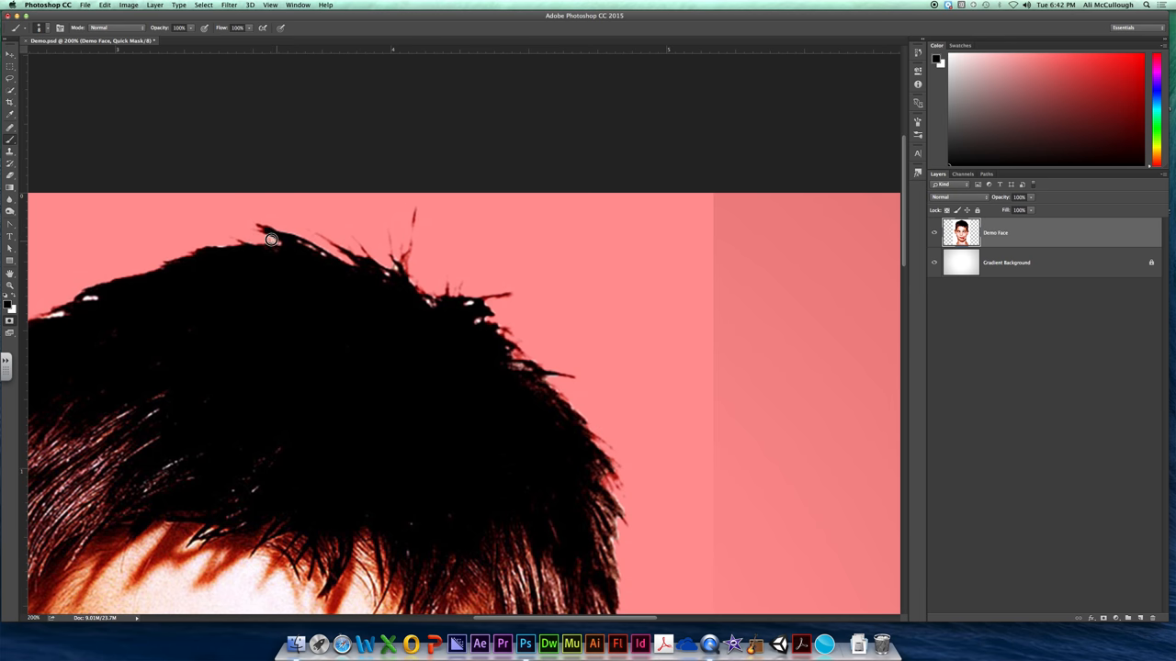
scroll("down", 3)
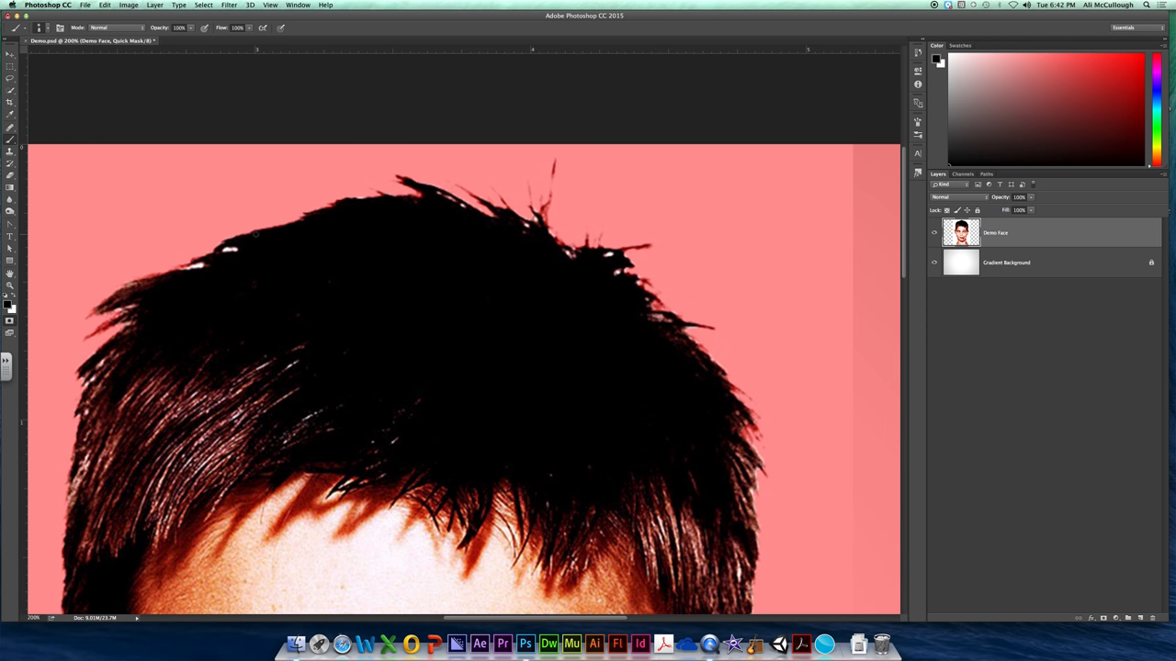
mouse_move(211, 267)
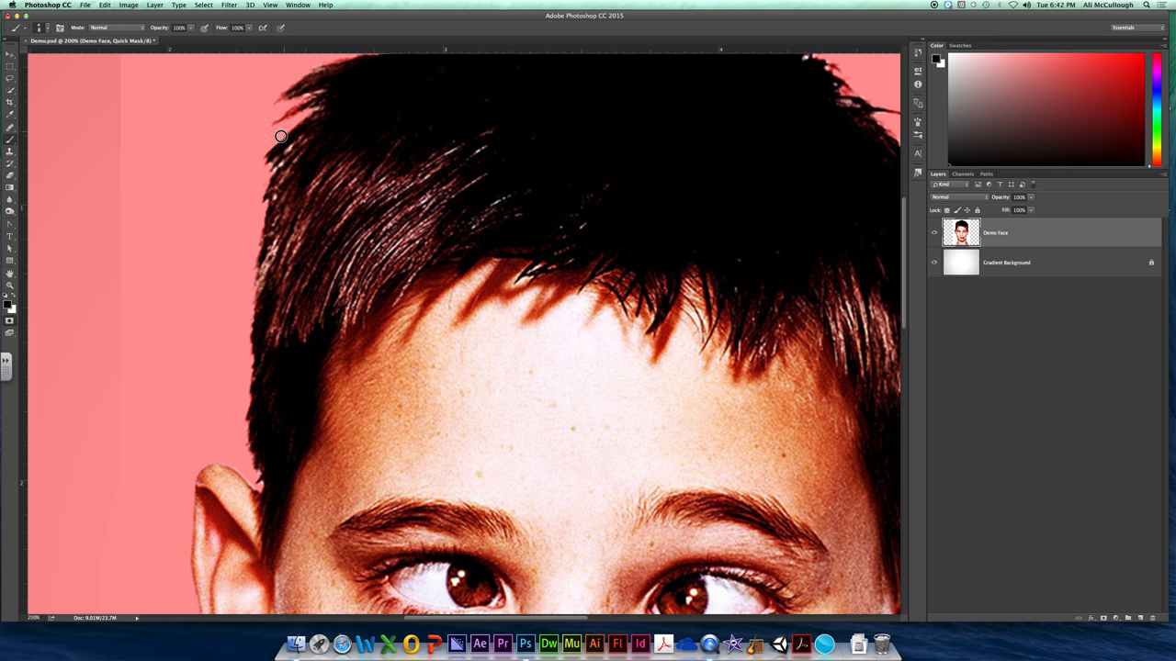
mouse_move(308, 295)
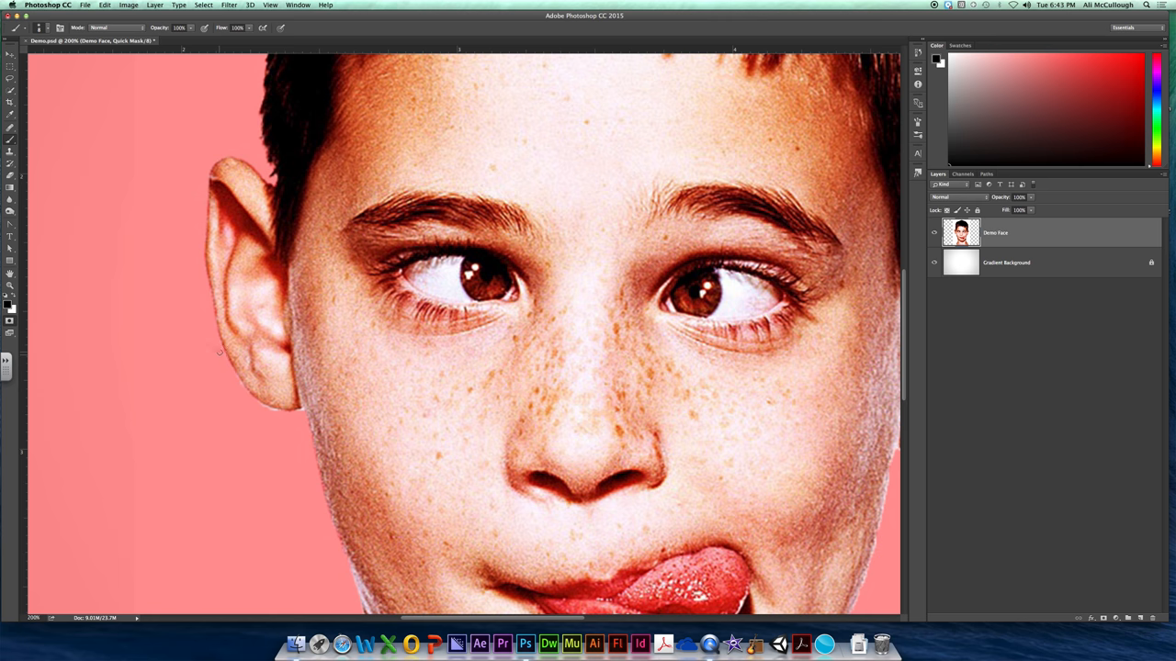
mouse_move(249, 396)
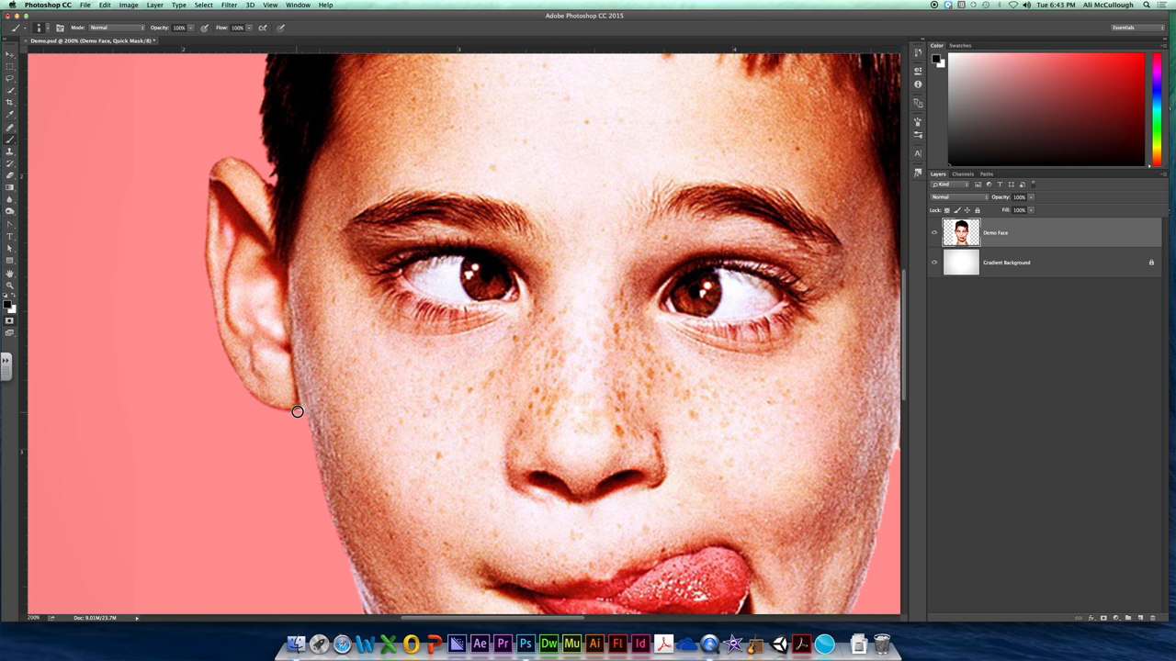
scroll("down", 3)
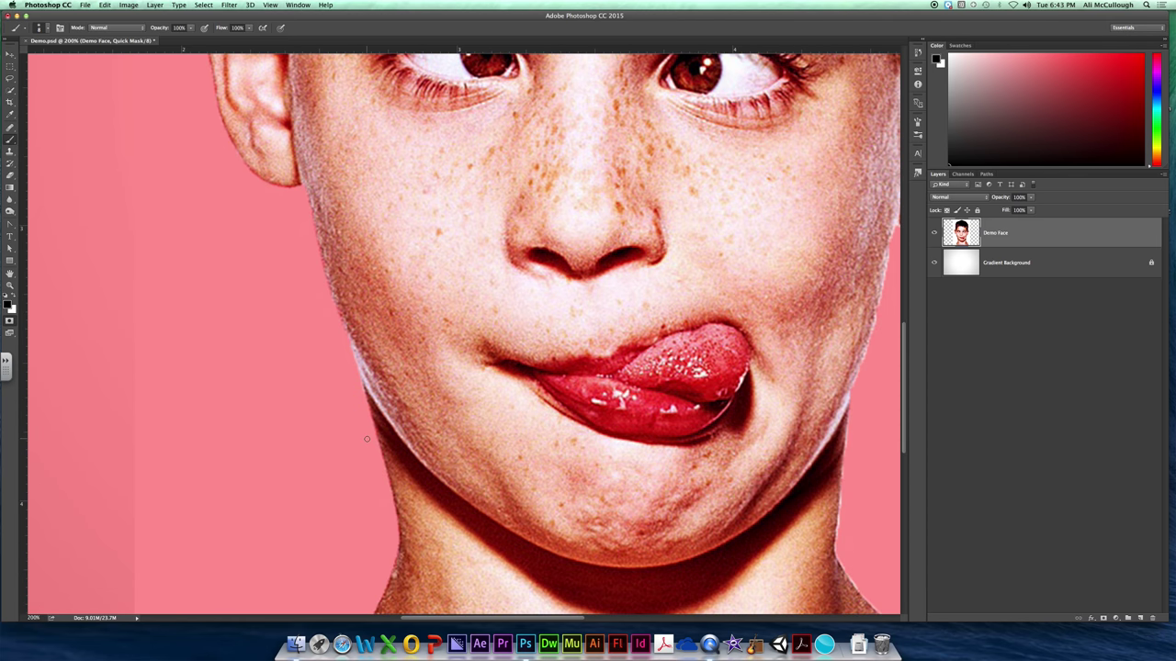
scroll("down", 3)
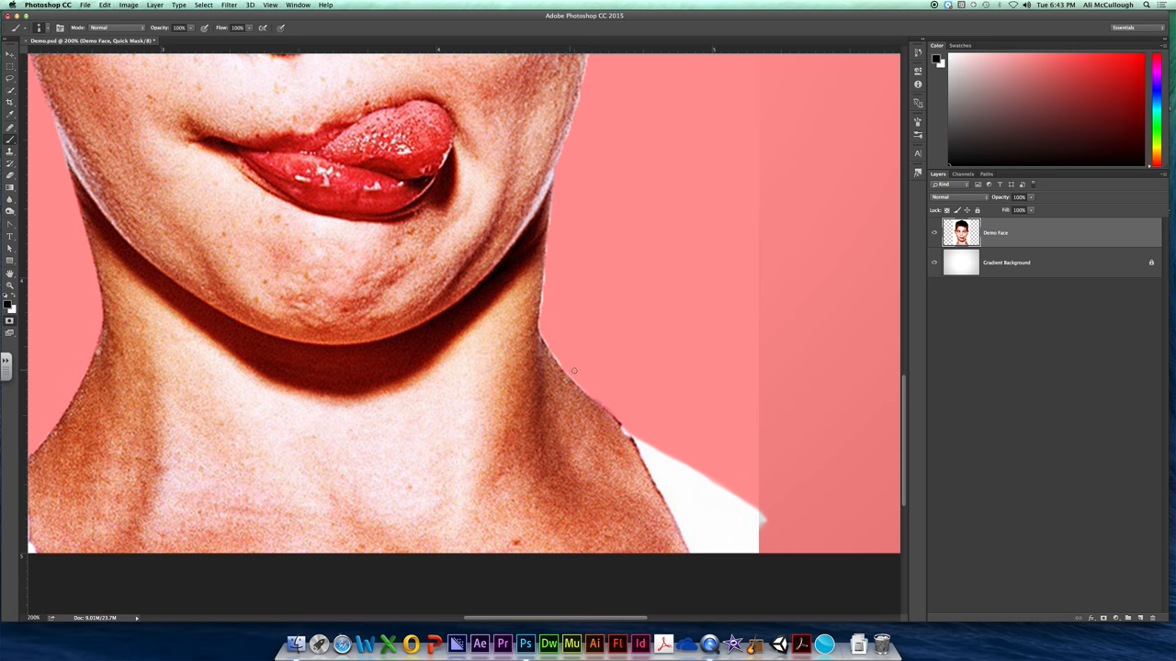
mouse_move(551, 218)
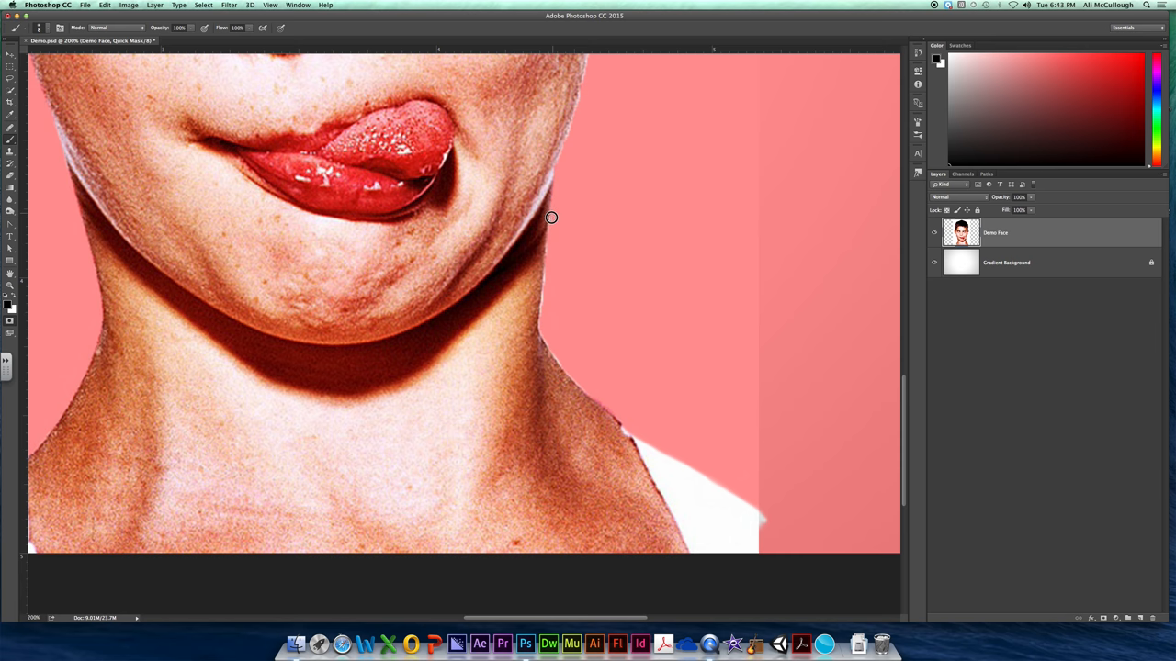
mouse_move(544, 279)
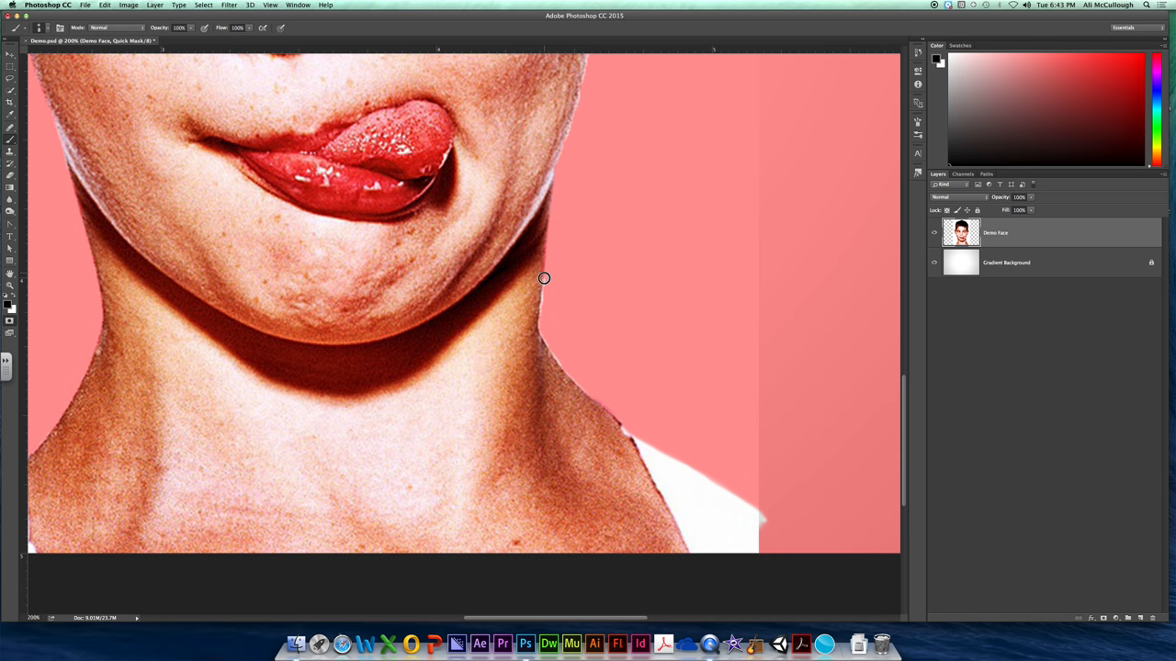
mouse_move(543, 308)
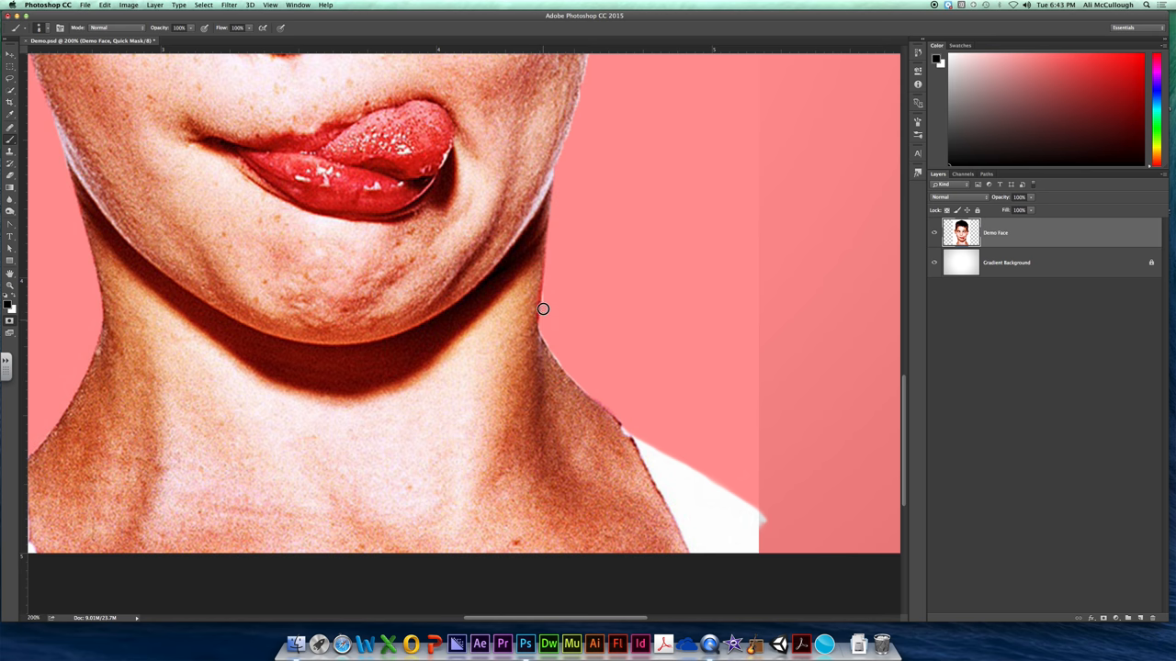
mouse_move(540, 332)
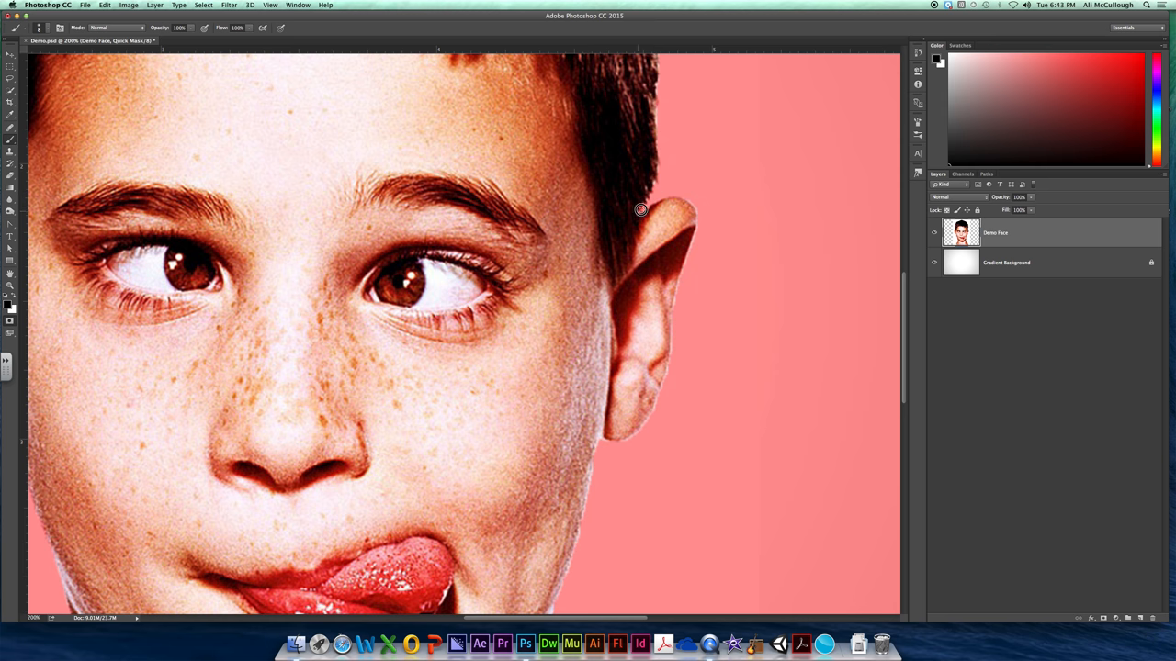
mouse_move(698, 218)
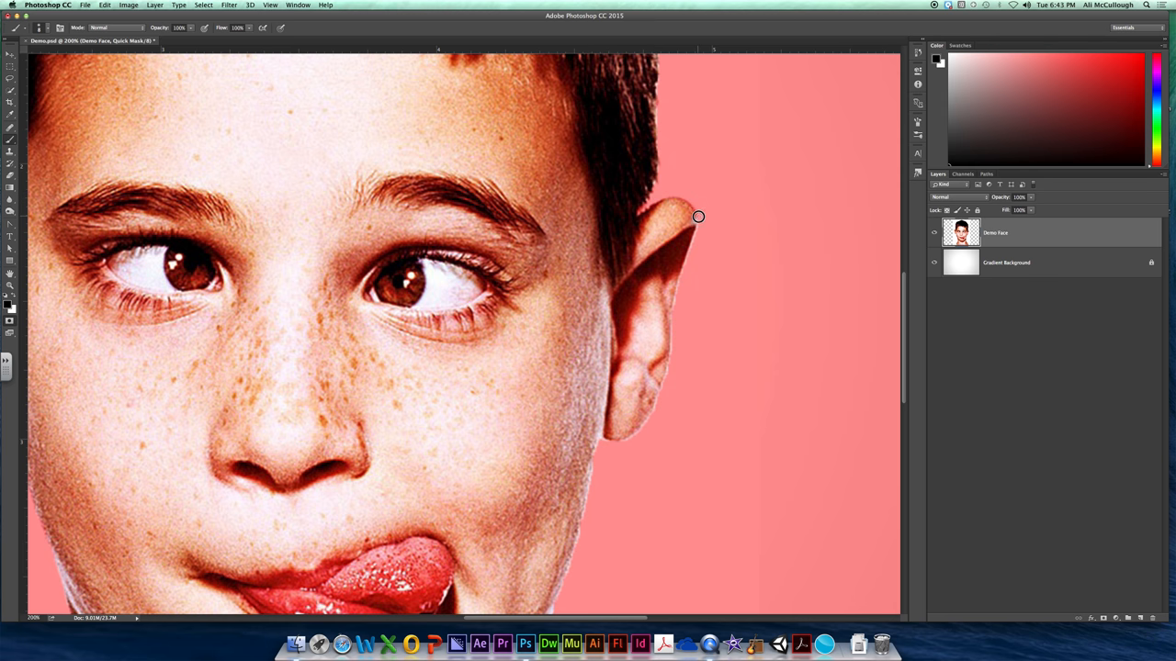
mouse_move(674, 307)
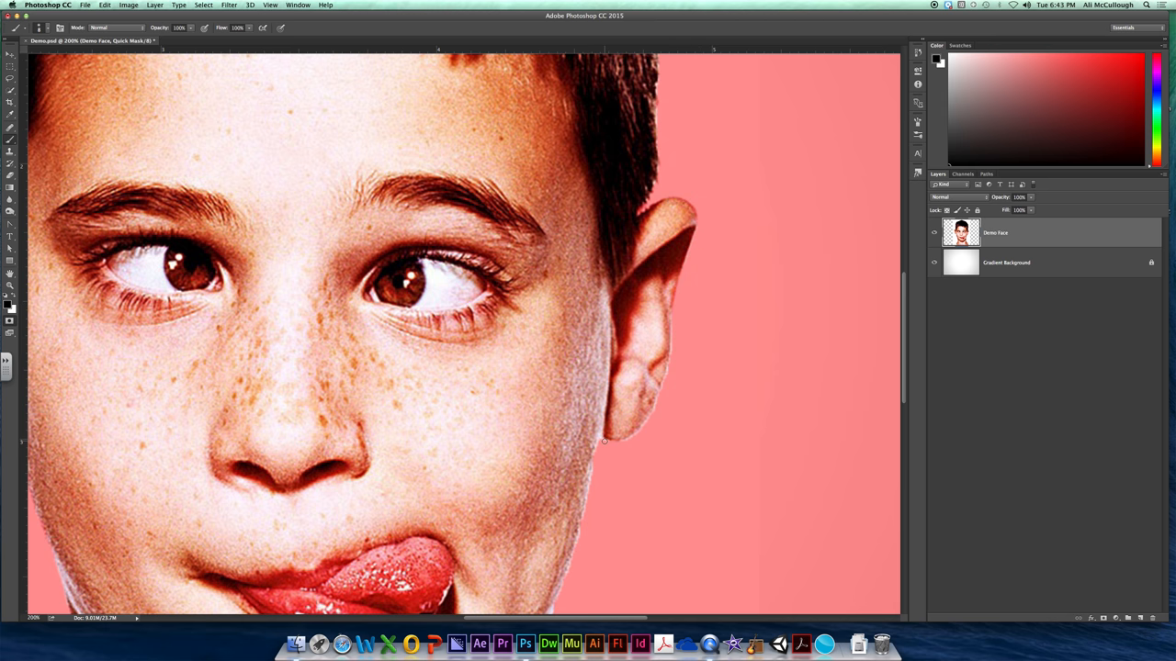
mouse_move(658, 406)
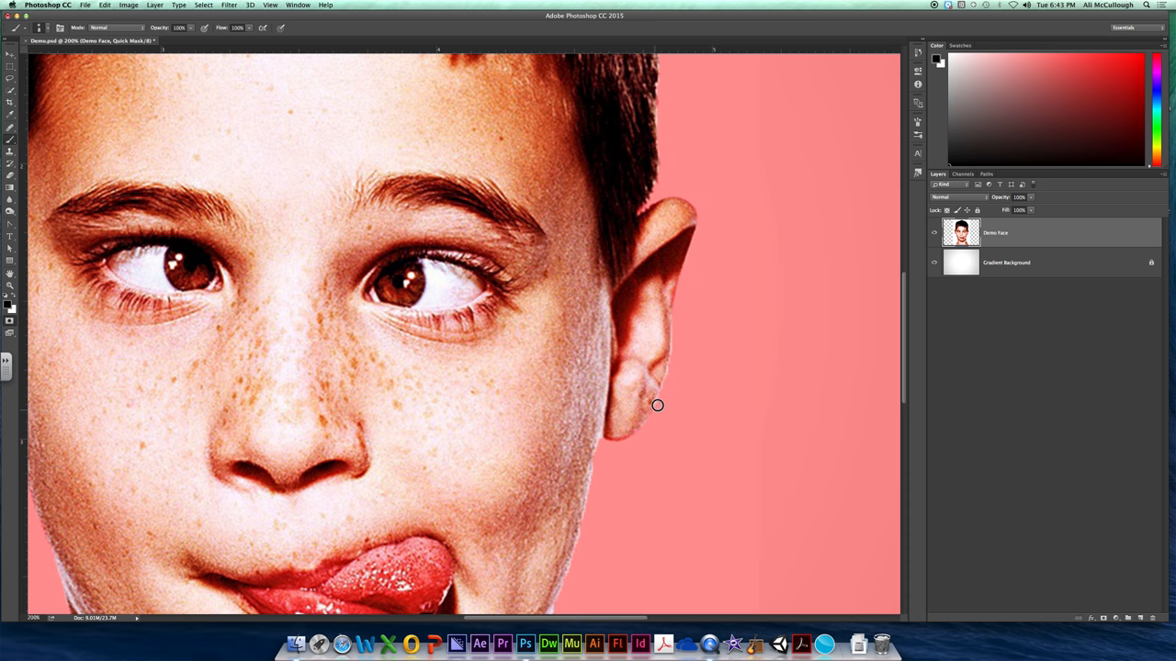
mouse_move(672, 330)
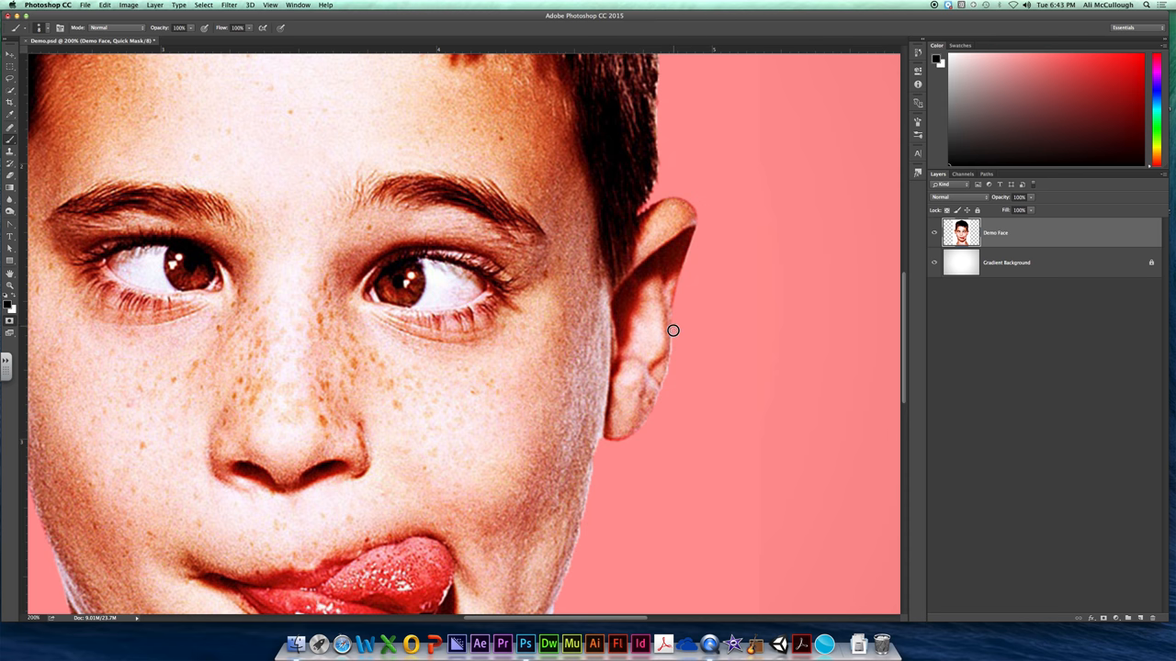
mouse_move(672, 349)
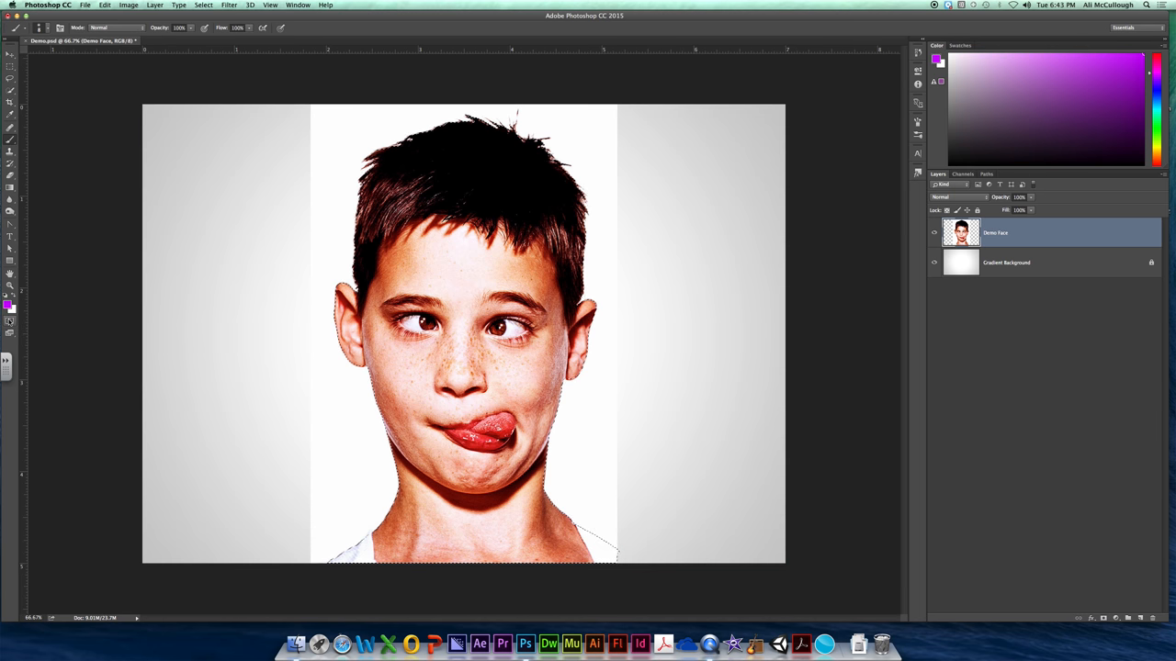
mouse_move(9, 321)
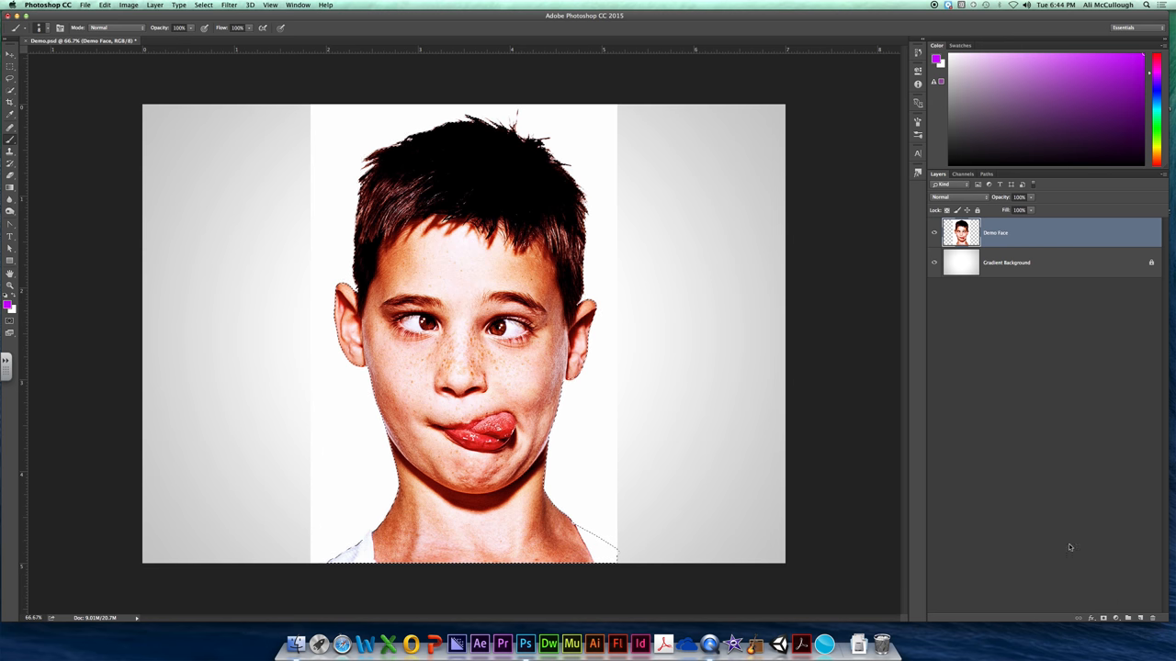
Add a layer mask to Demo Face from the active selection of the boy.
left_click(1103, 618)
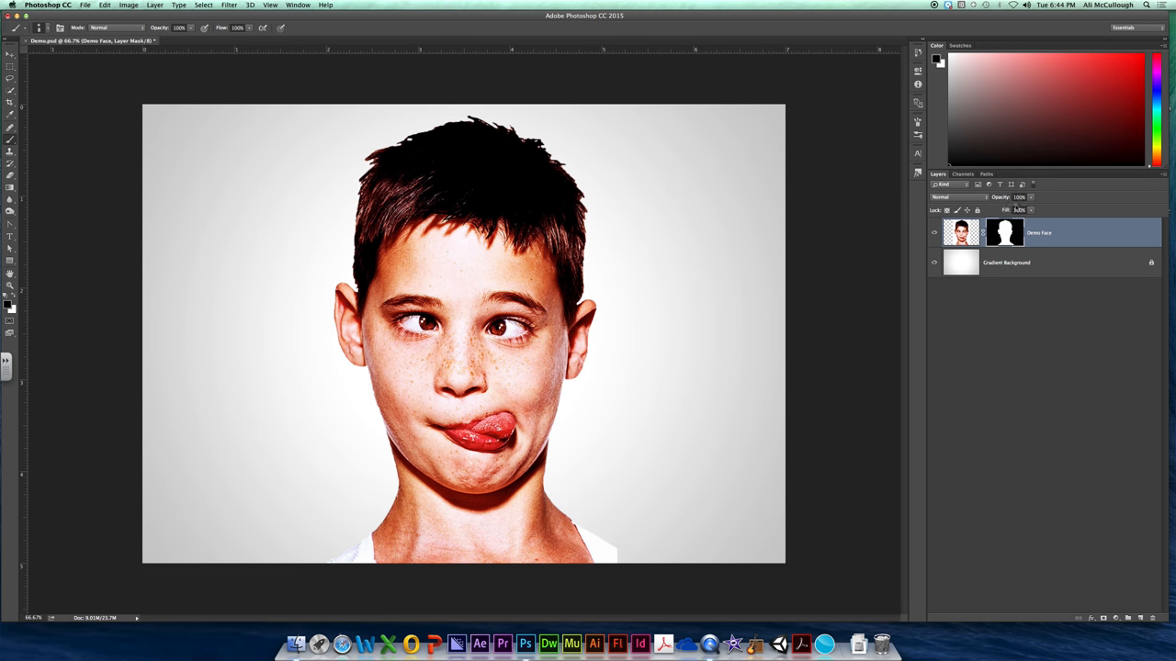
double_click(1039, 232)
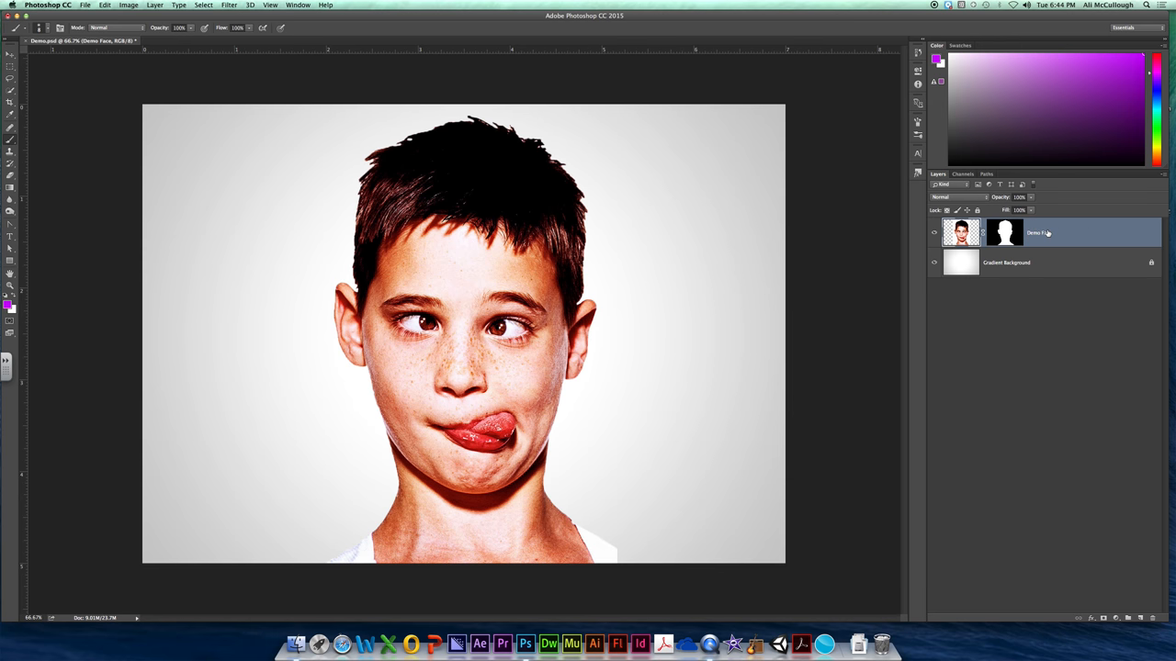
mouse_move(1043, 233)
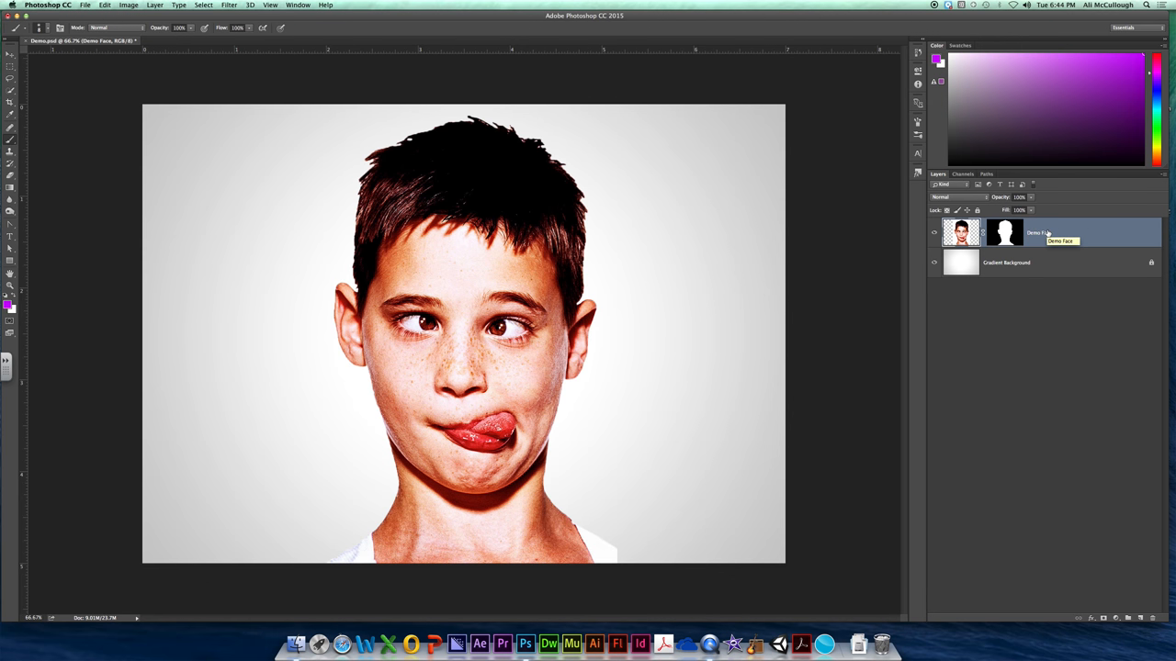
mouse_move(1040, 217)
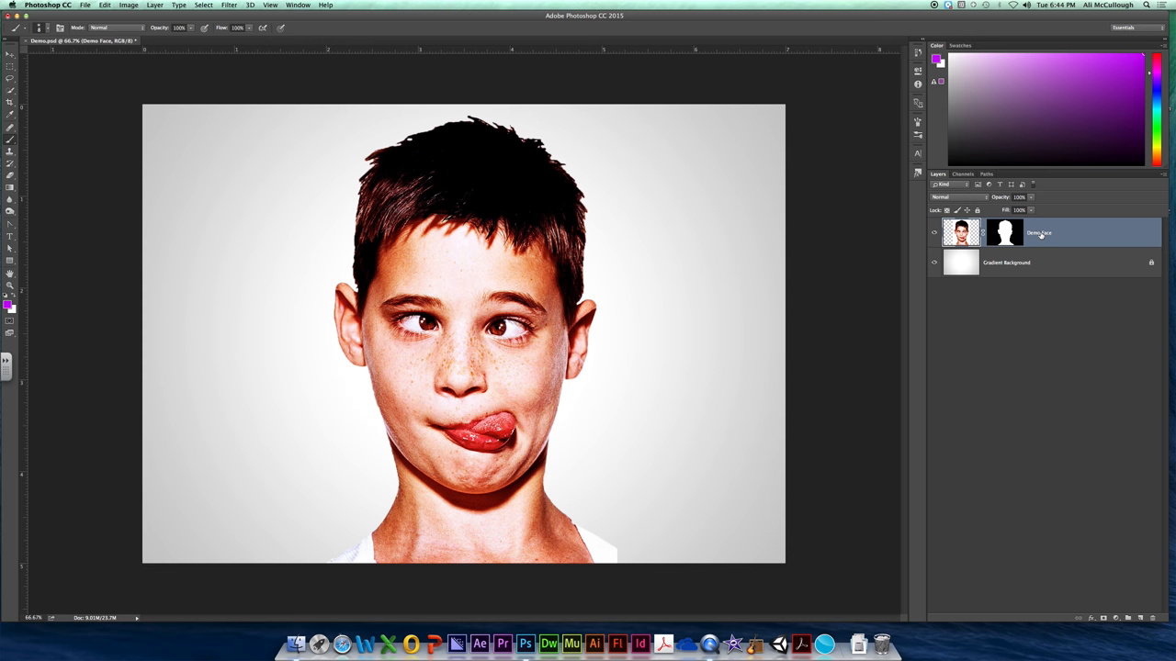
mouse_move(1038, 234)
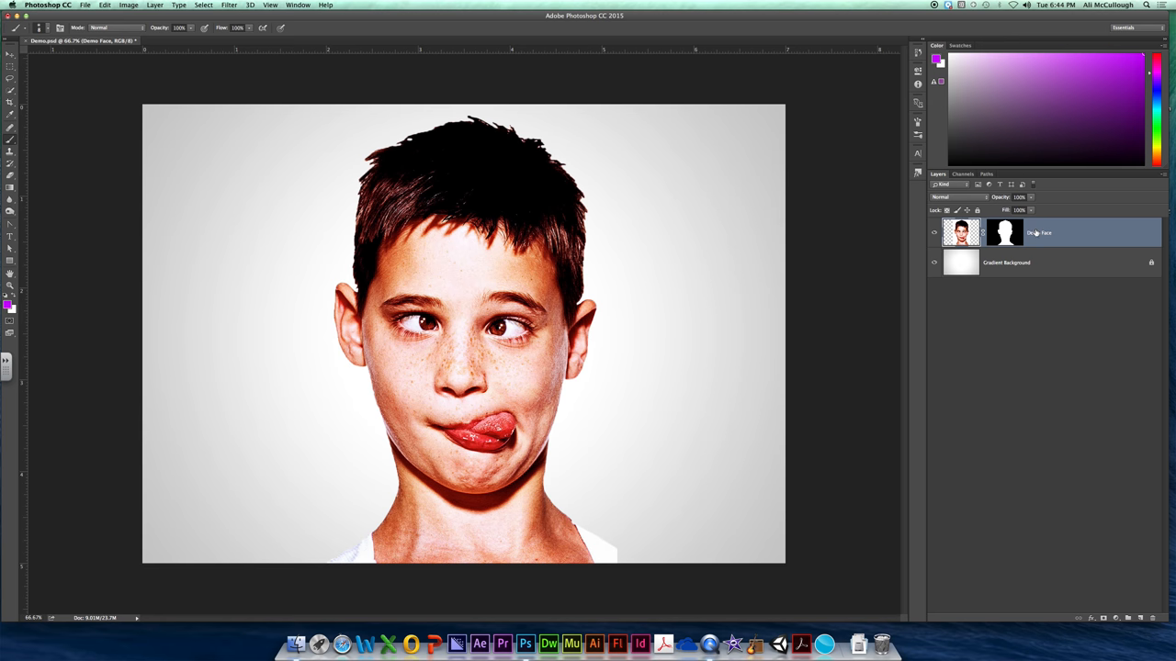
Rename the masked layer 'Original' and drag it below Gradient Background.
double_click(1041, 232)
type("Original")
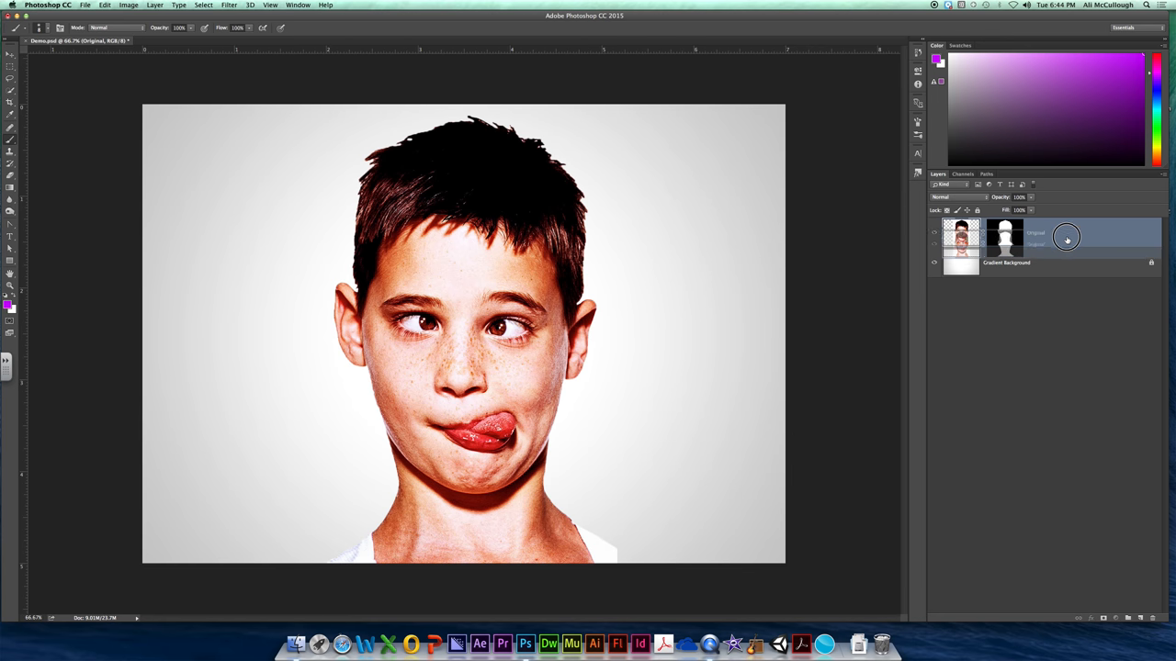
left_click_drag(1065, 239, 1052, 267)
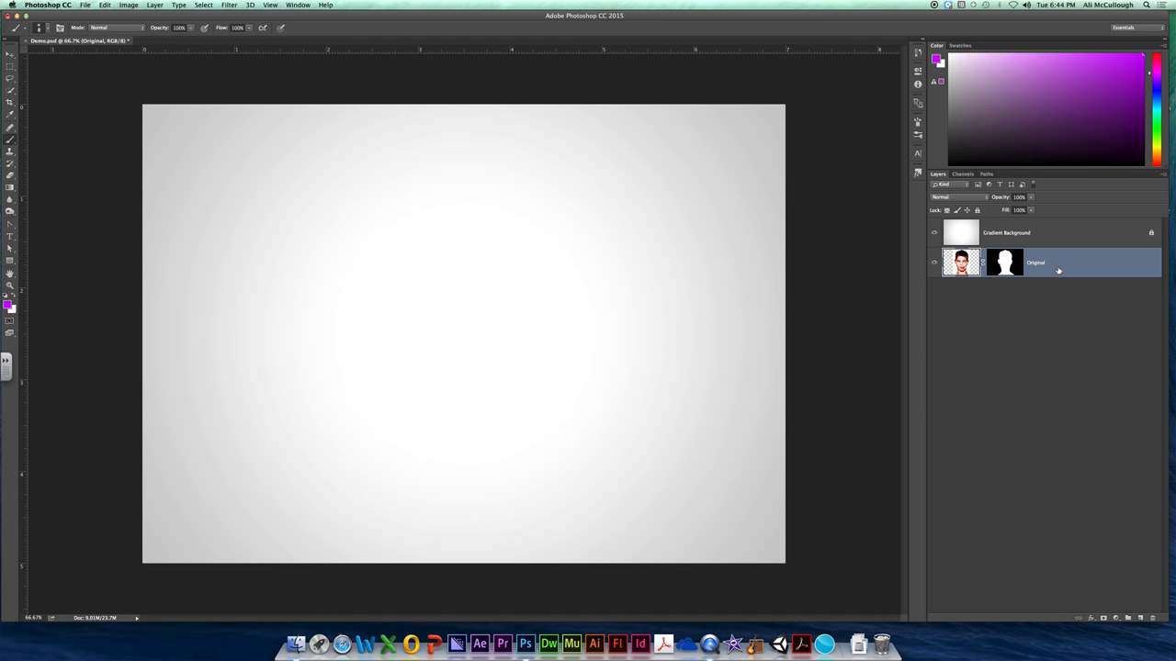
mouse_move(1045, 273)
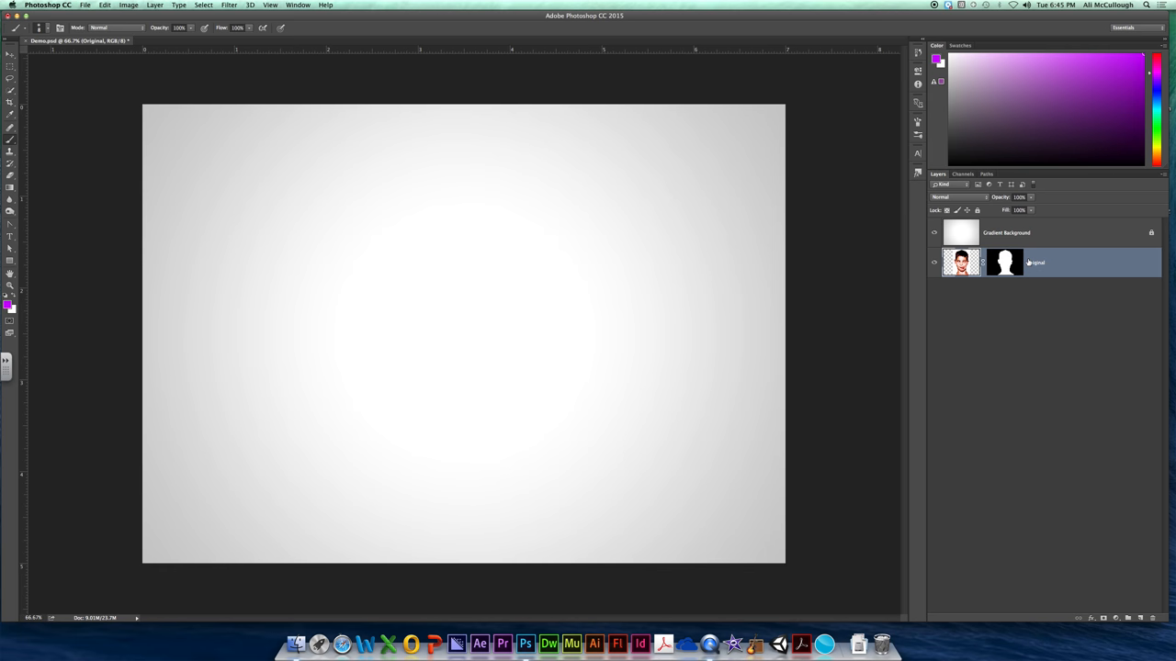
mouse_move(1036, 262)
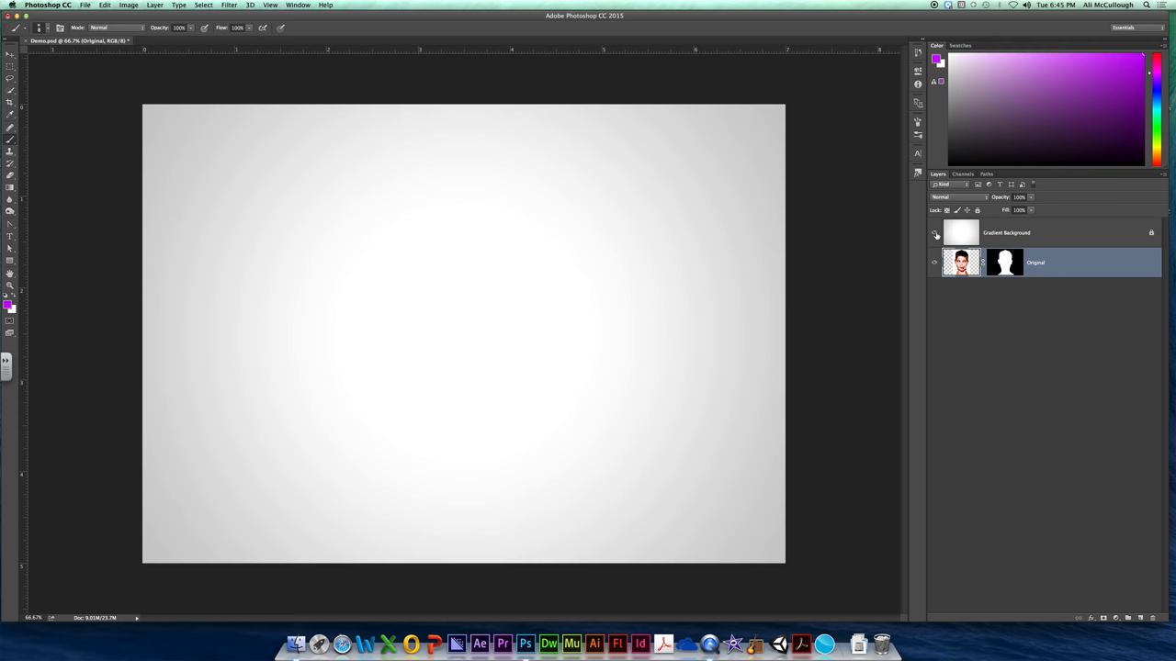
Toggle layer visibility, name the duplicate Face, and move it above Gradient Background.
left_click(935, 232)
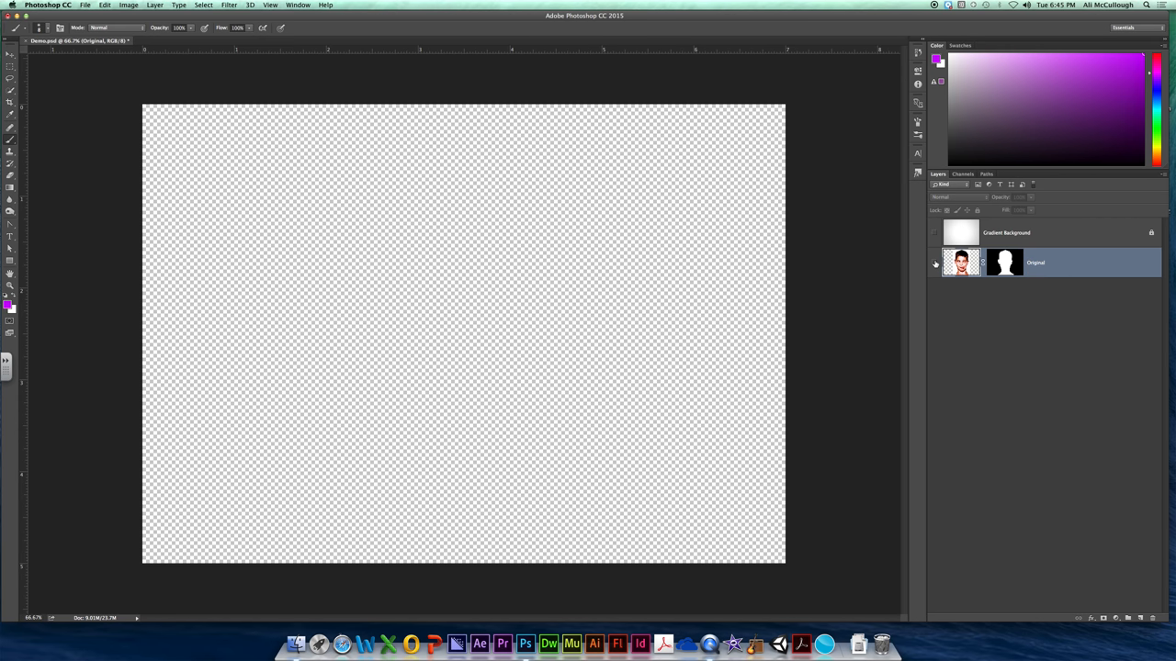
left_click(934, 262)
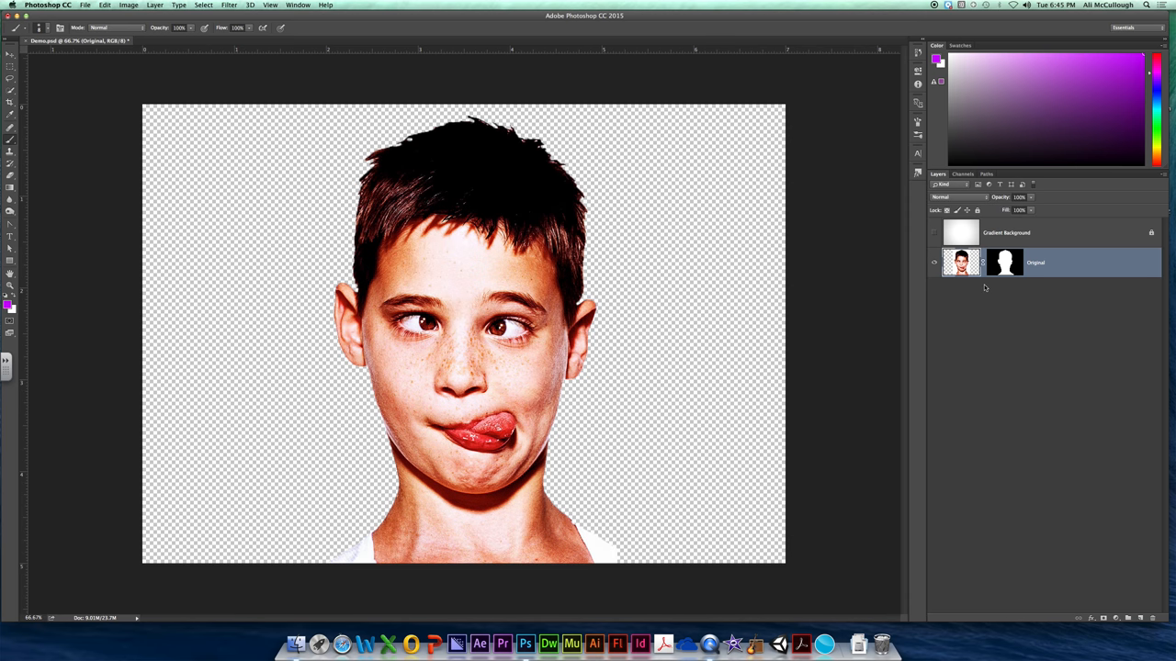
mouse_move(962, 262)
type("Face")
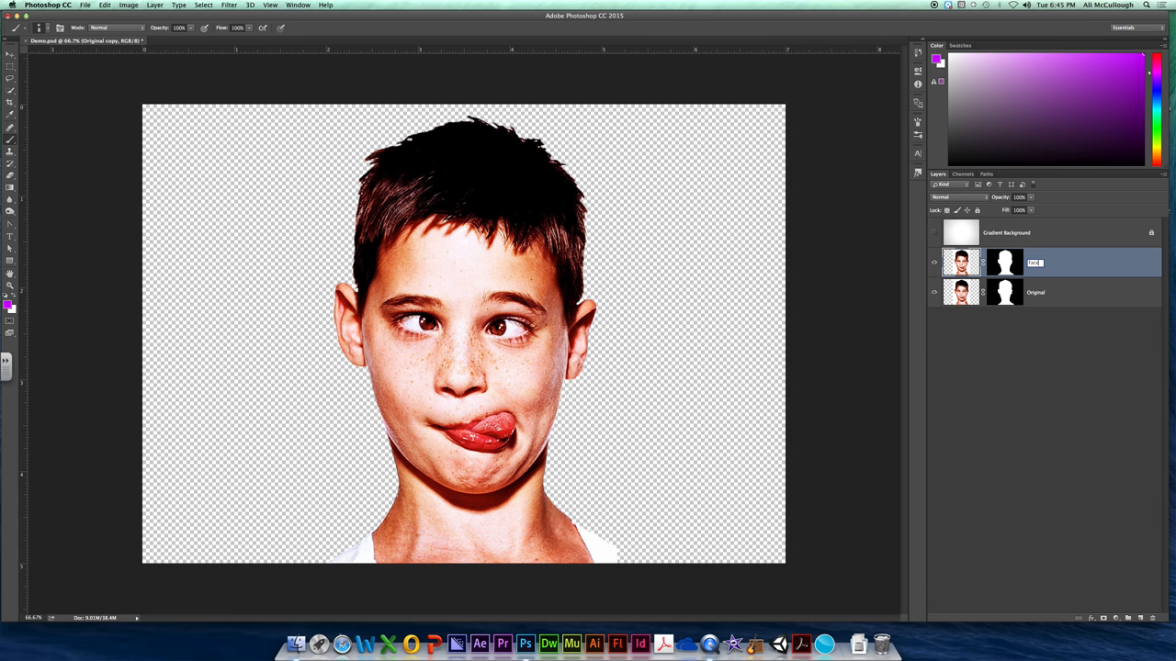
key("Return")
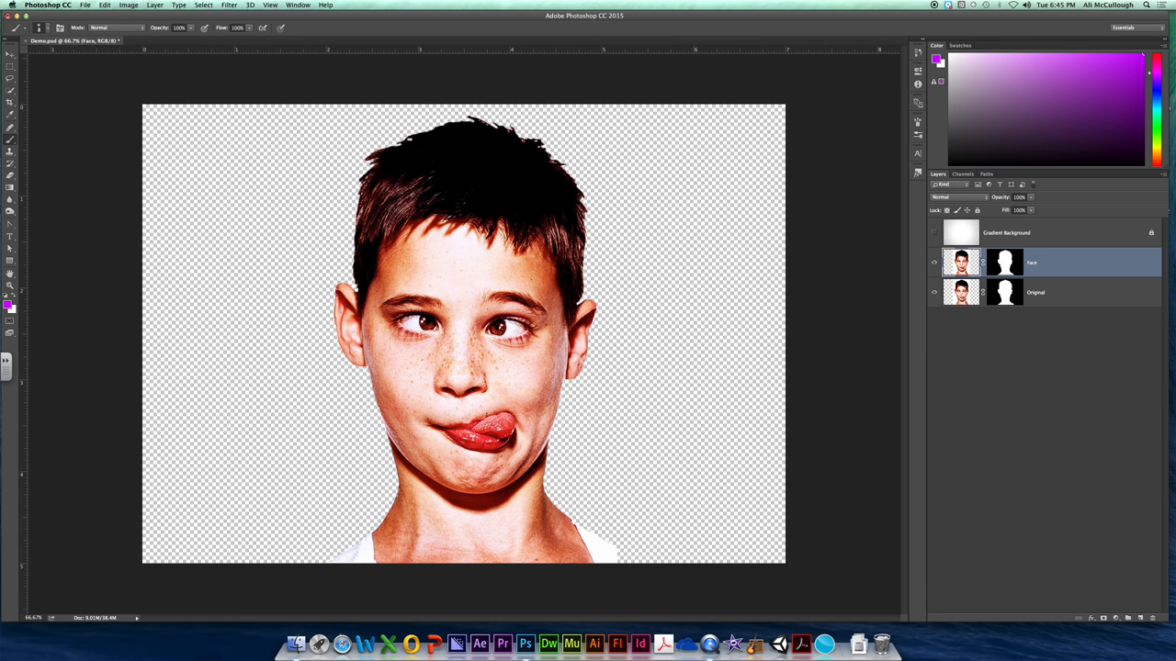
mouse_move(1061, 252)
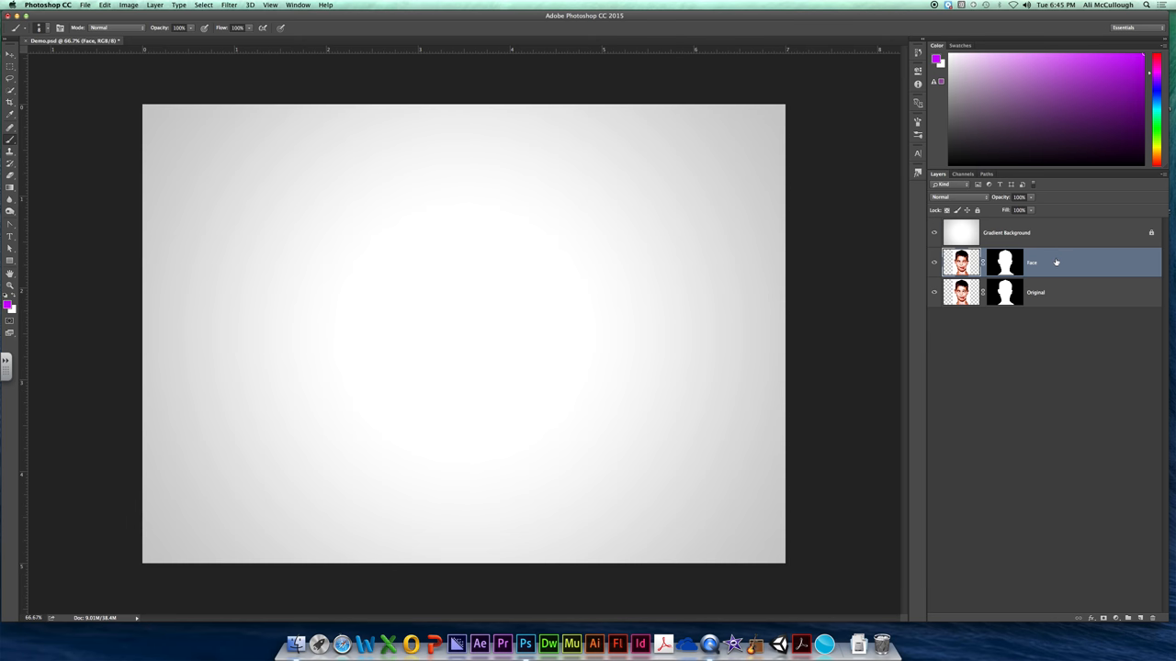
left_click_drag(1032, 262, 1032, 230)
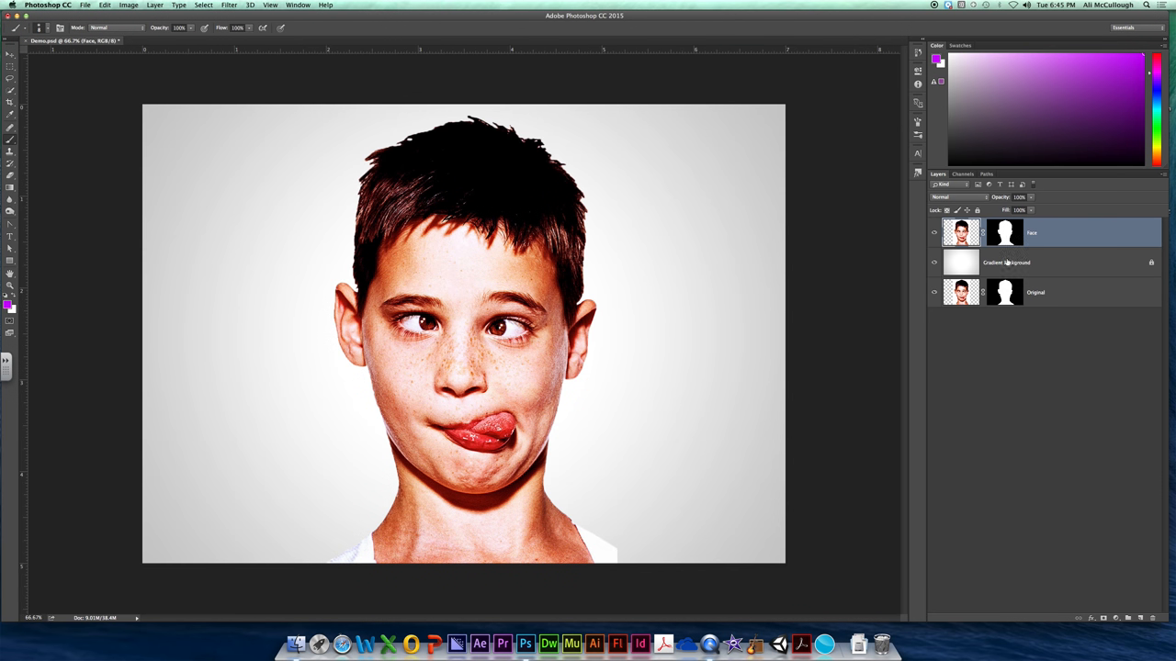
left_click(1038, 262)
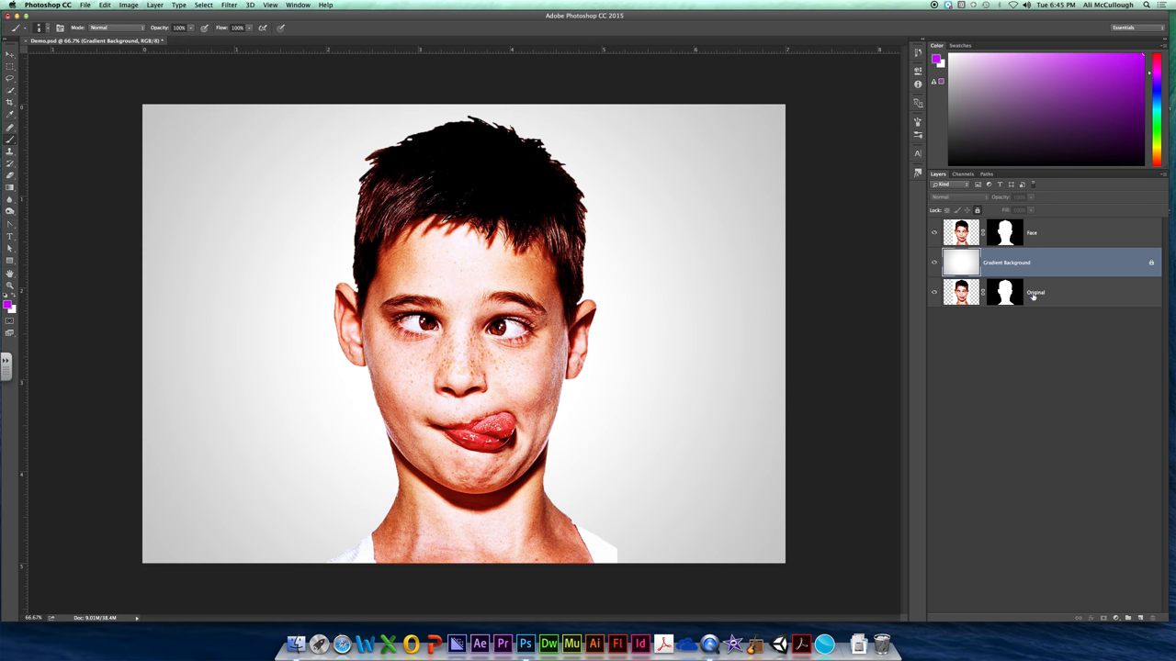
mouse_move(1036, 293)
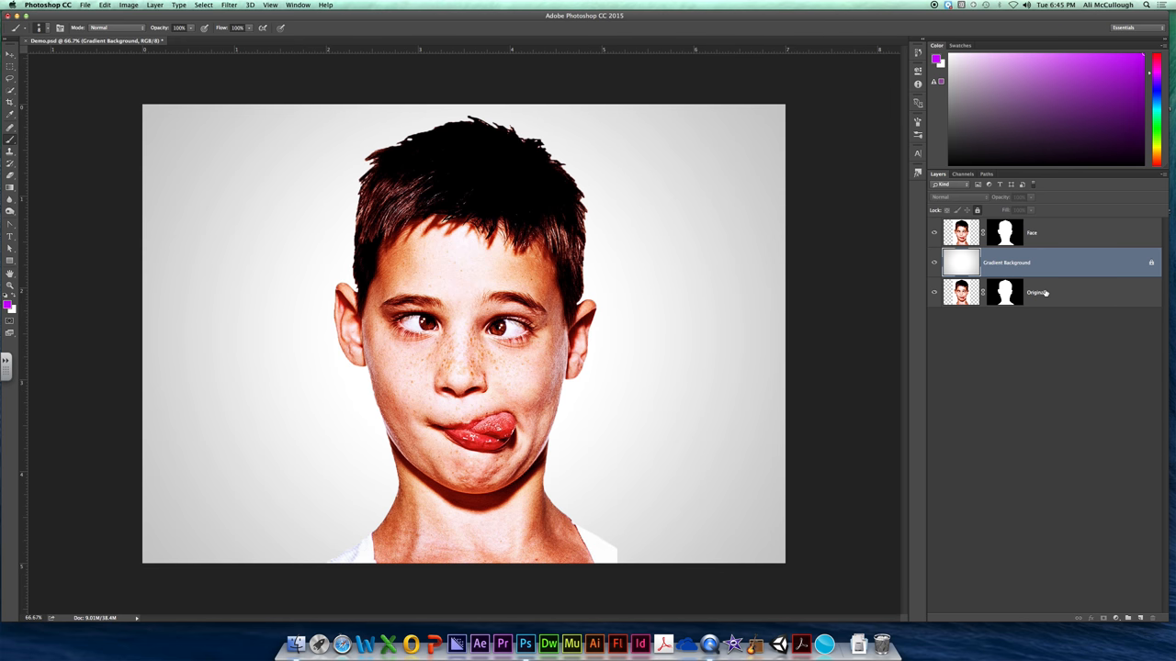
mouse_move(1038, 292)
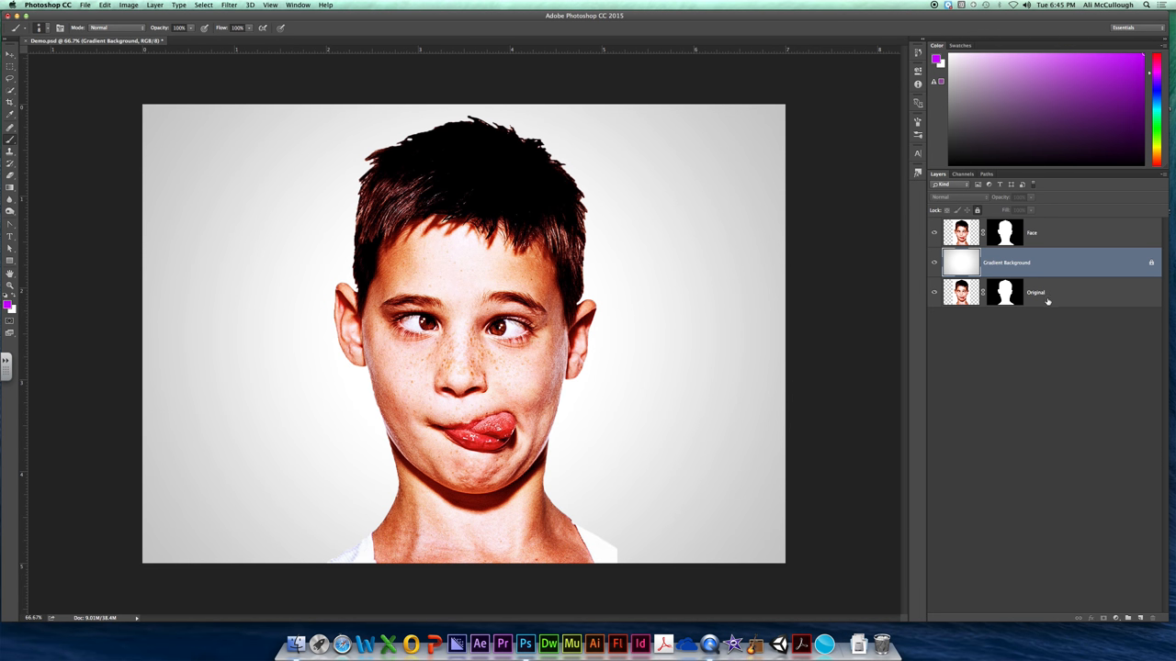
Apply the Face layer's mask permanently, then select the Original layer.
left_click(1004, 233)
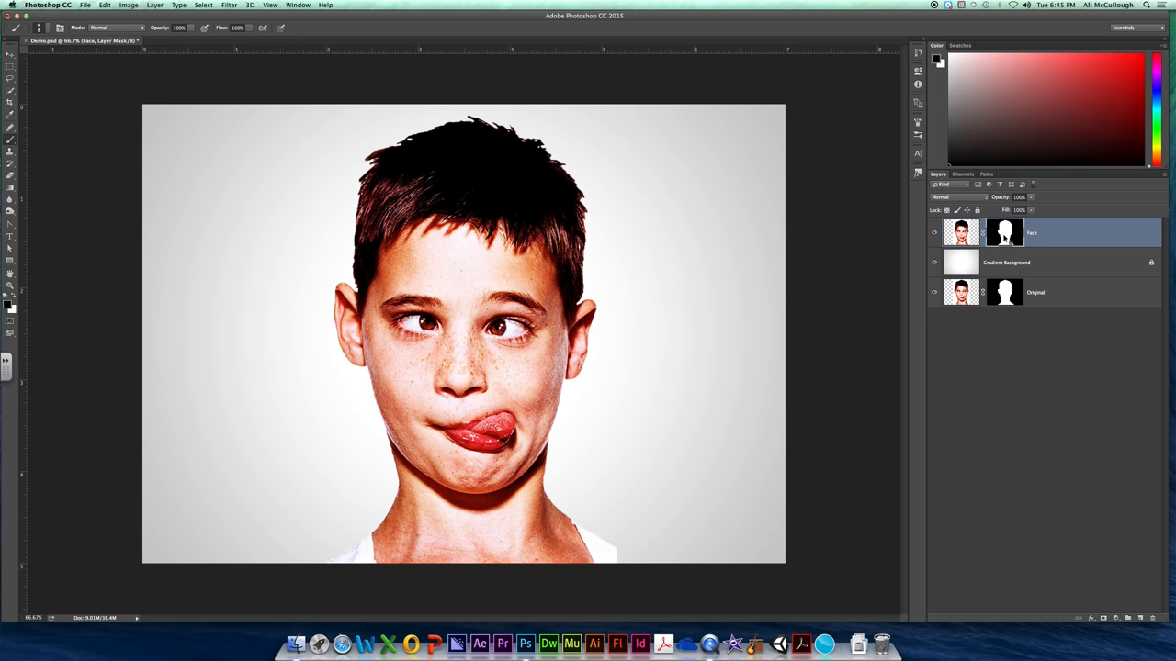
right_click(1004, 232)
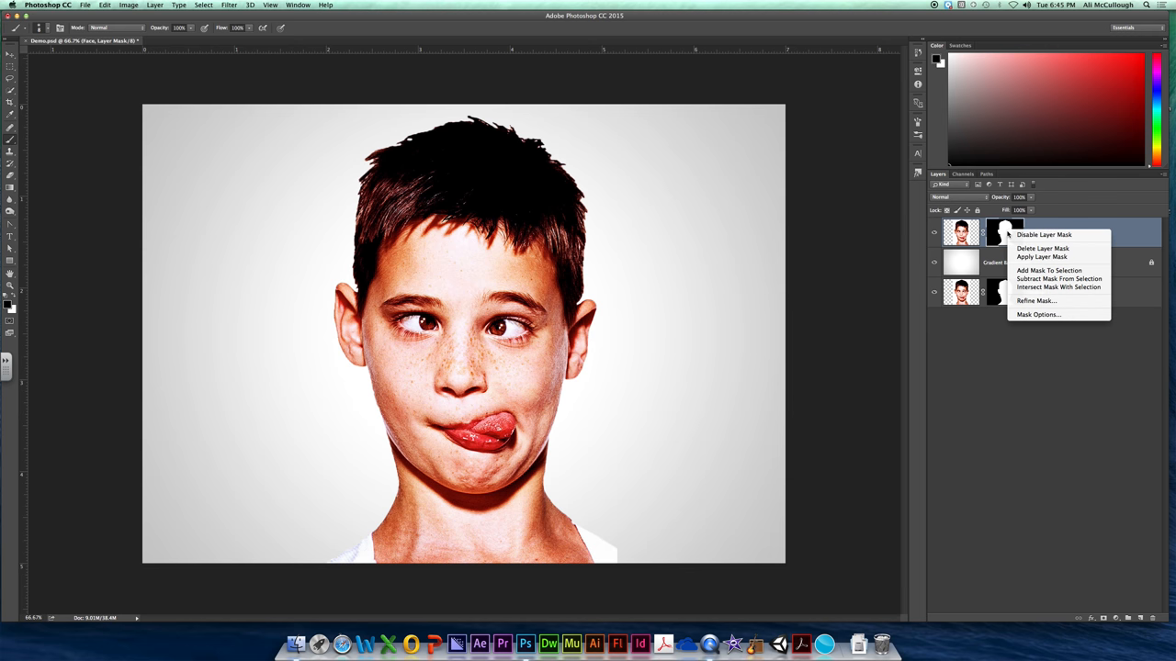
mouse_move(1043, 257)
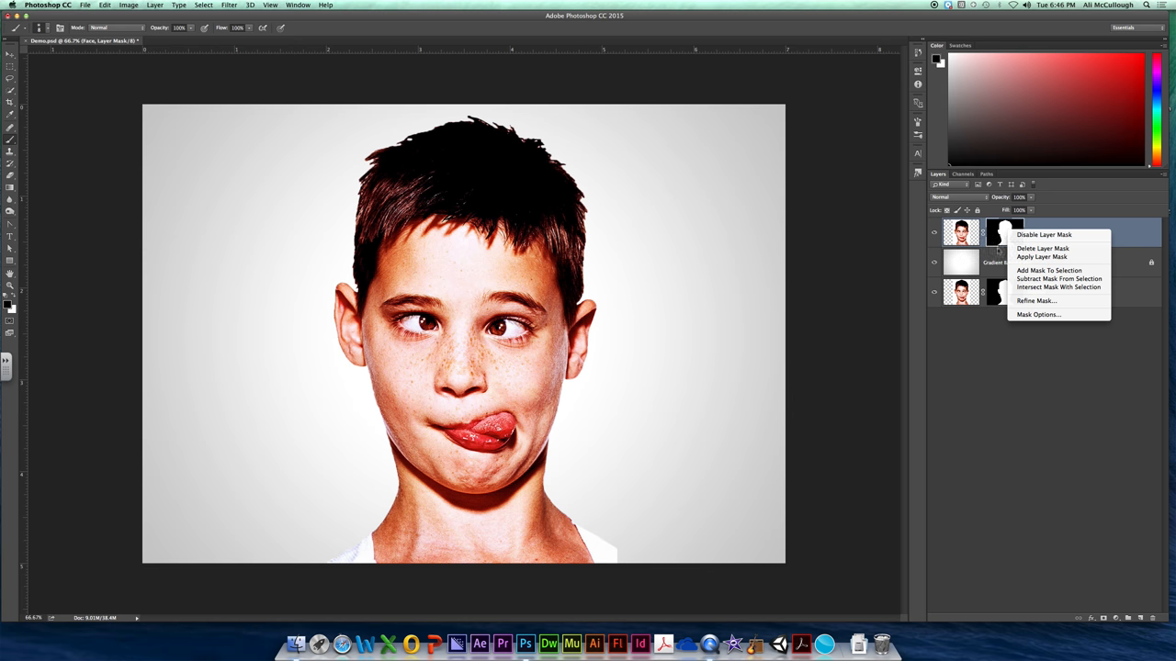
left_click(1043, 248)
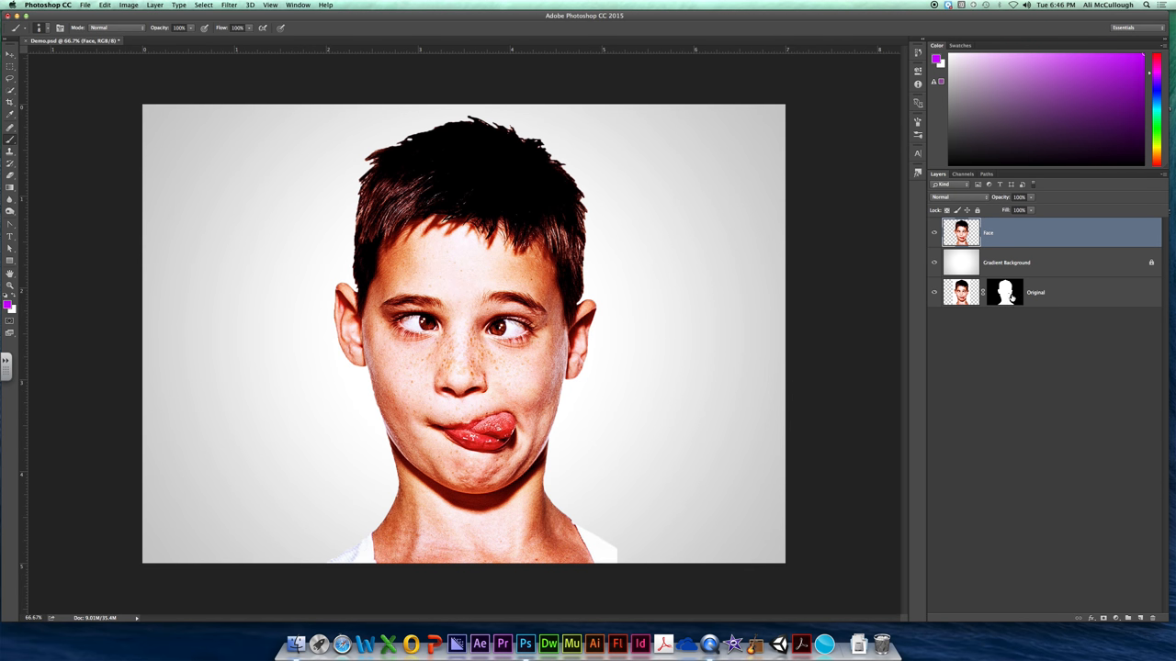
left_click(1035, 292)
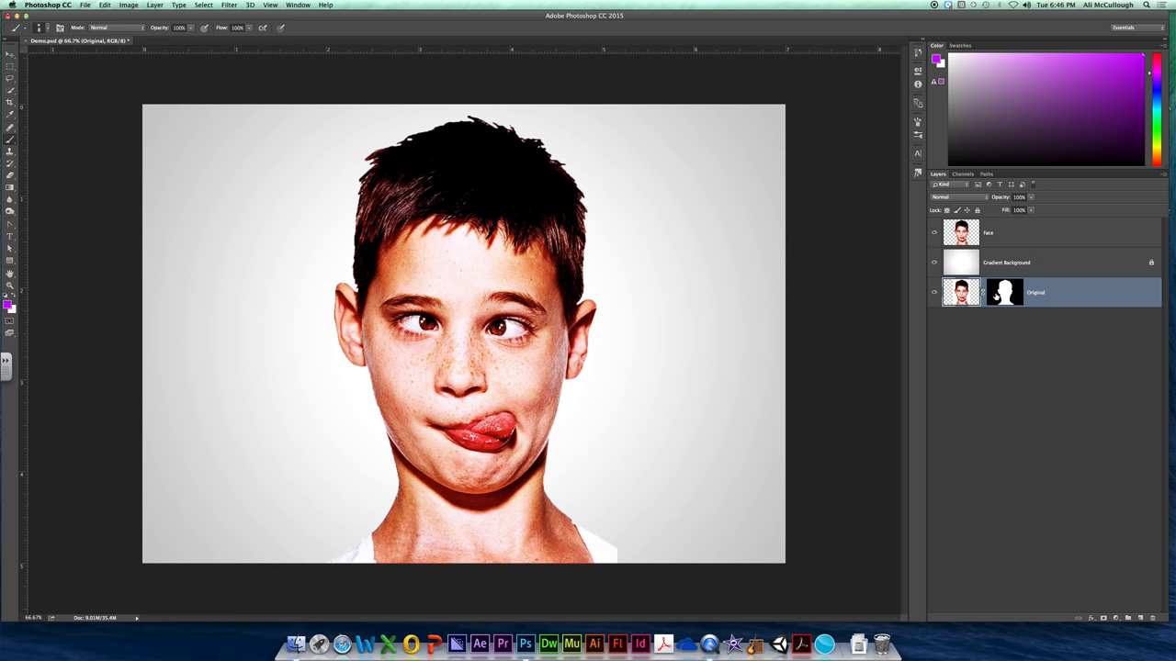
mouse_move(1004, 292)
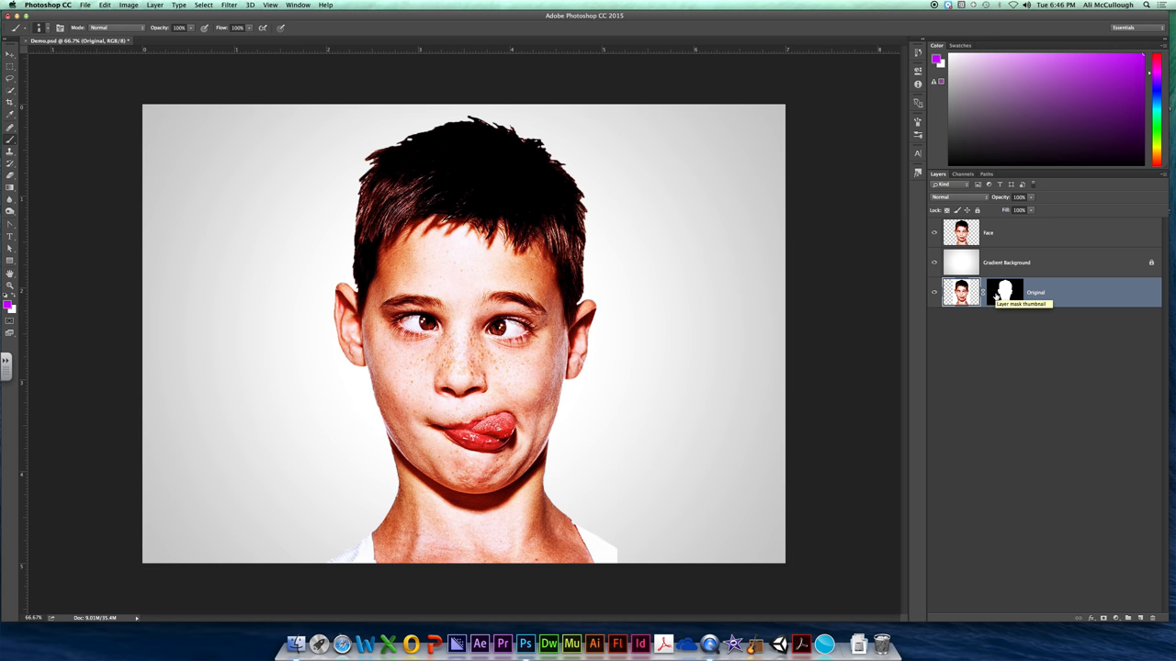
left_click(989, 233)
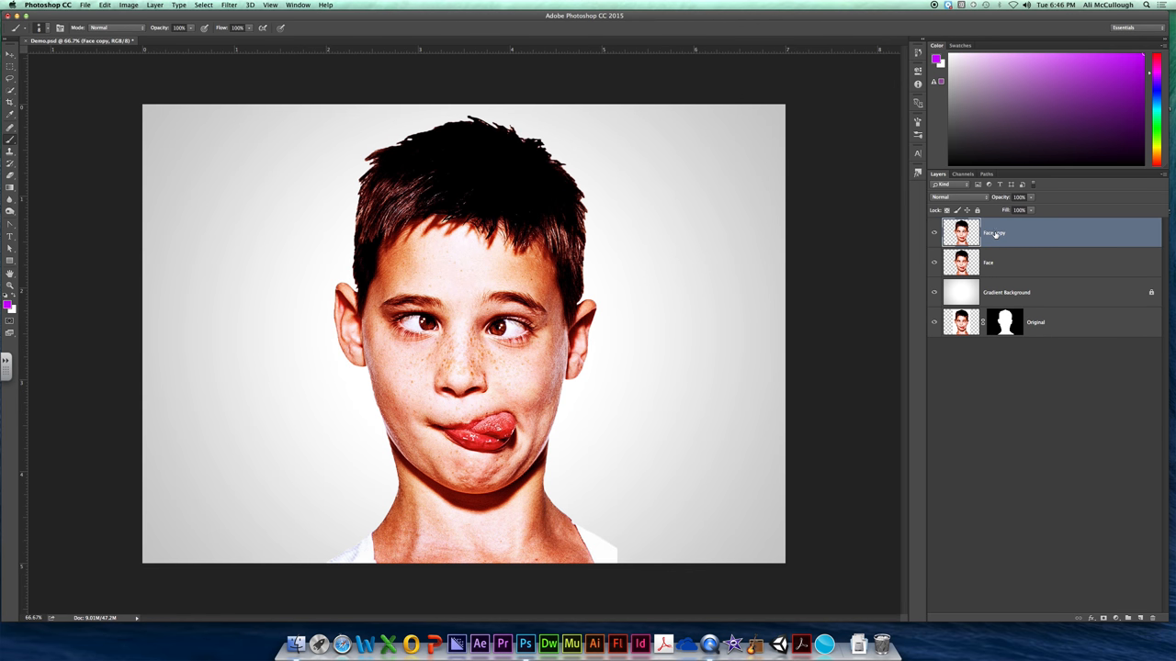
Rename the Face copy to 'Neck' and move it below Face, above Gradient Background.
double_click(994, 232)
type("Neck")
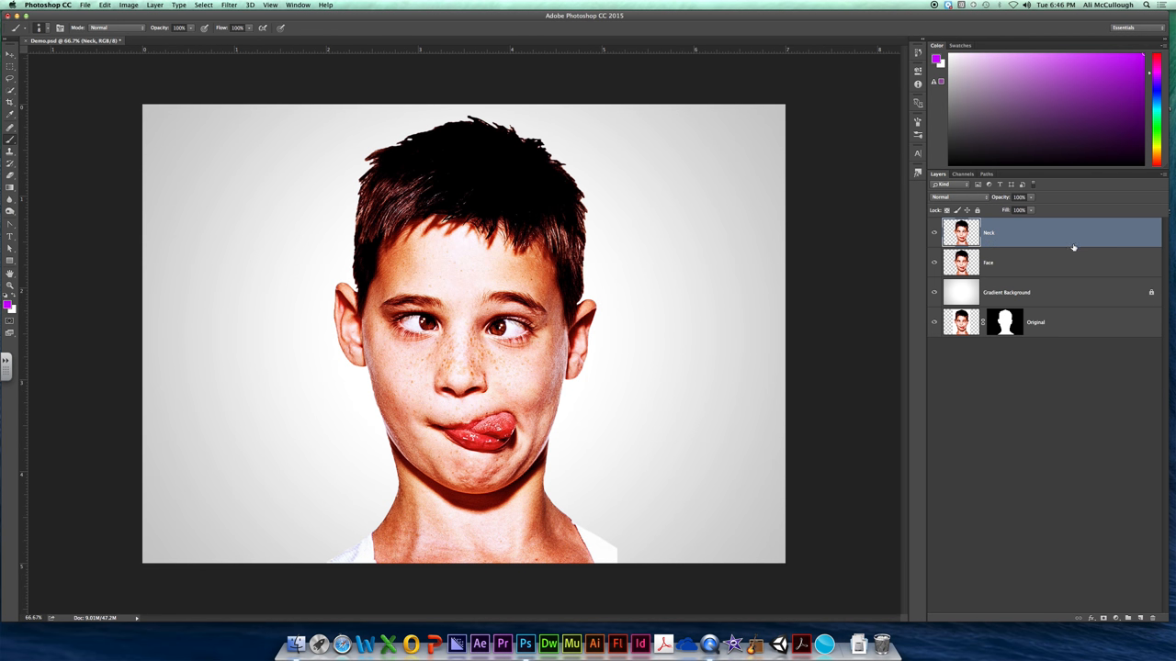
mouse_move(1118, 263)
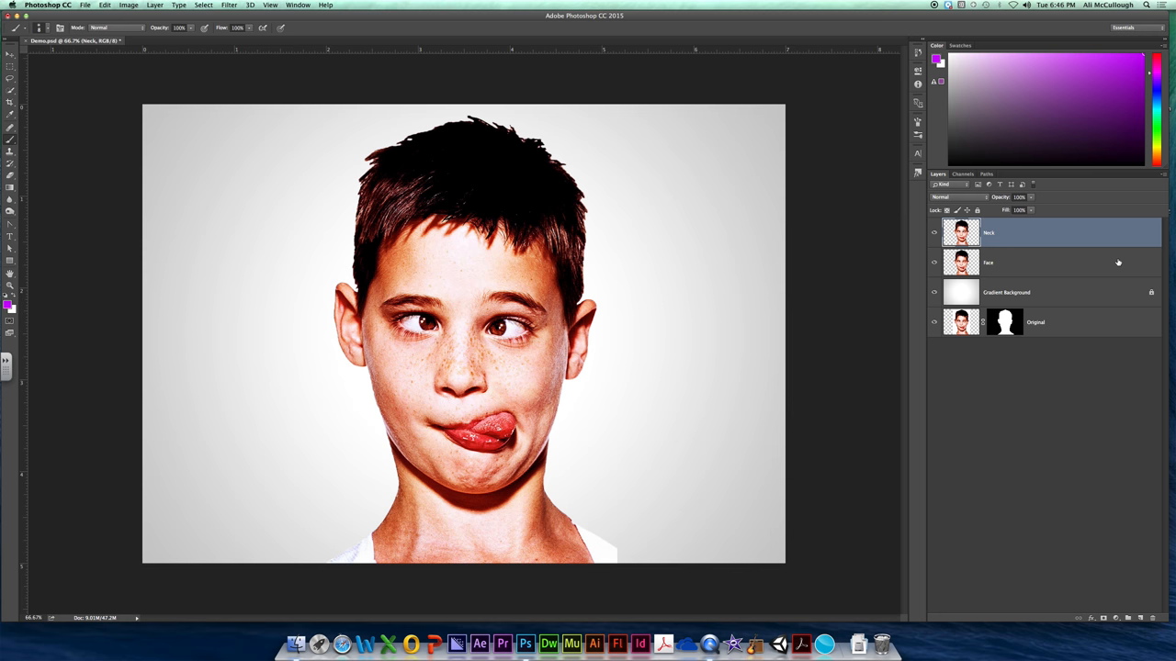
mouse_move(1011, 234)
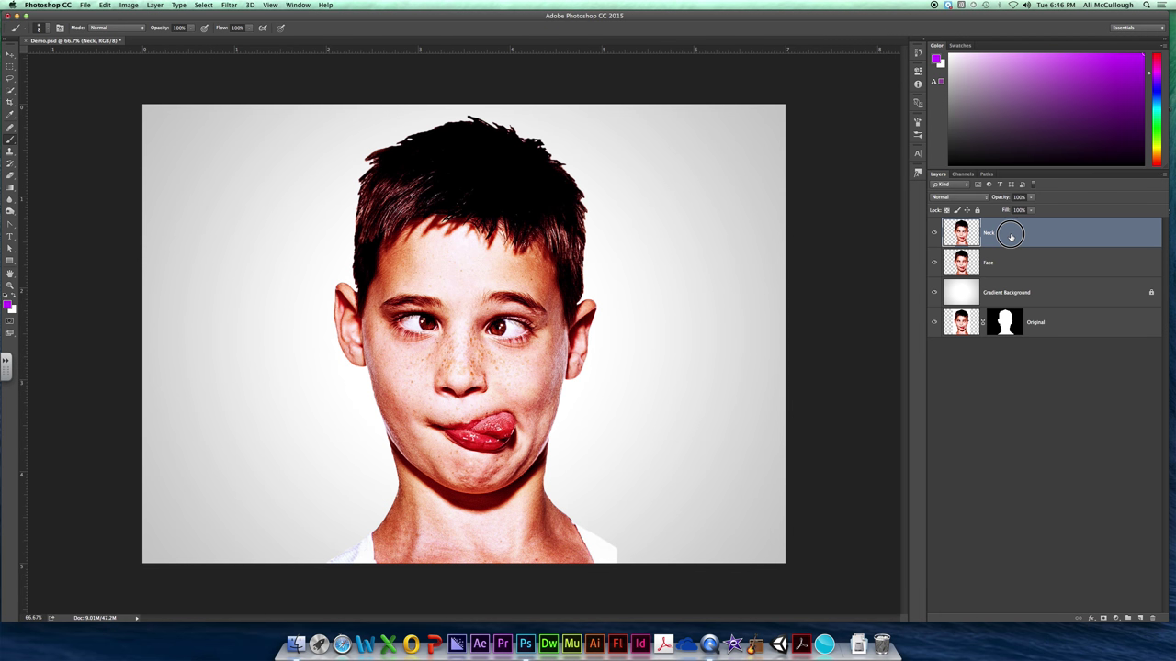
left_click_drag(1010, 232, 1011, 264)
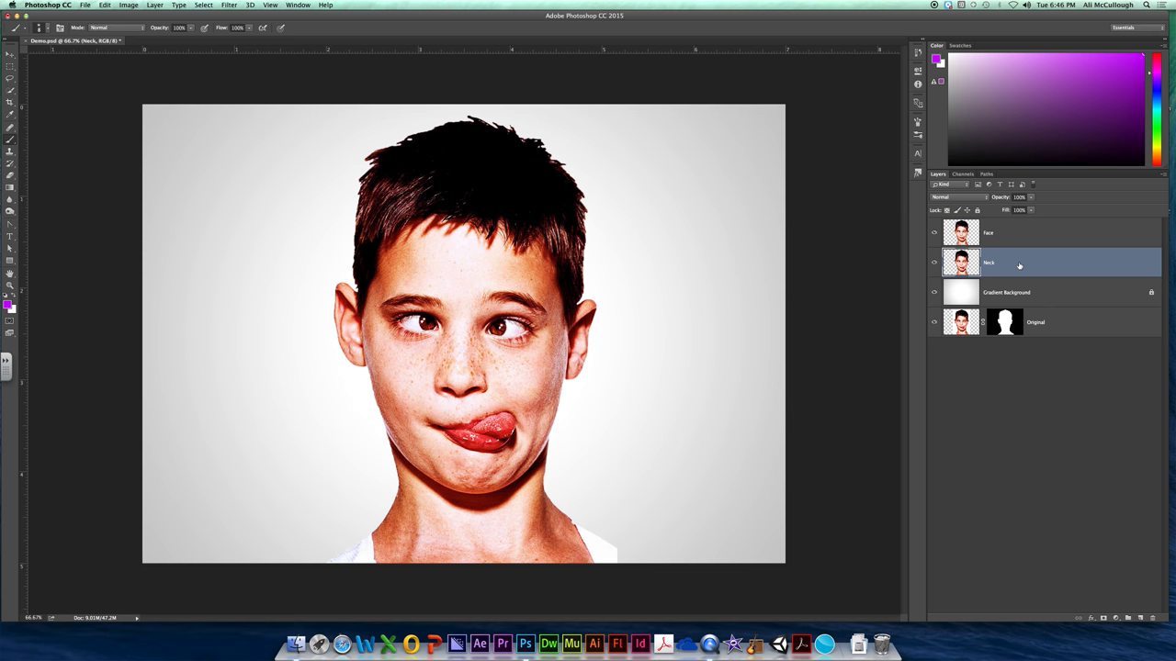
left_click(989, 232)
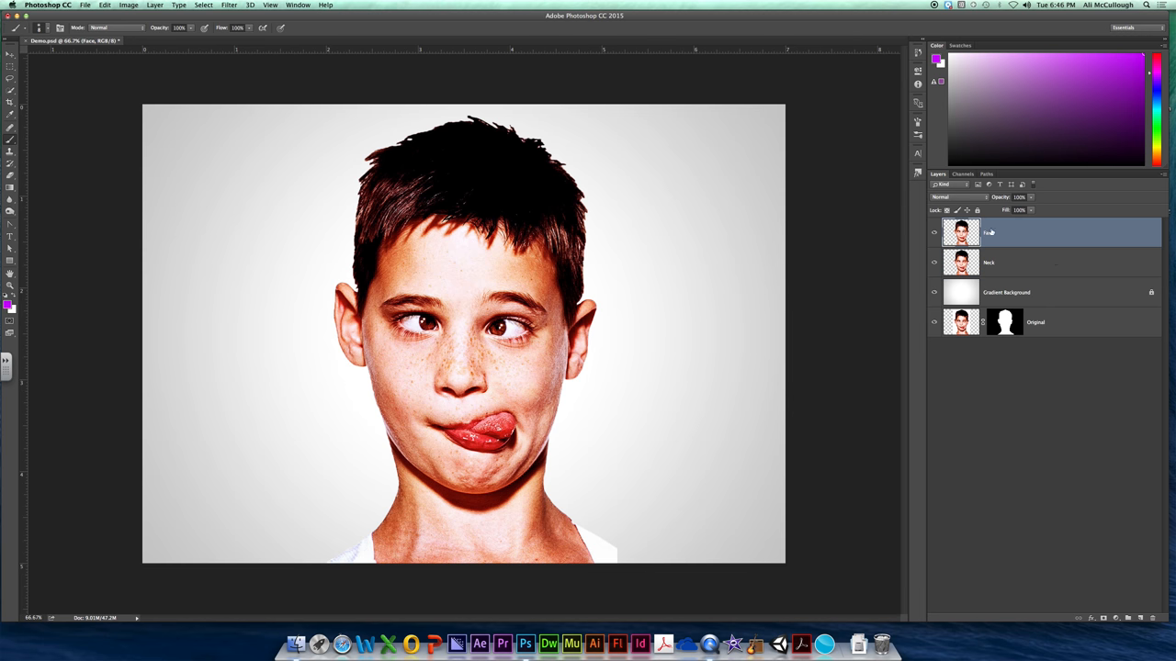
mouse_move(1038, 258)
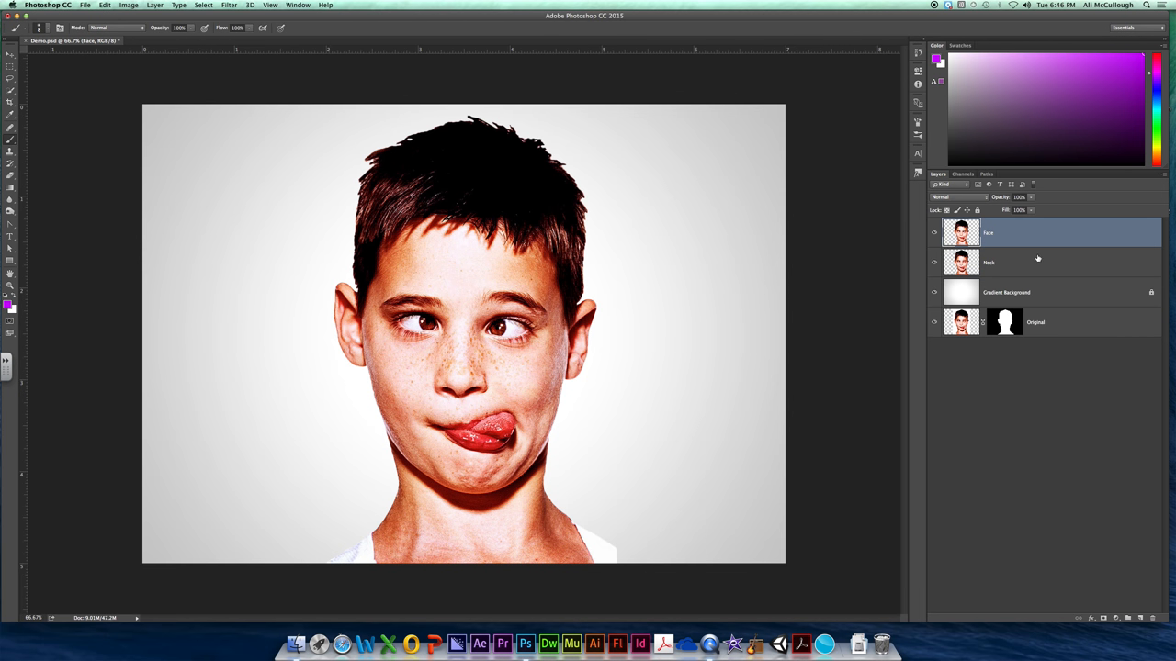
mouse_move(1054, 266)
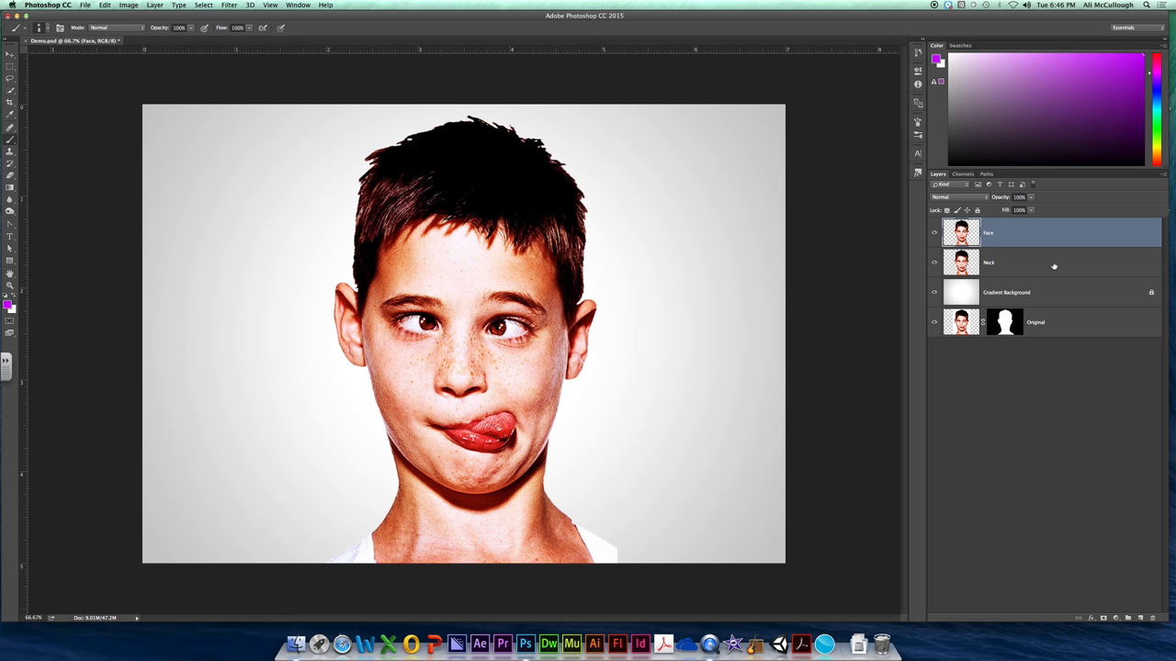
left_click(1038, 262)
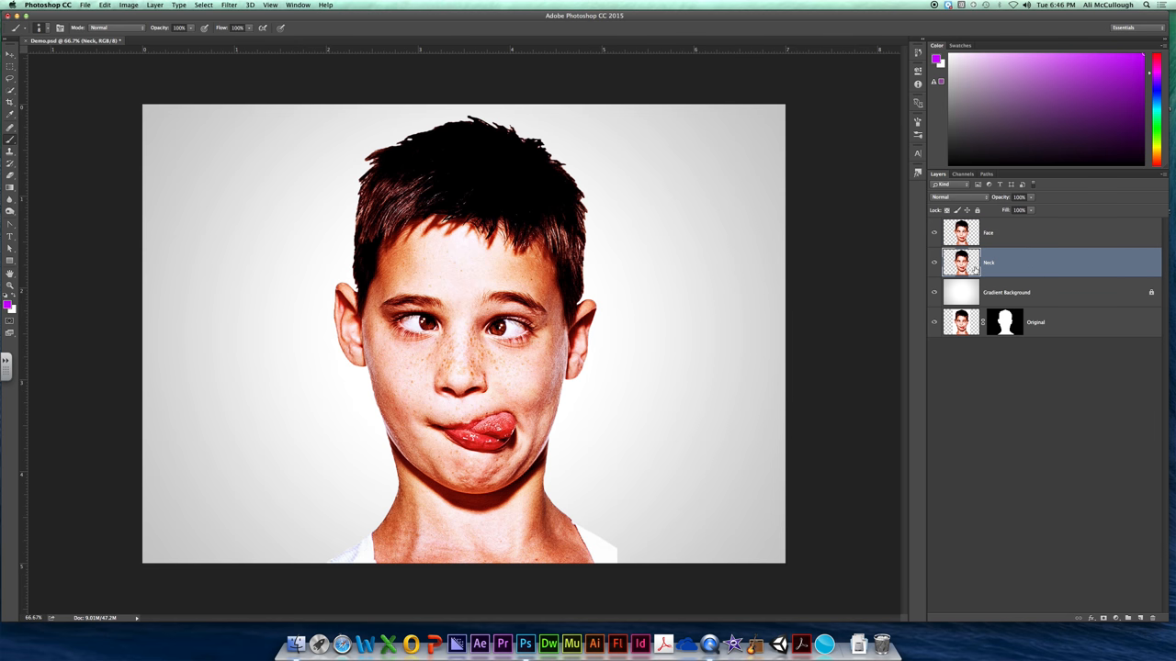
left_click(1006, 292)
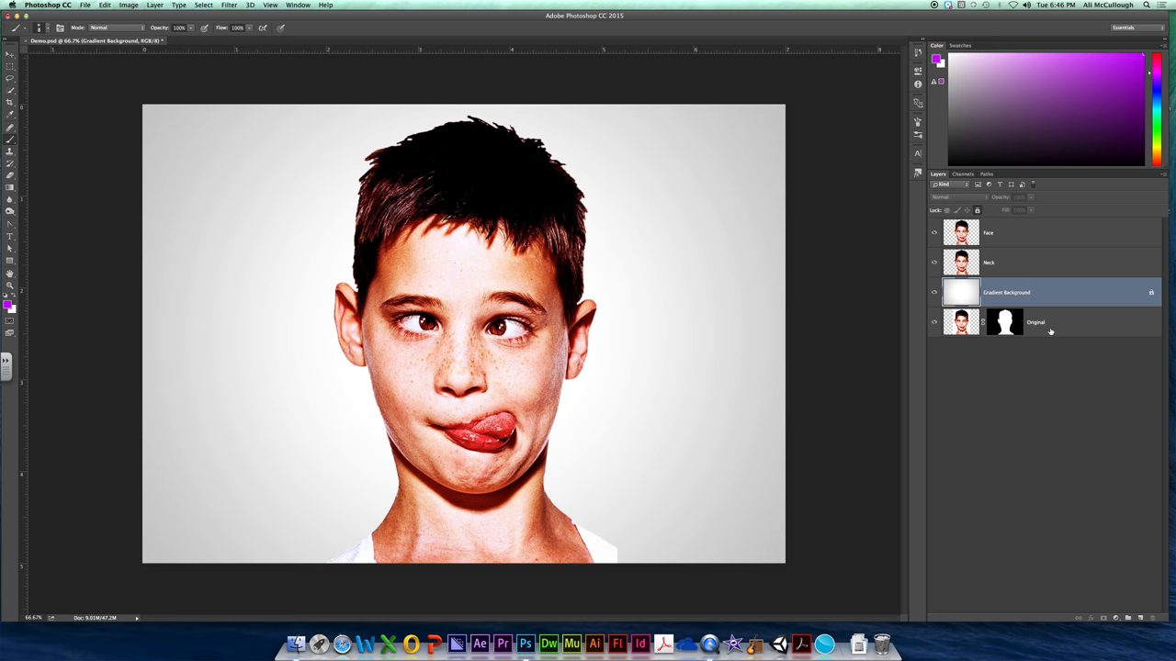
left_click(1036, 322)
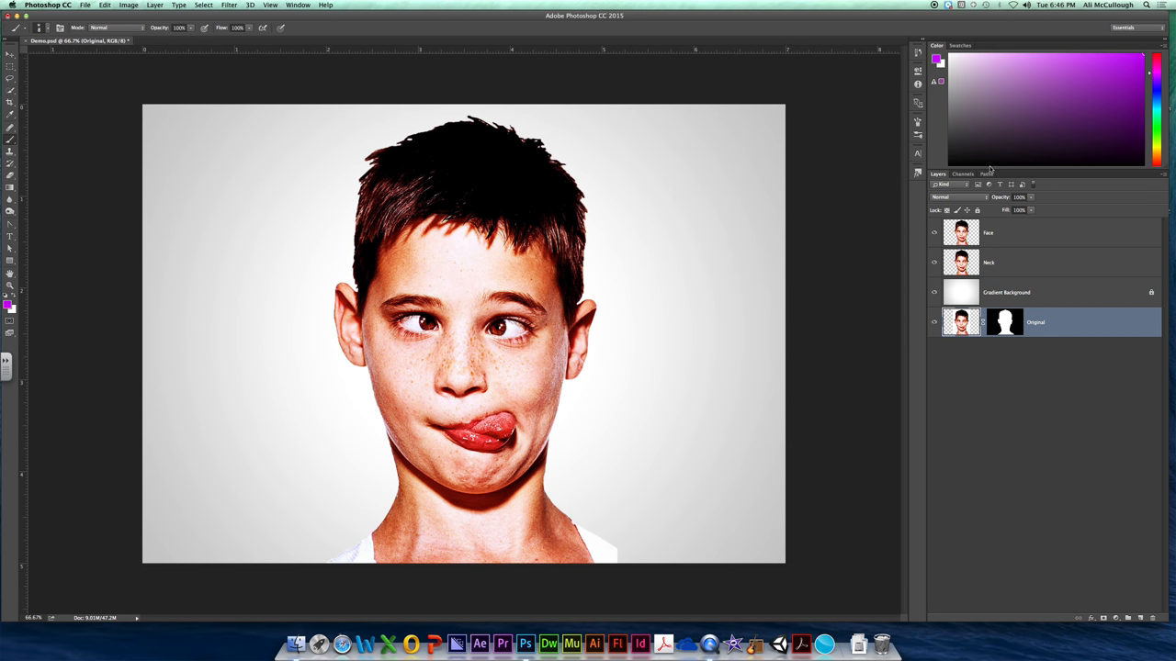
mouse_move(990, 248)
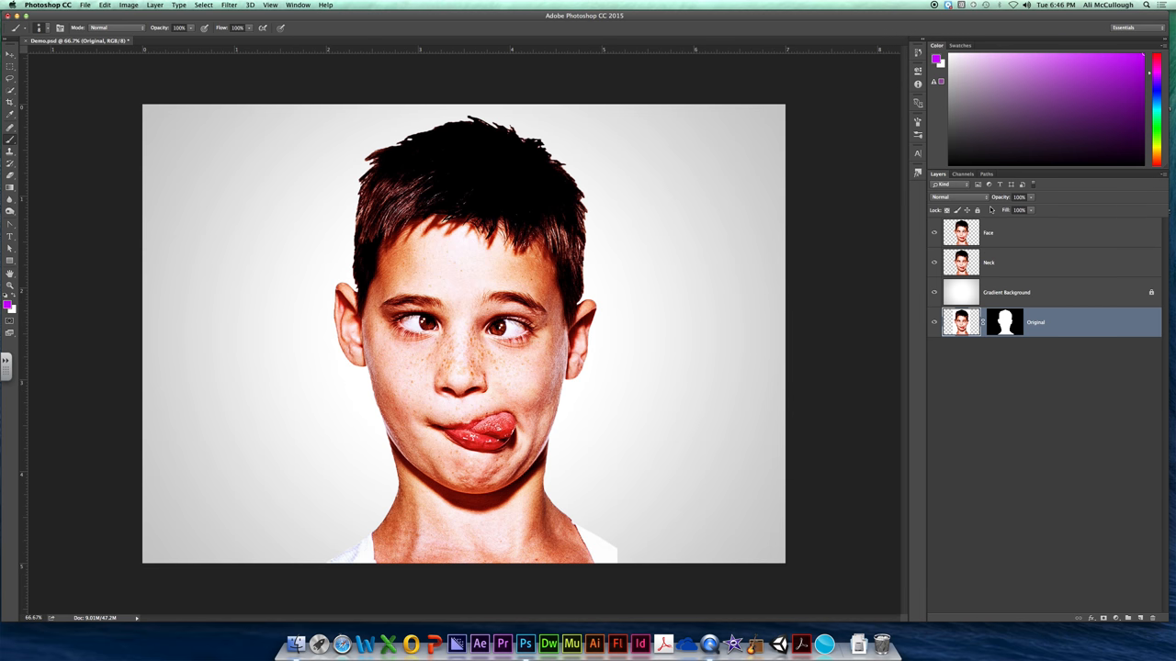
mouse_move(988, 206)
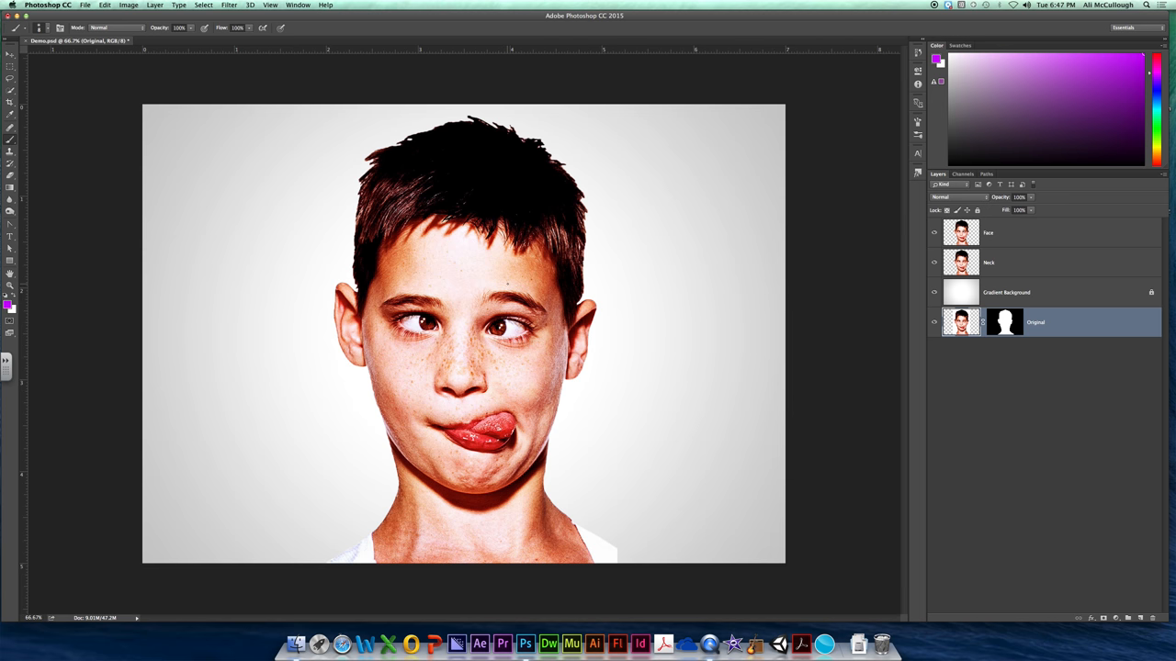
mouse_move(925, 337)
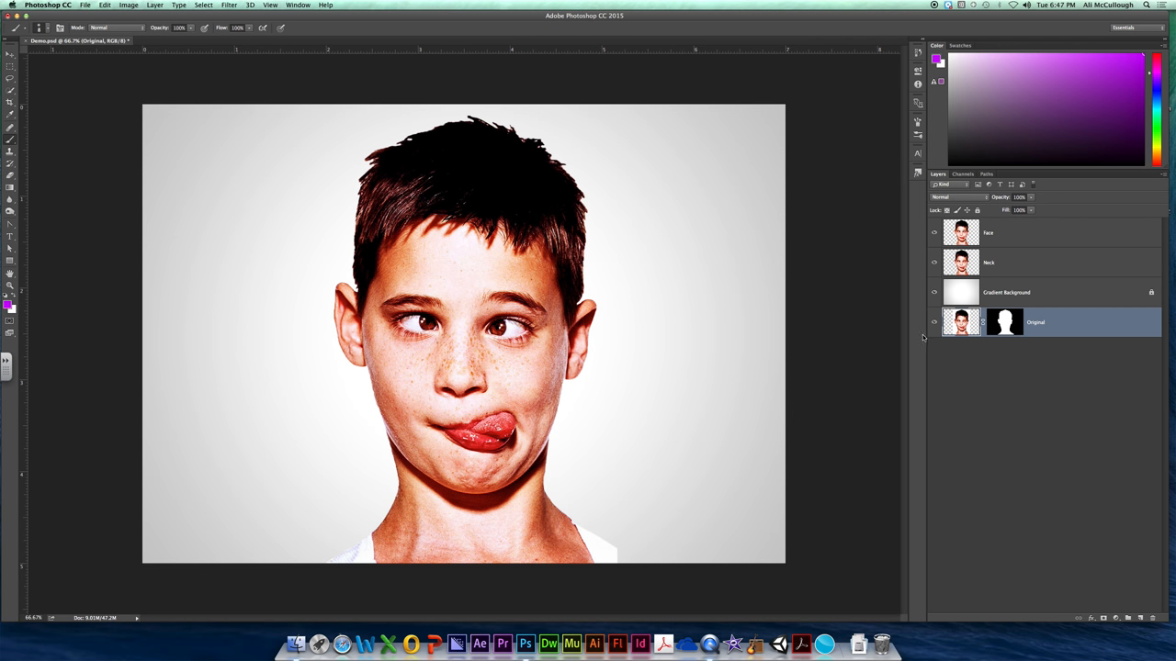